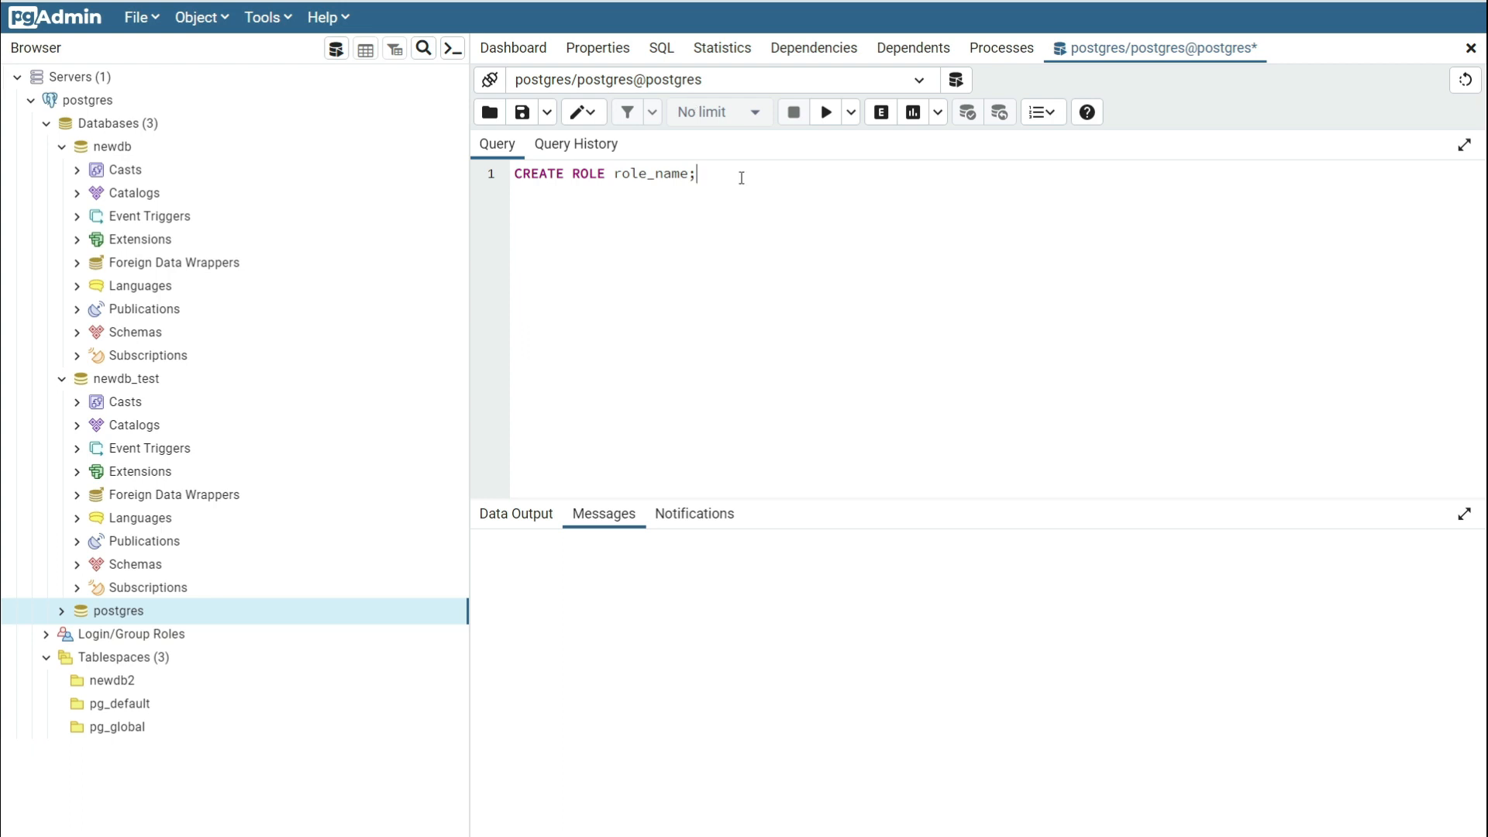
Step: Run the CREATE ROLE demo_user statement in the Query Tool
key(Return)
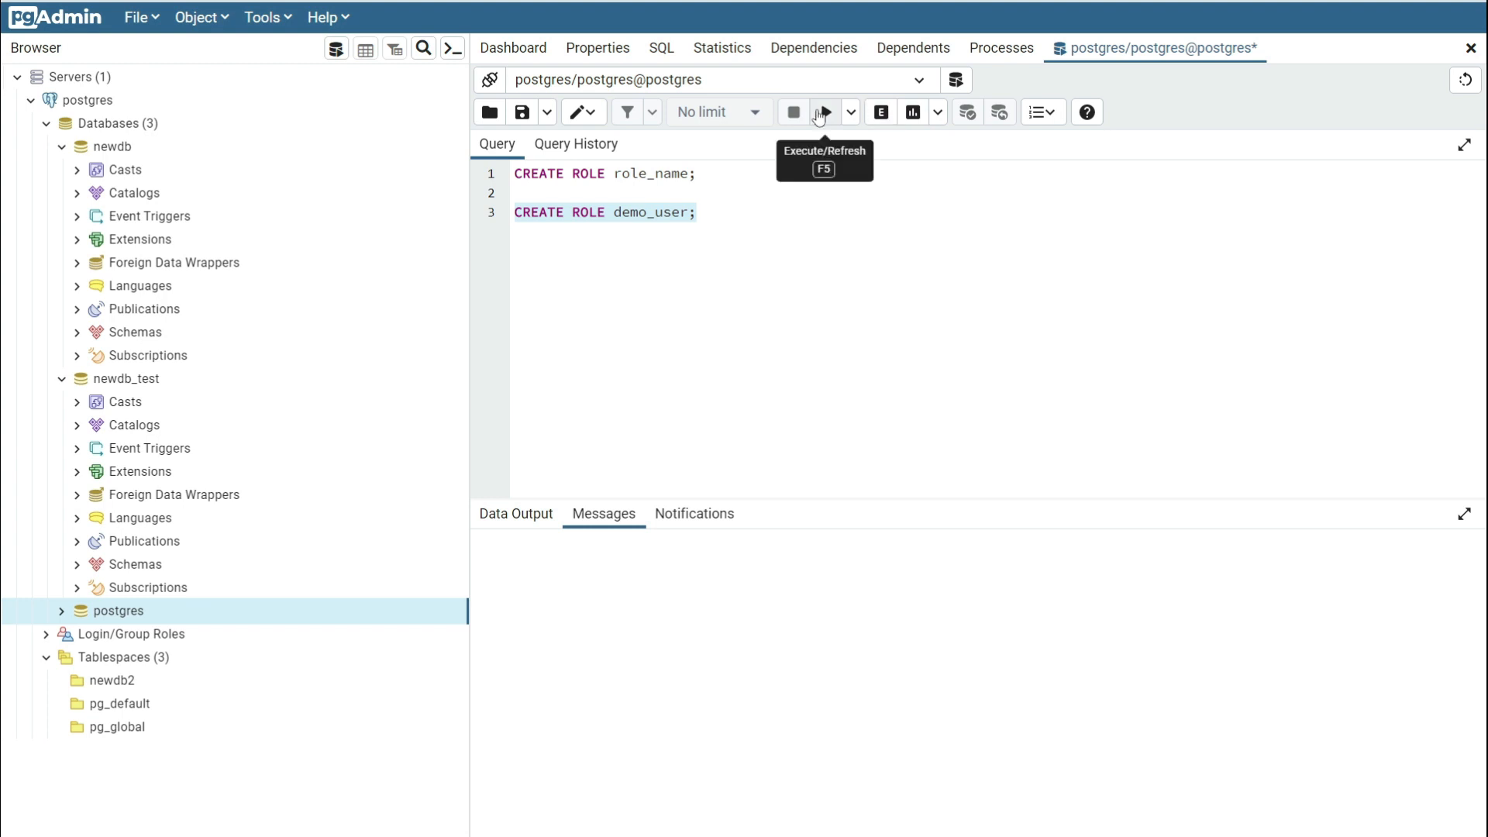
click(822, 111)
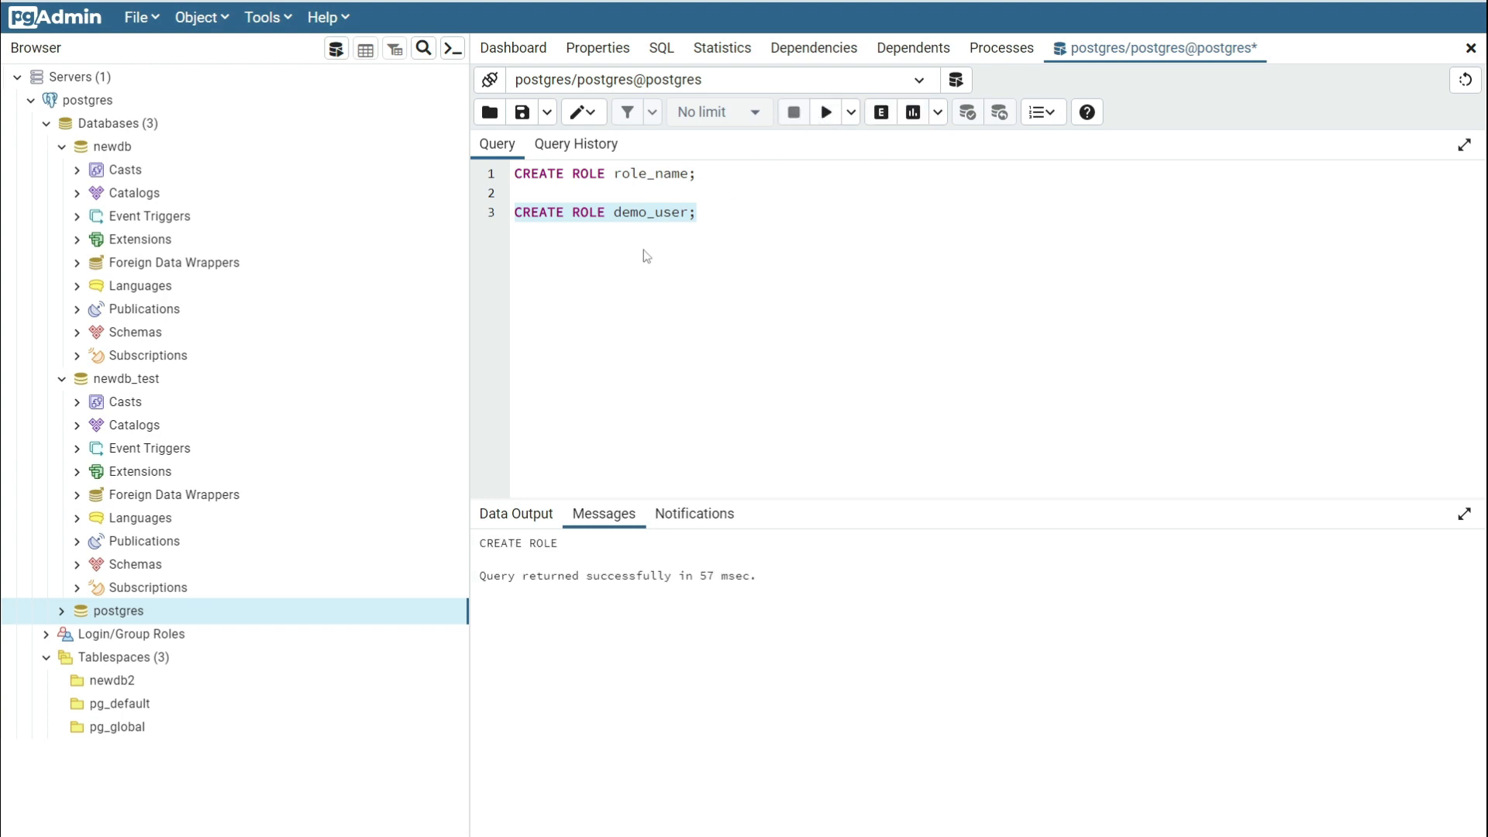
mouse_move(95, 657)
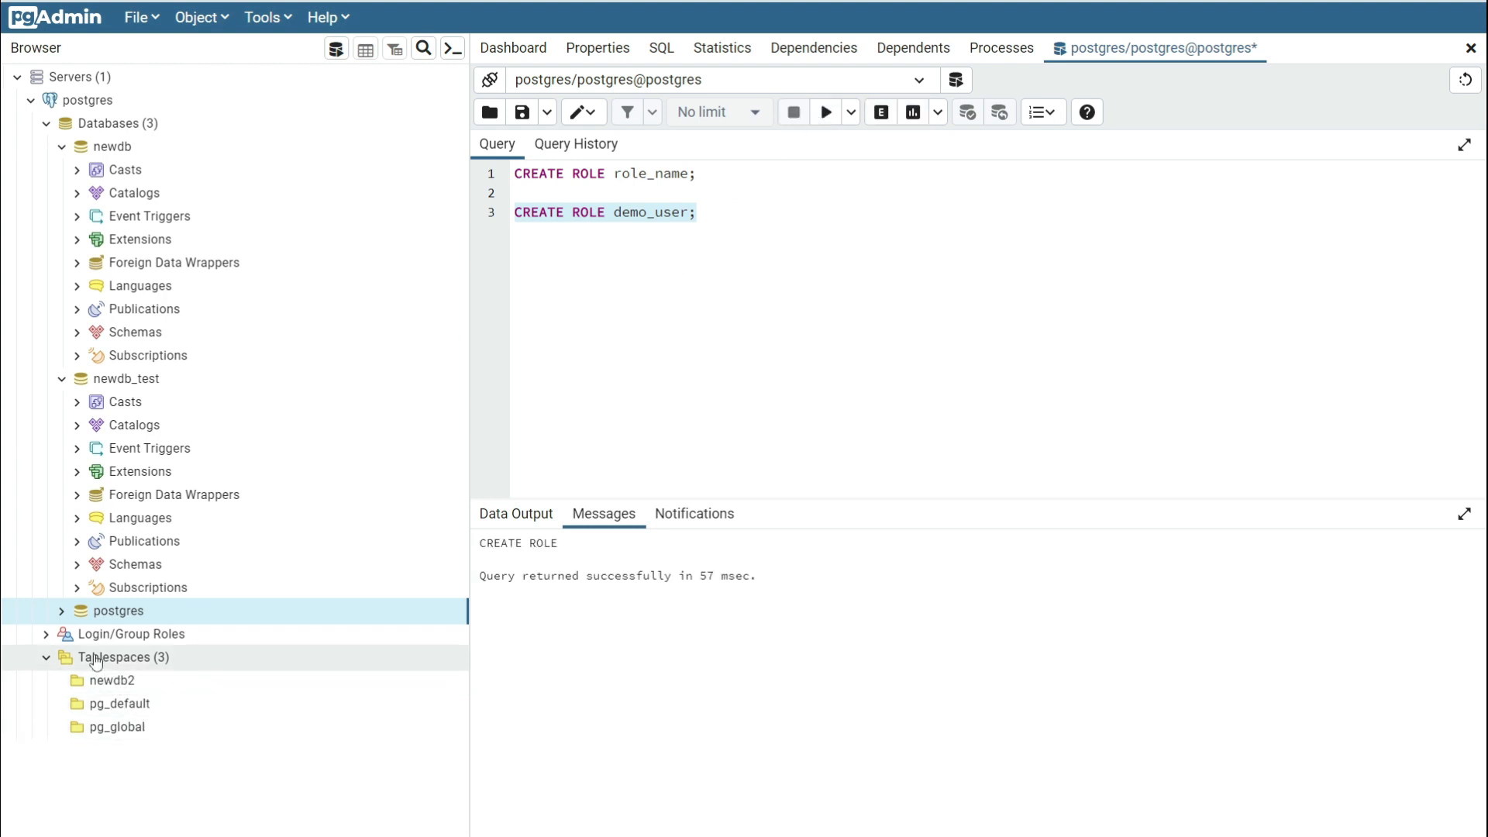
Step: Refresh and expand Login/Group Roles to show demo_user among the 14 roles
right_click(121, 657)
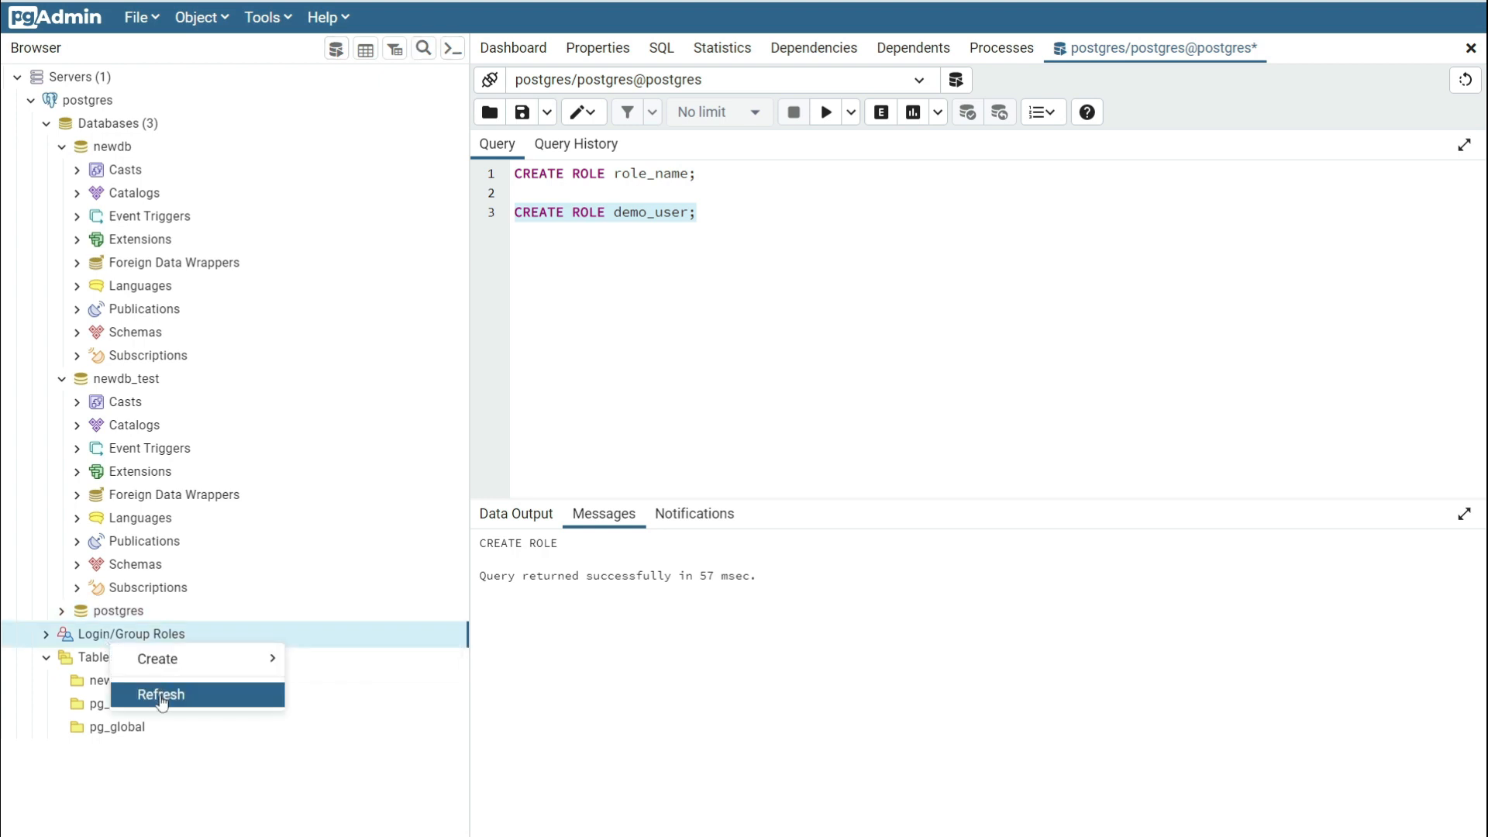
click(160, 695)
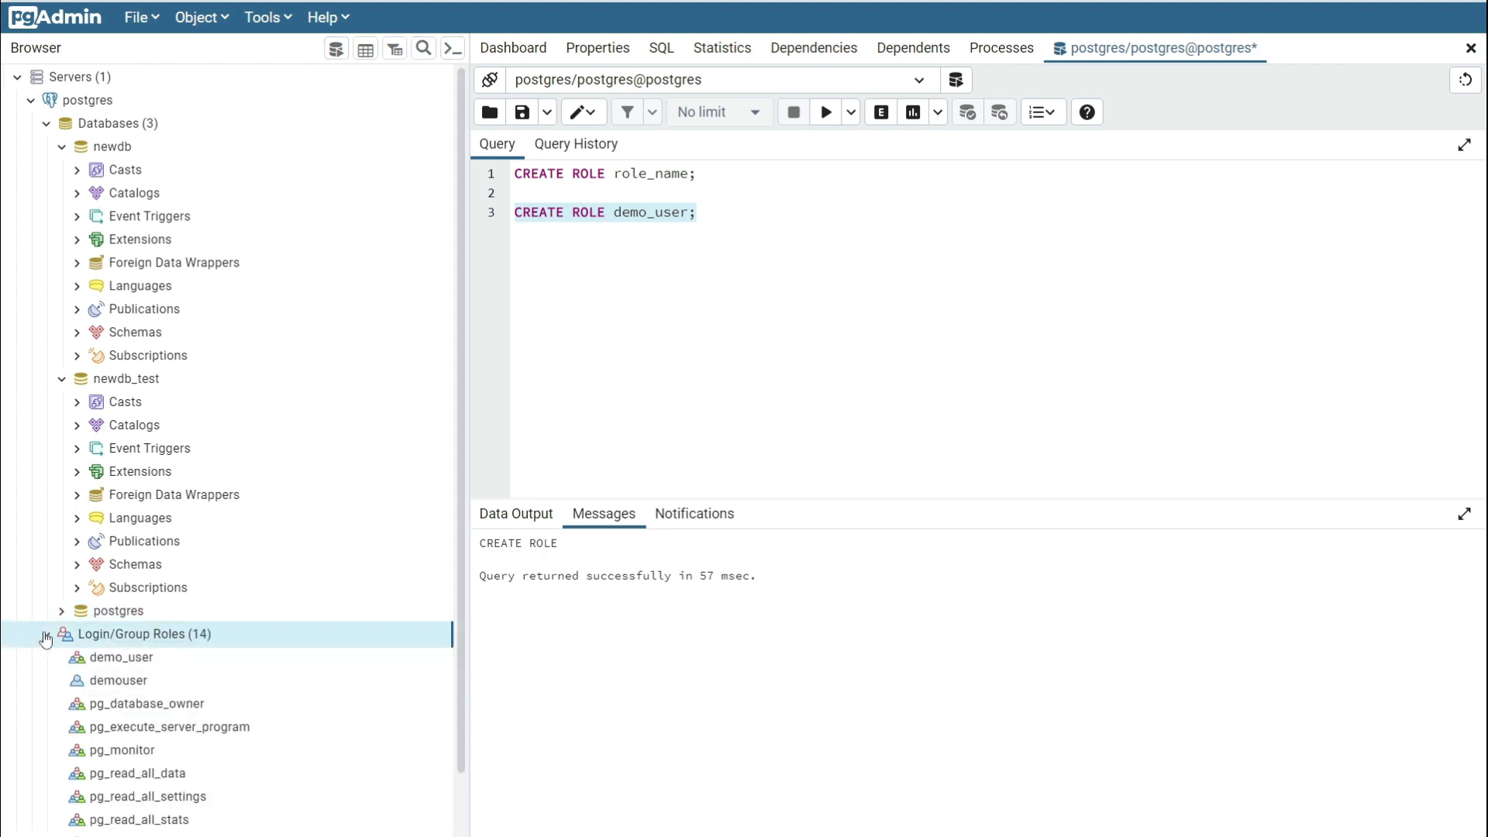
click(45, 634)
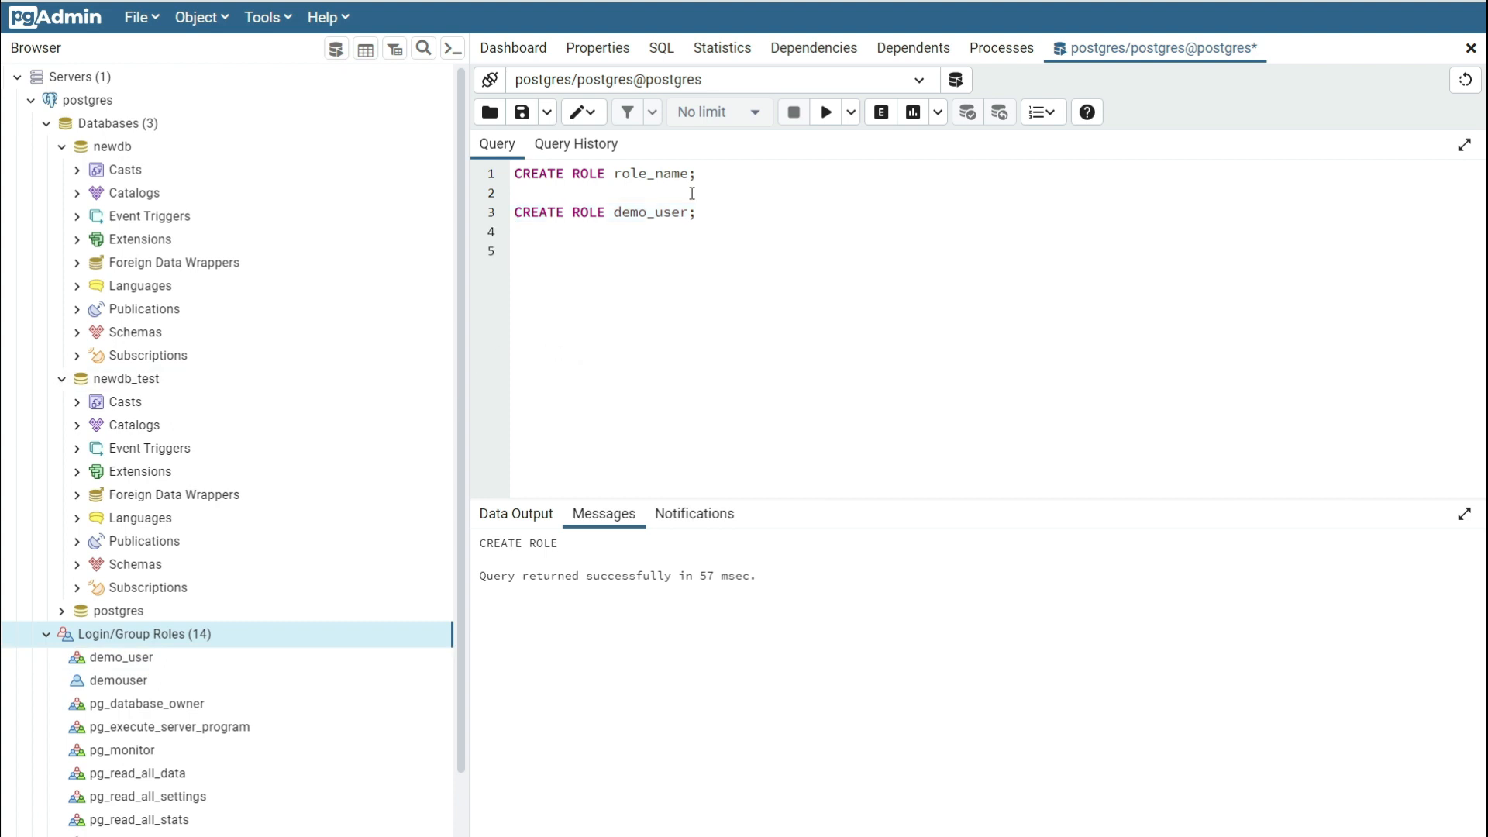
Step: Run SELECT rolname FROM pg_roles; to list all role names, then head toward a psql session
text(SELECT rolname FROM pg_roles;)
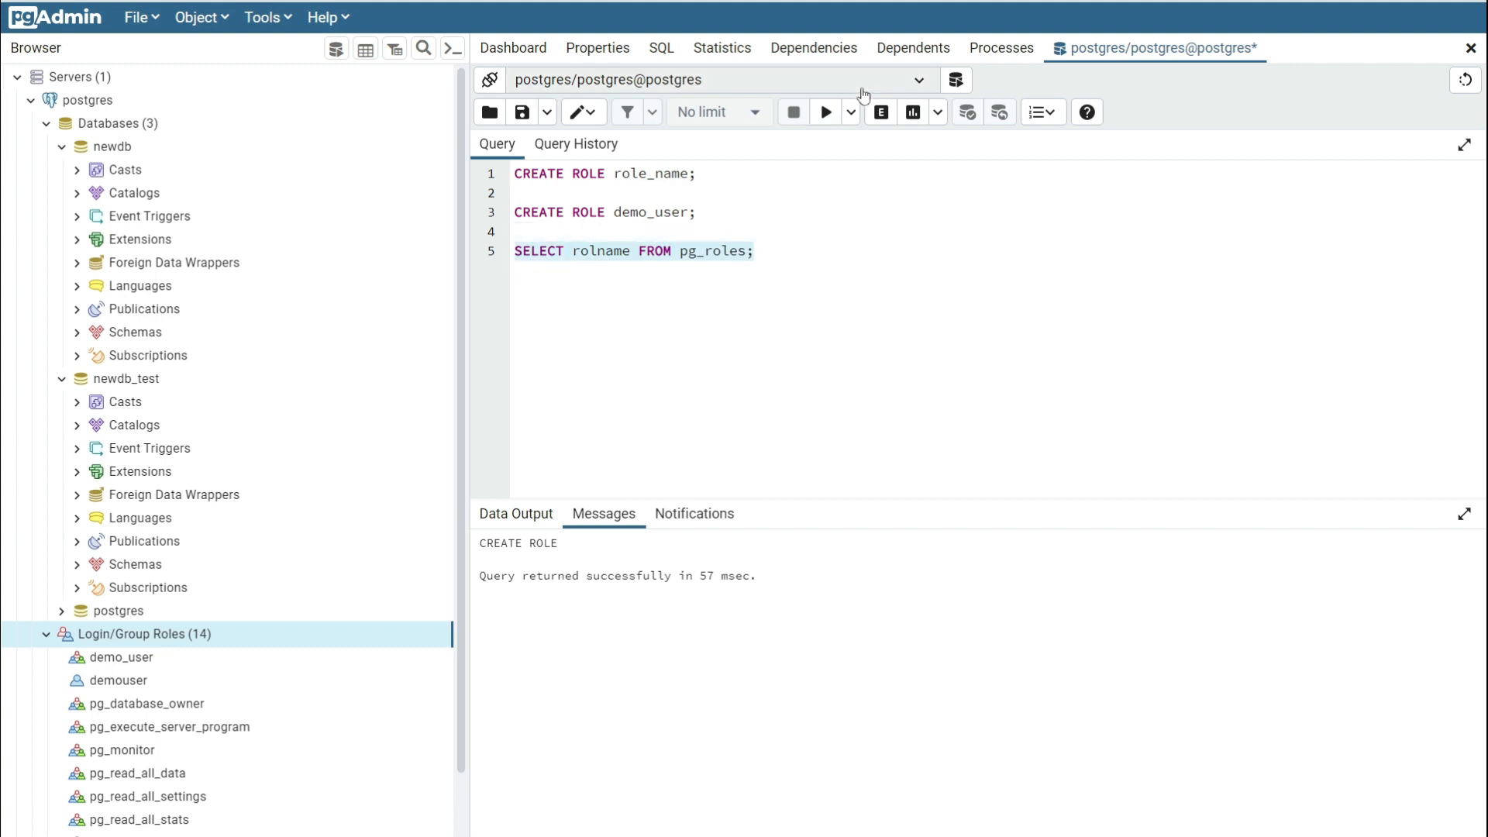
mouse_move(824, 111)
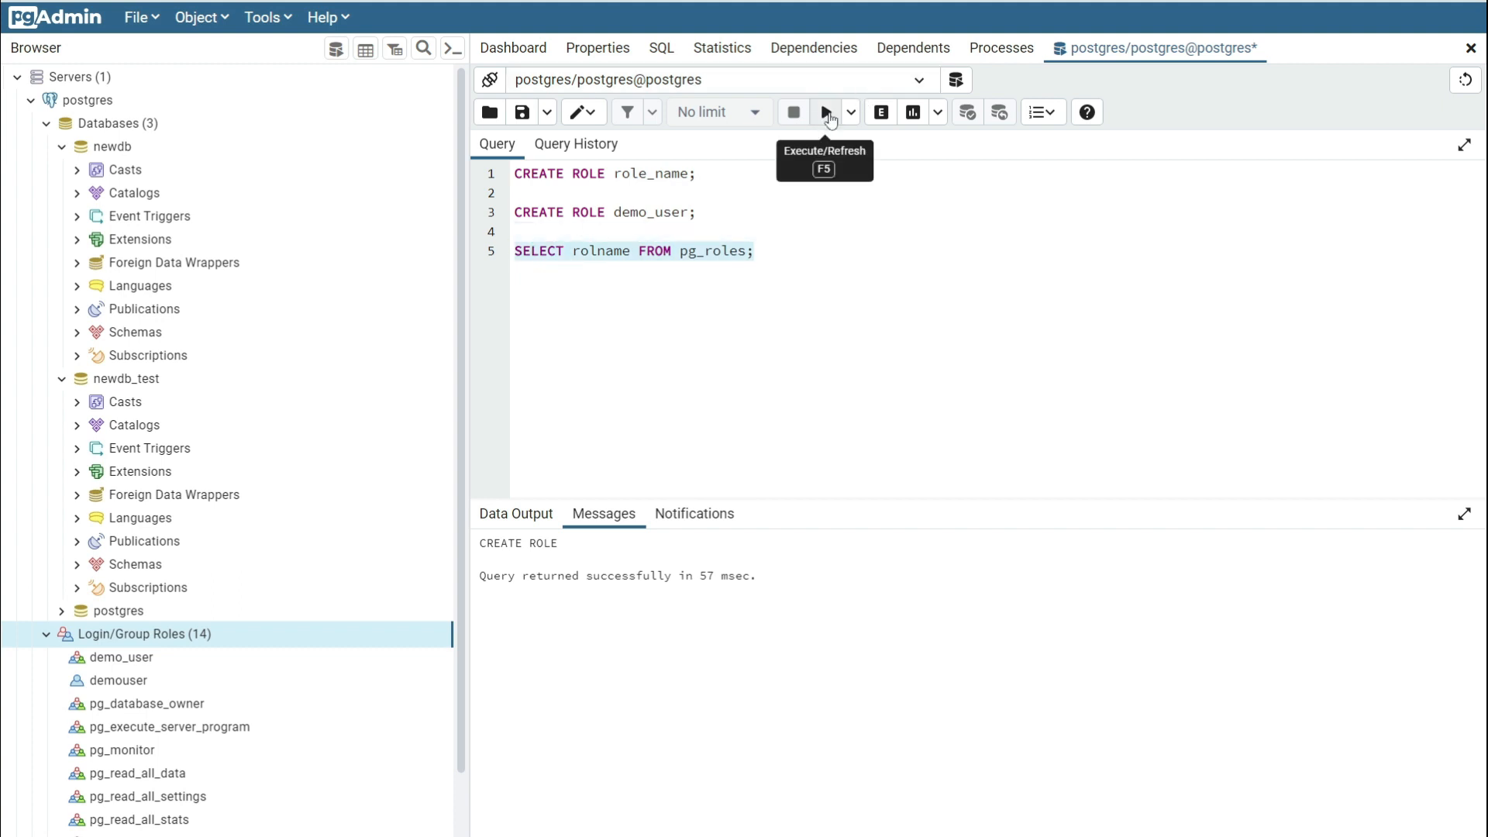
click(824, 112)
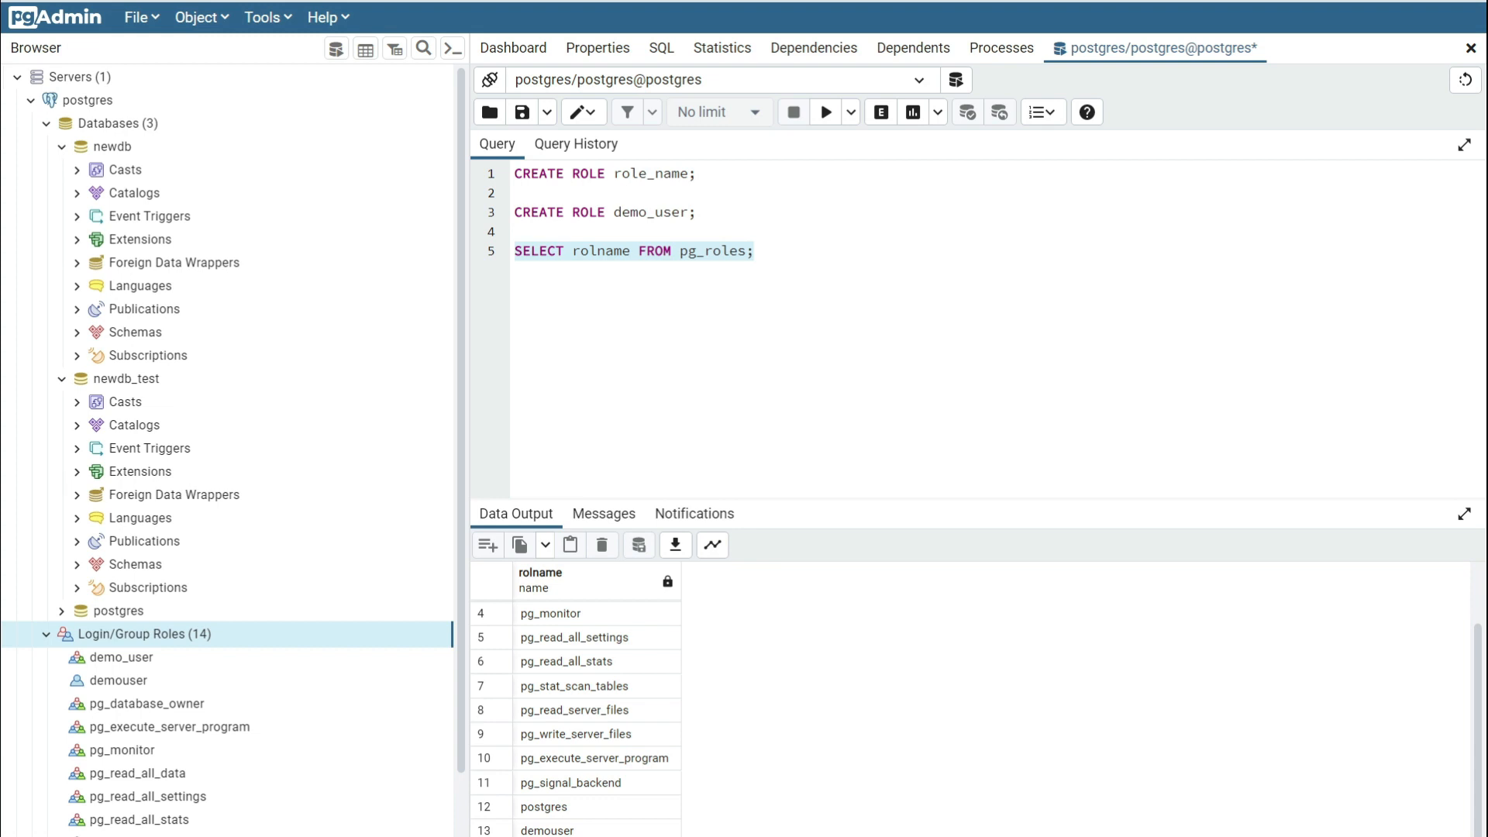
mouse_move(564, 628)
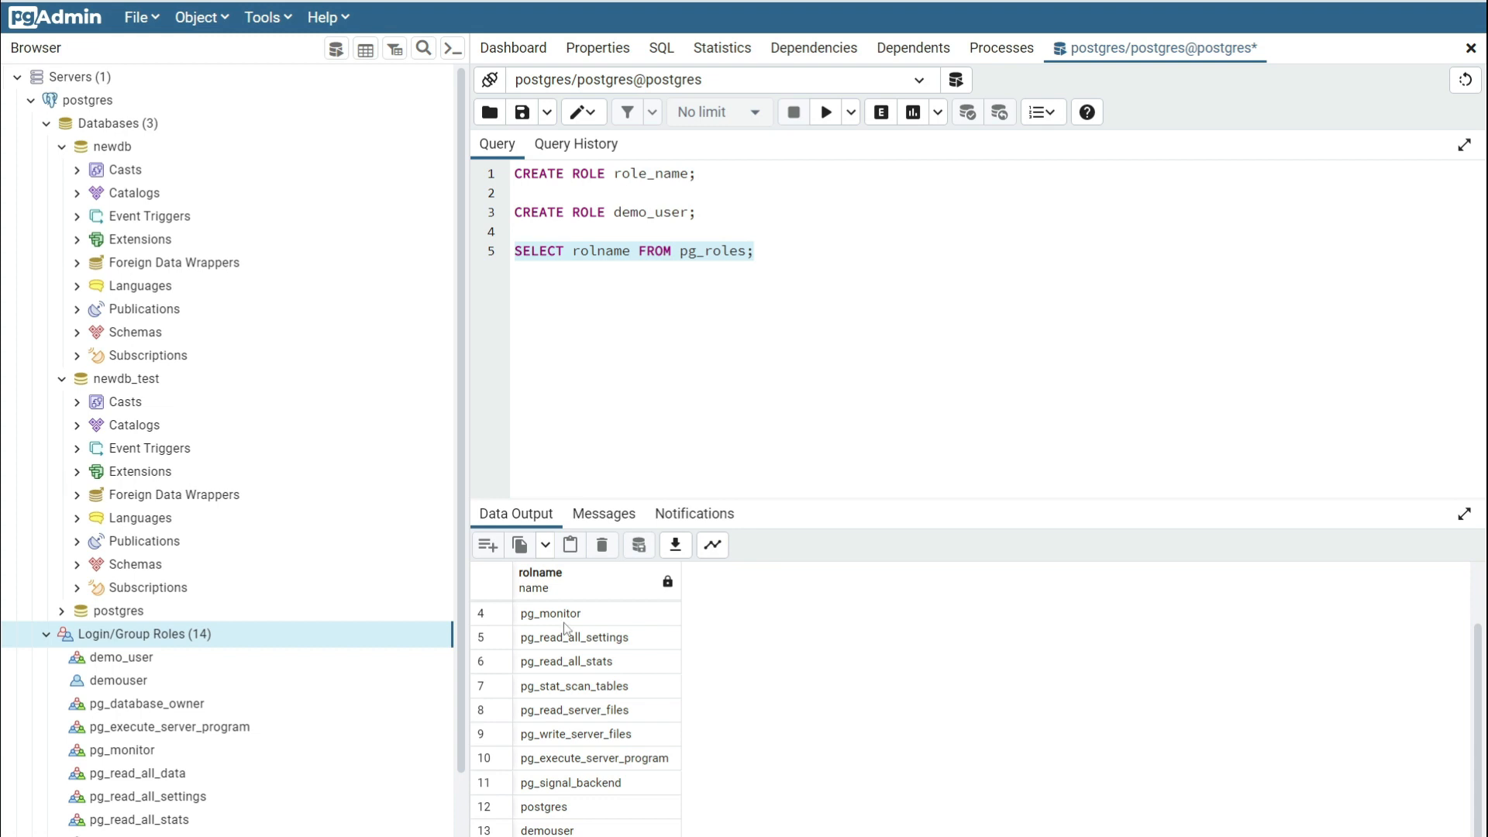
mouse_move(544, 637)
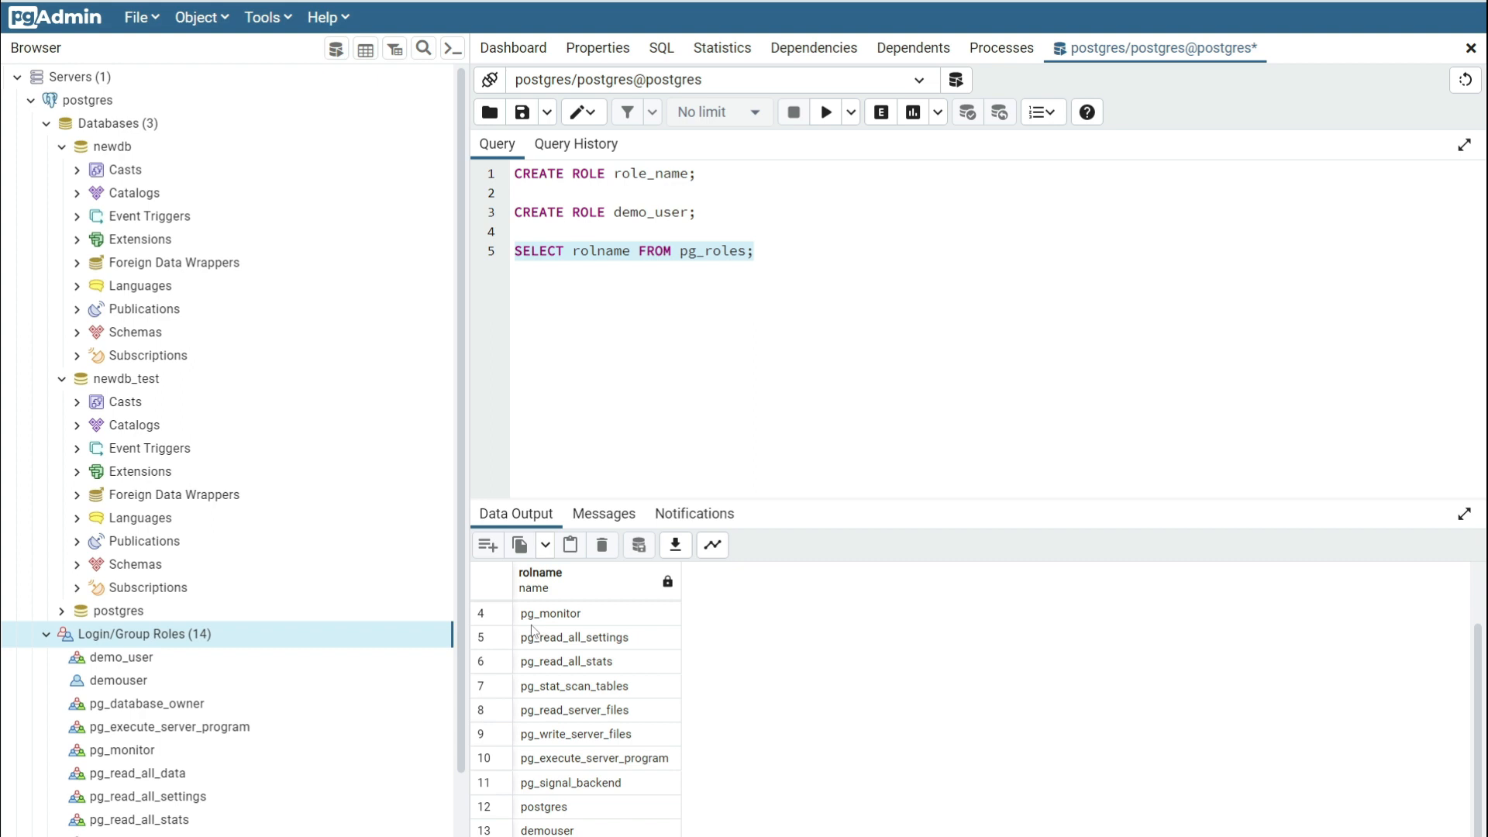
click(113, 146)
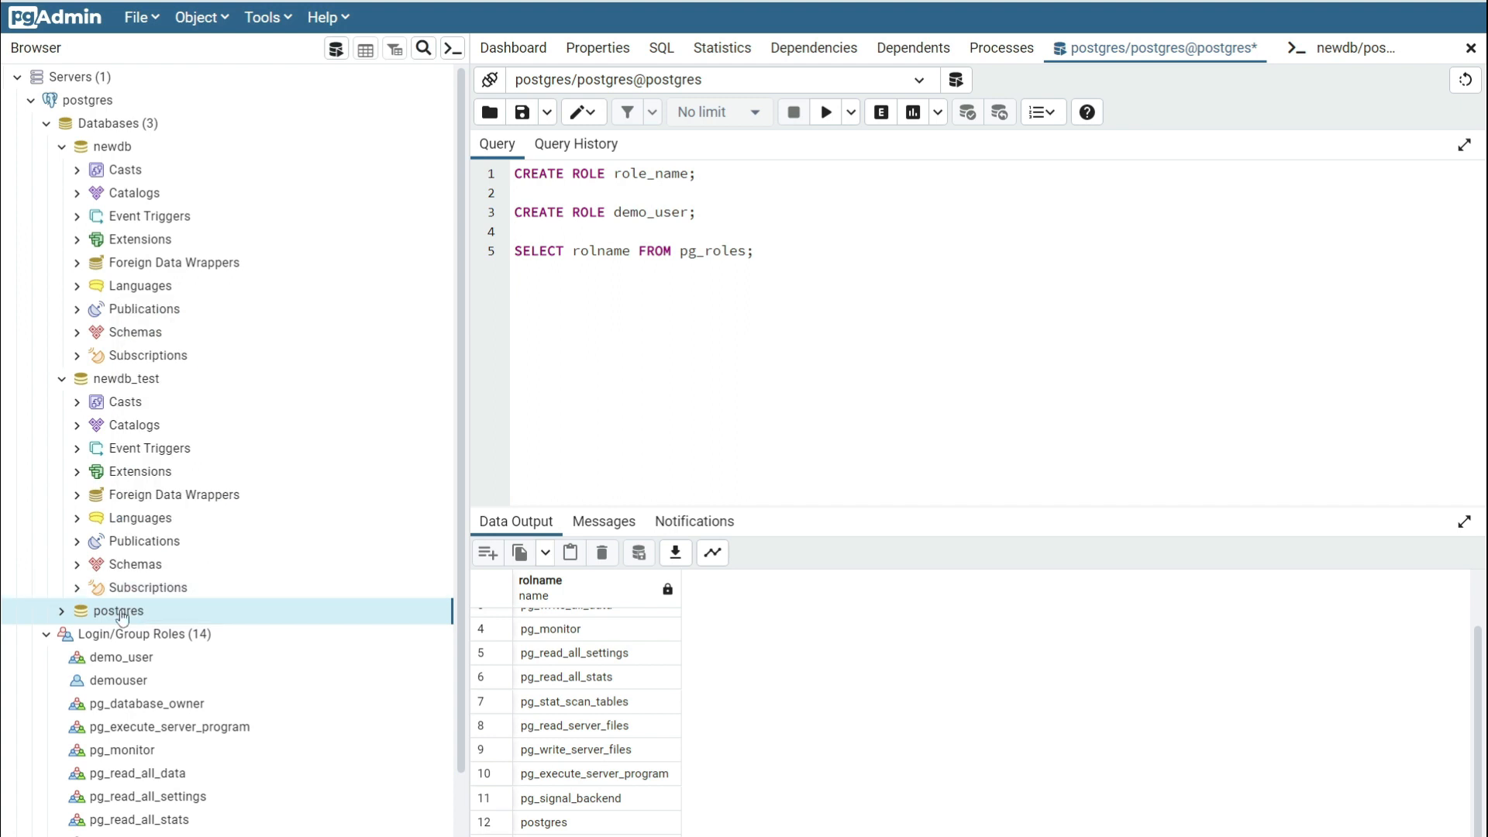
Step: Open the PSQL Tool on the postgres database and list roles with \du
right_click(120, 610)
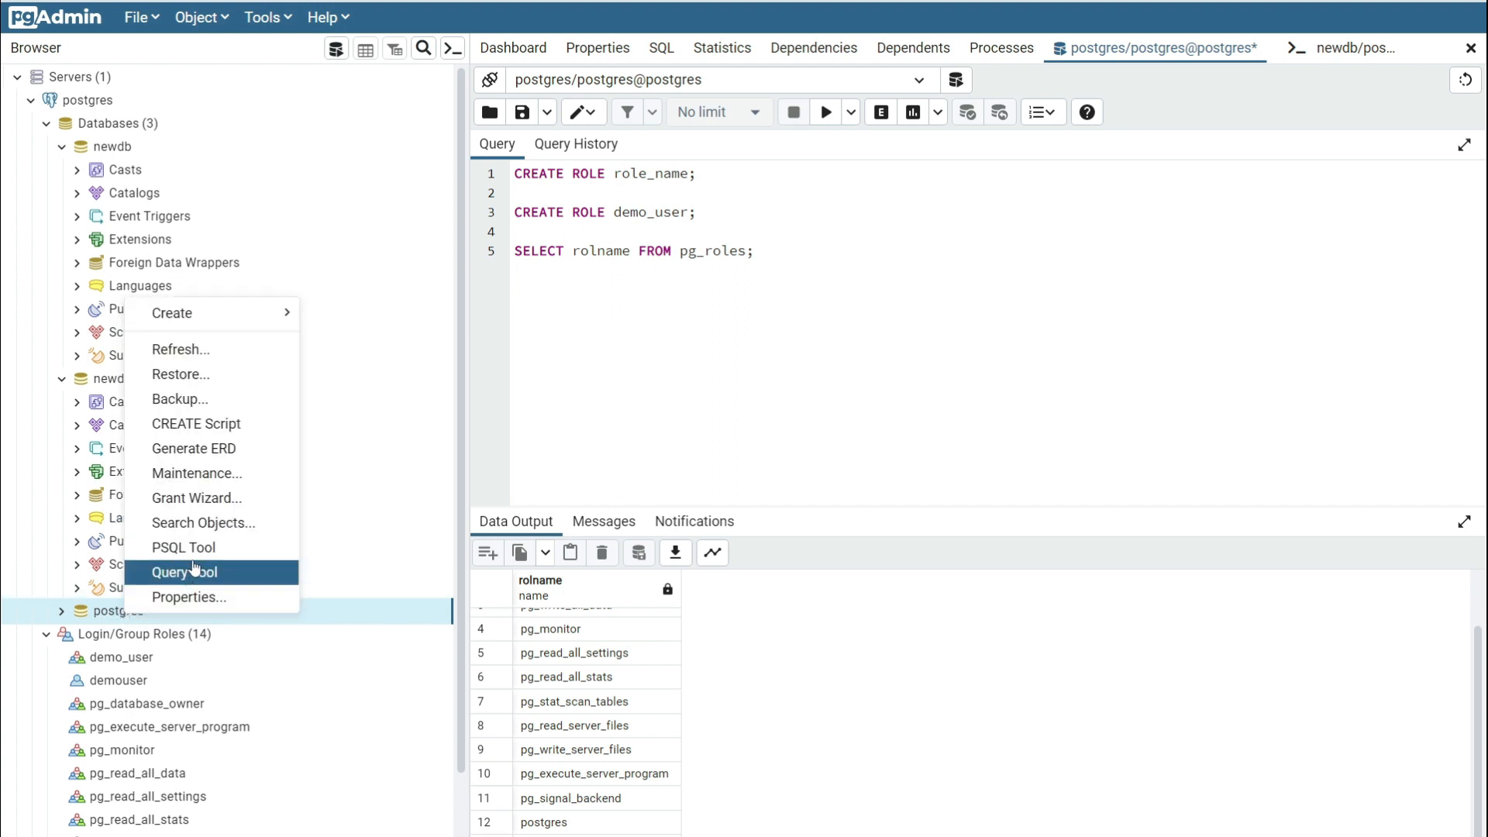
mouse_move(183, 547)
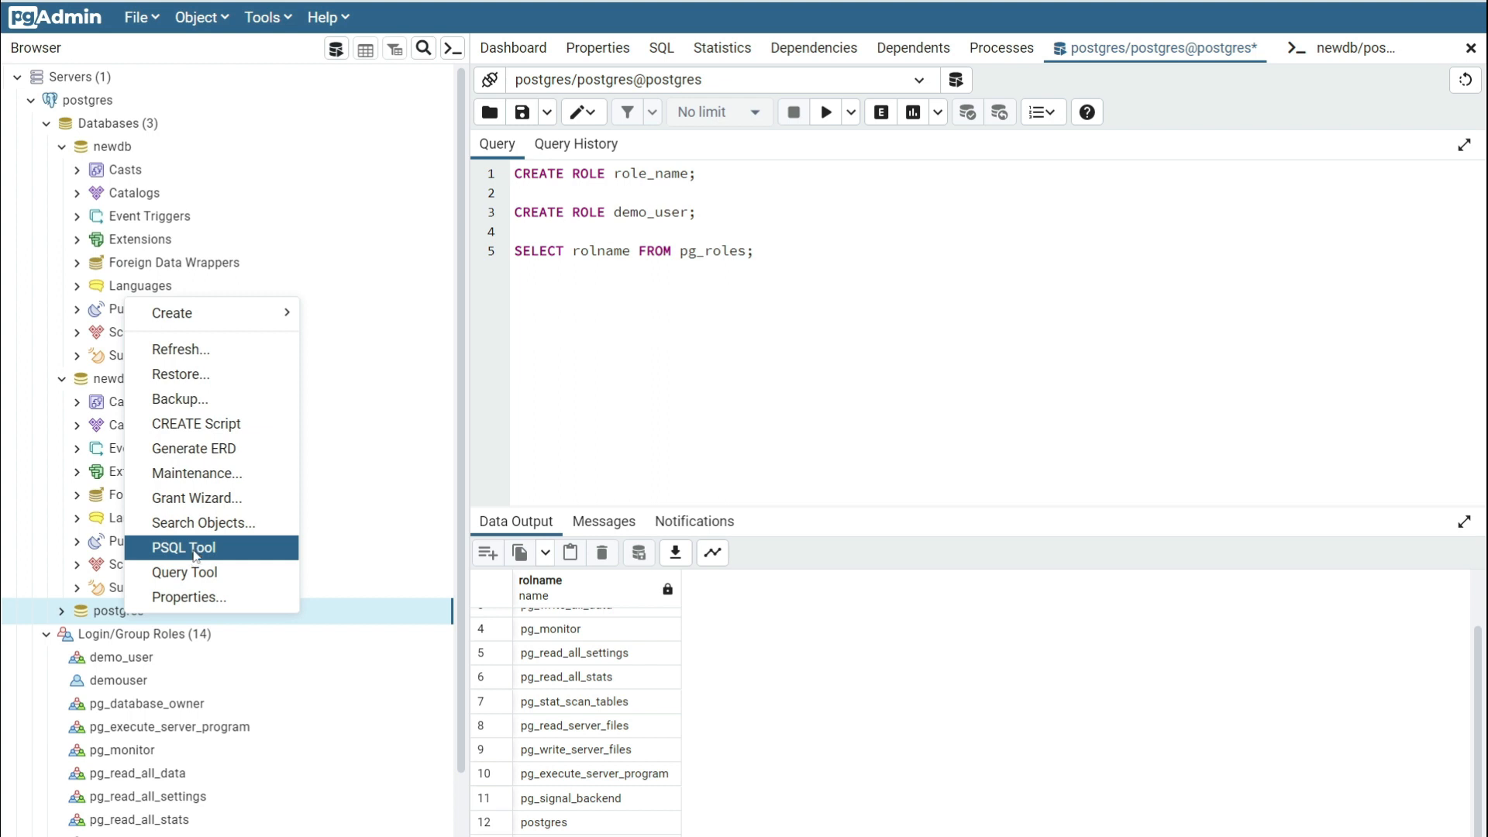
click(183, 547)
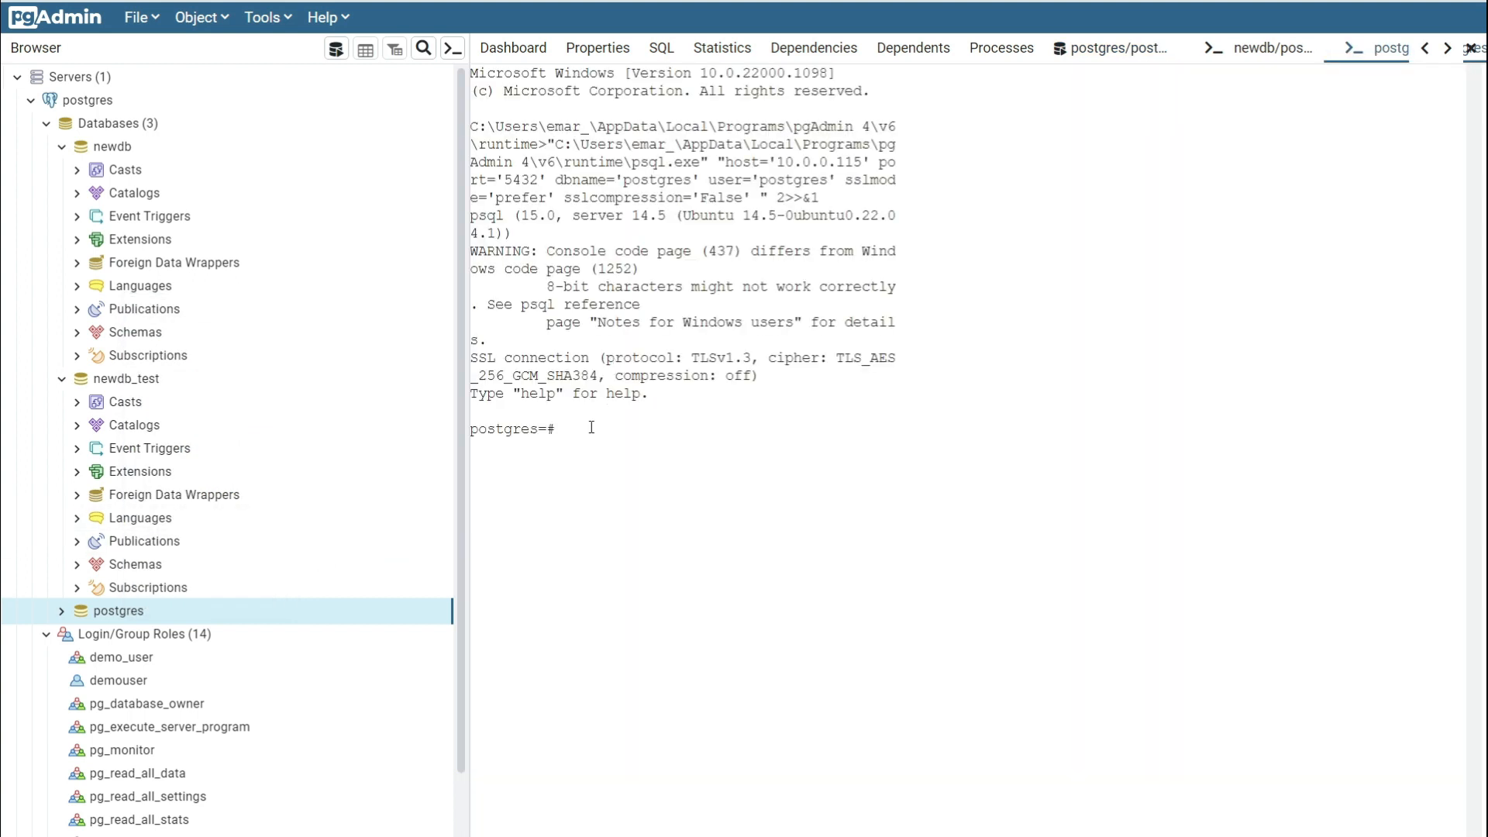
text(\du)
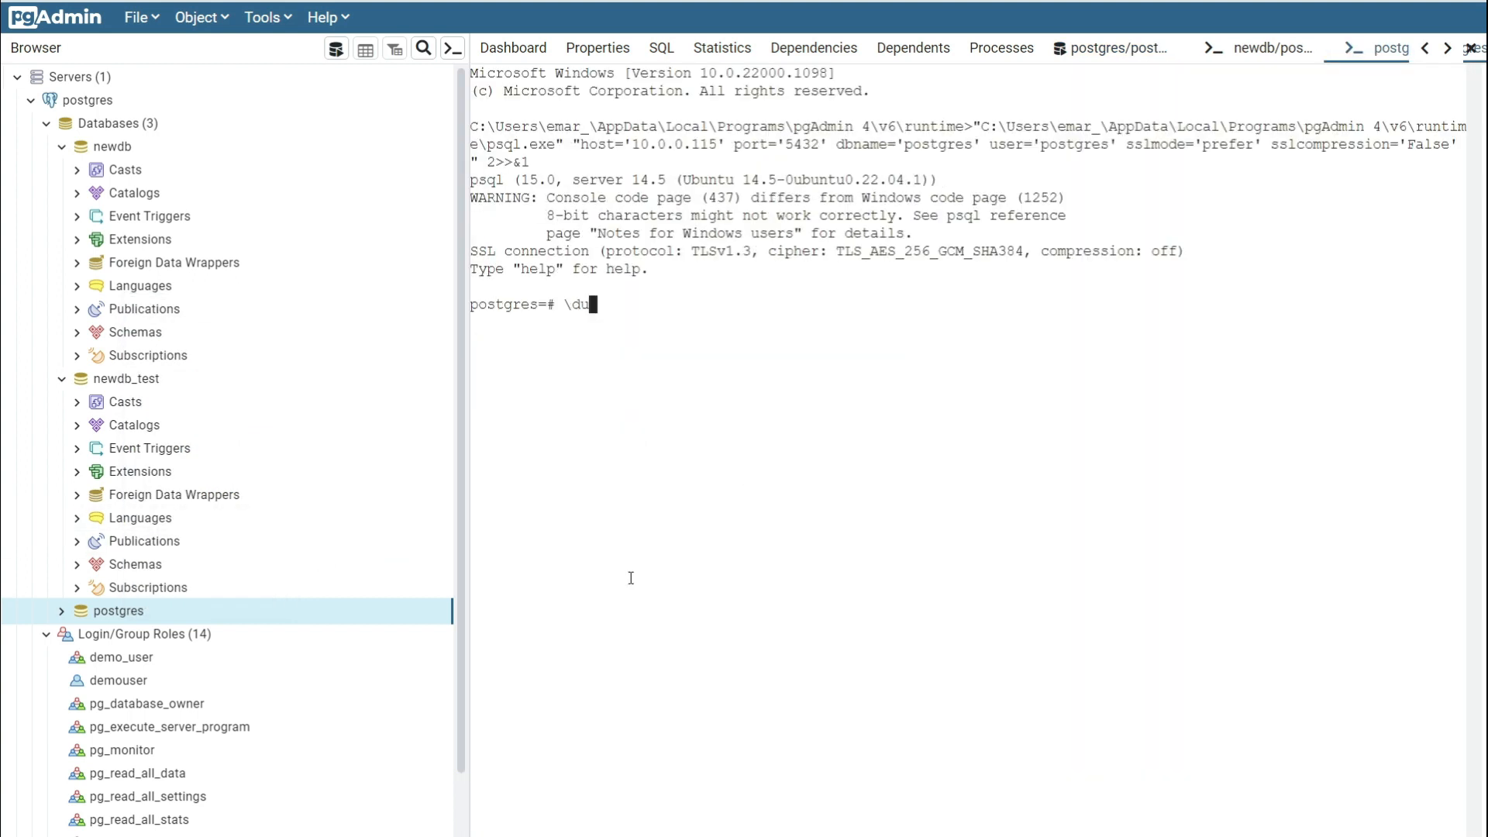
key(Return)
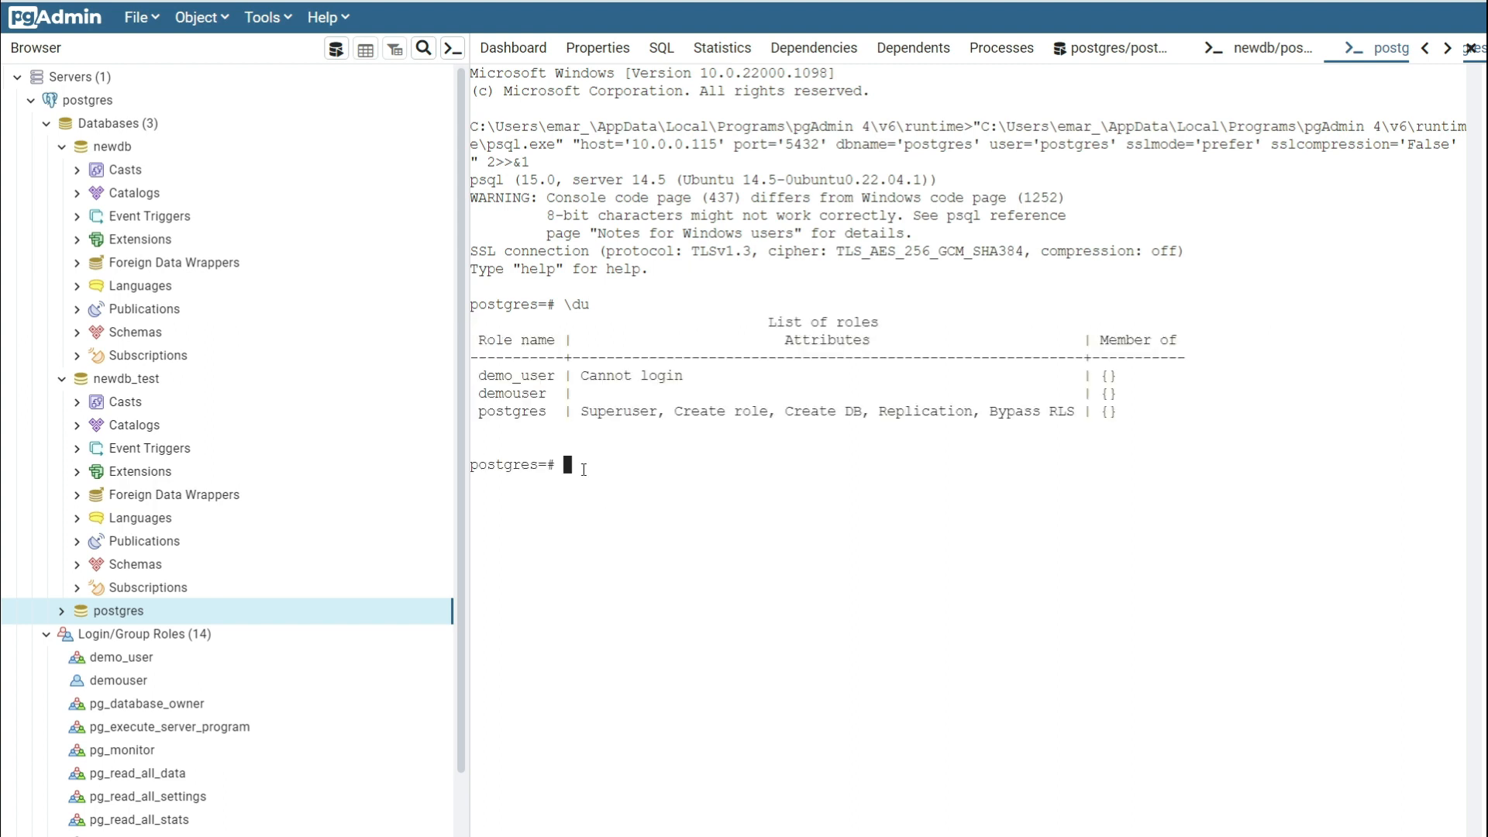
mouse_move(685, 378)
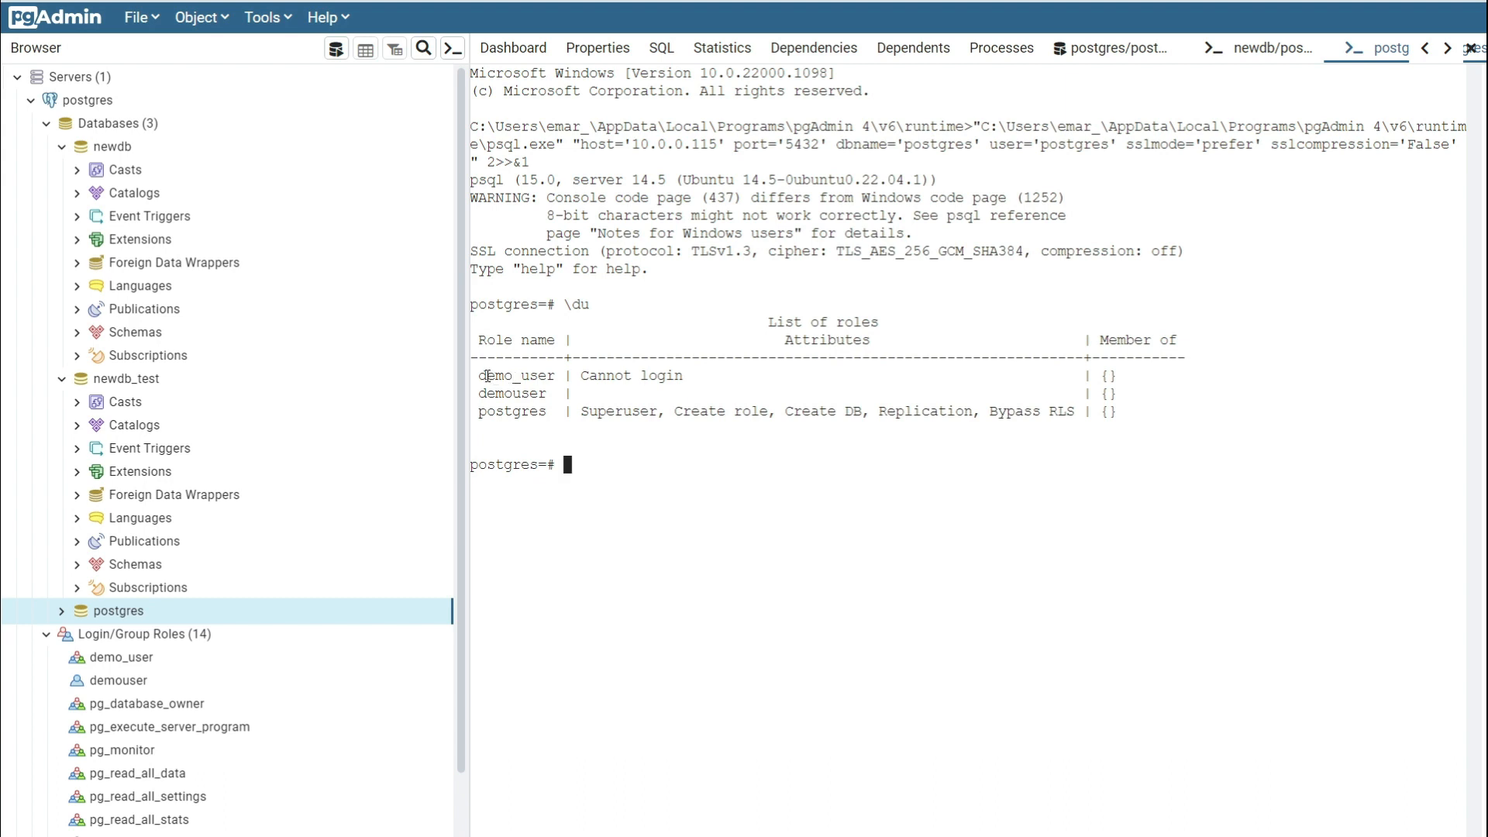
mouse_move(594, 380)
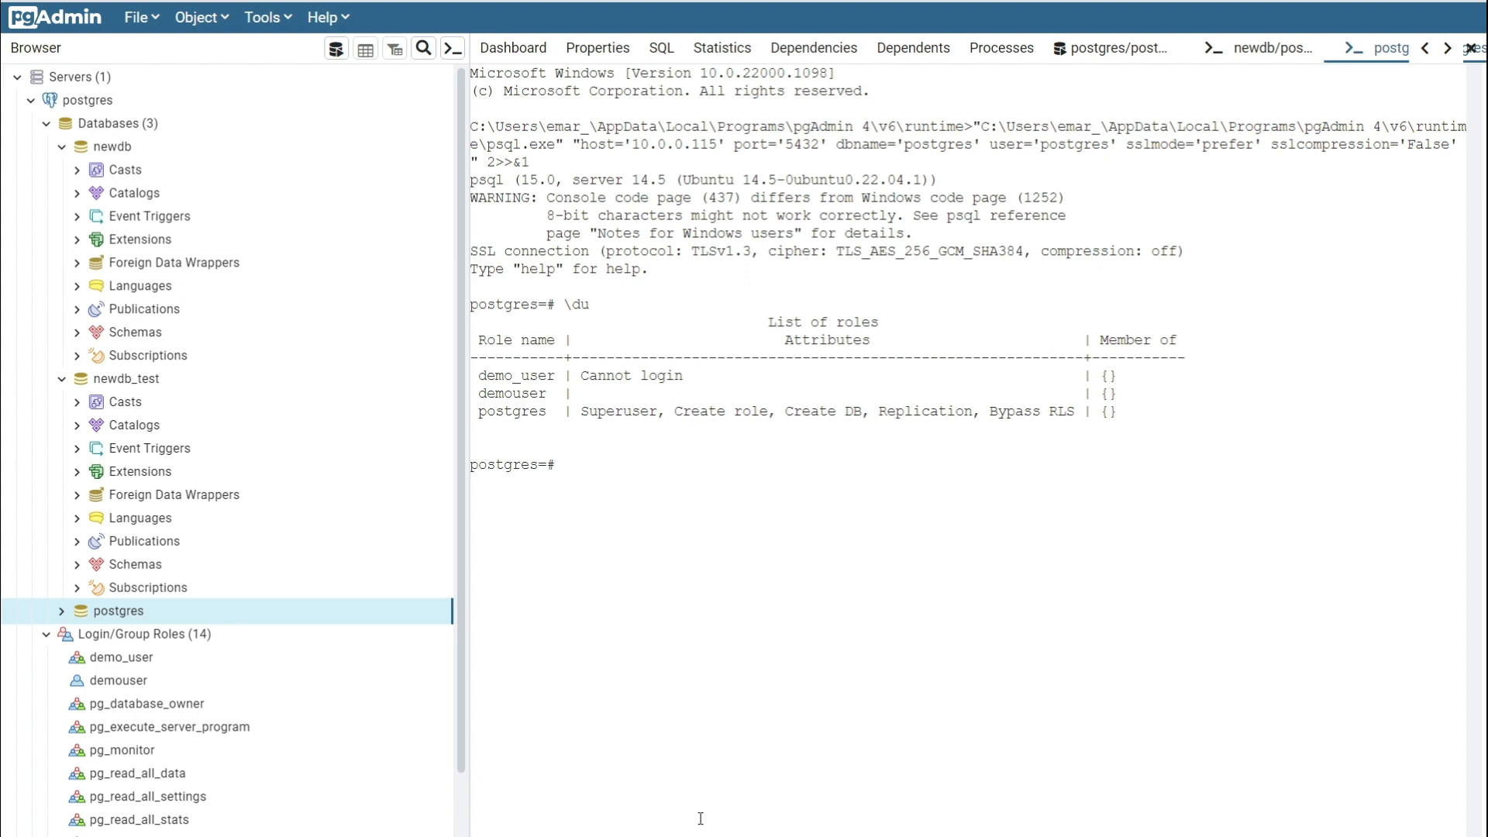
Step: Back in the query editor, write a new CREATE ROLE demo_user line
click(1153, 48)
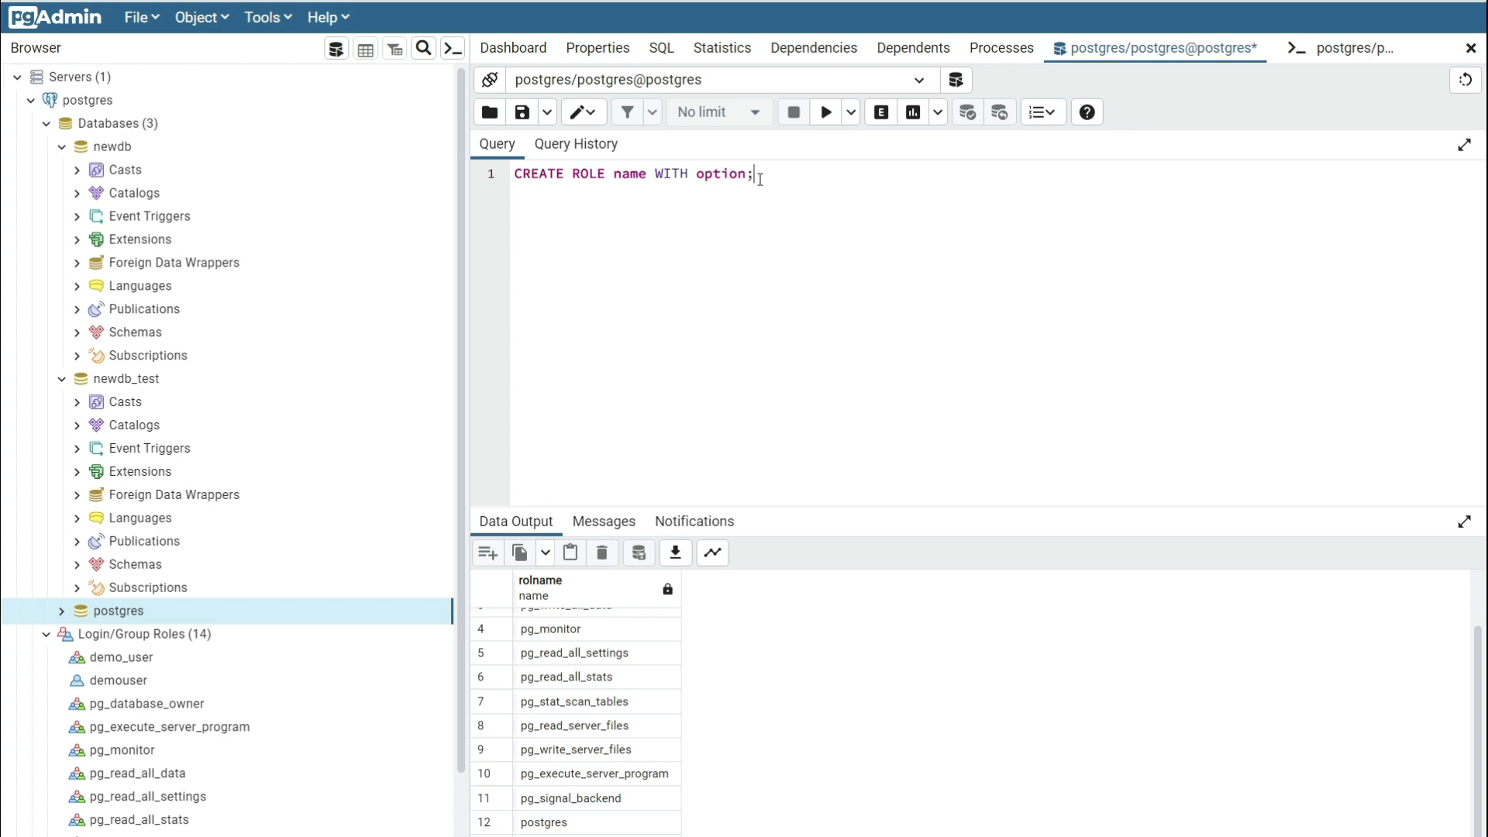
click(822, 111)
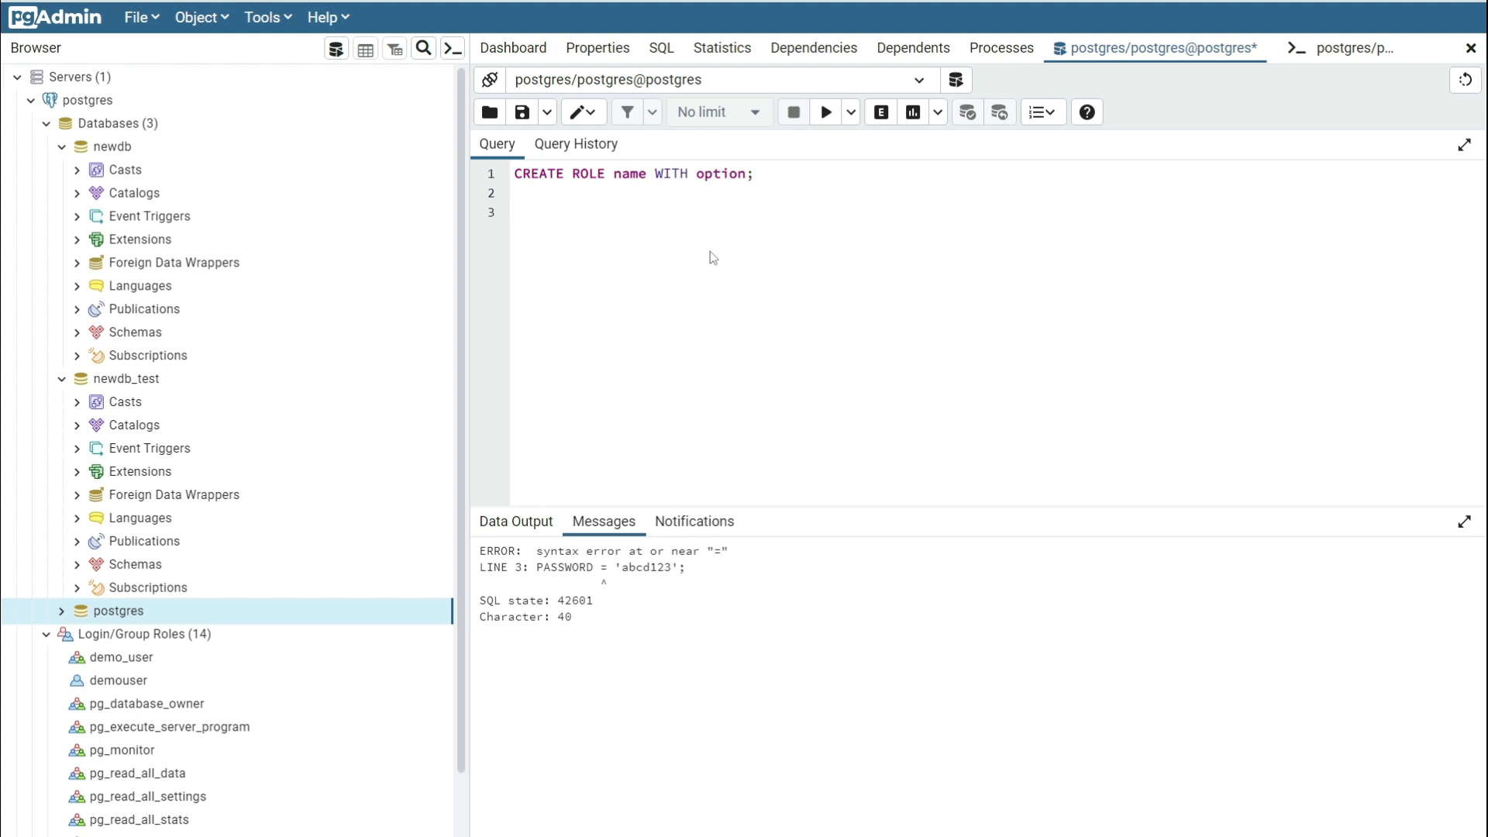
text(CREA)
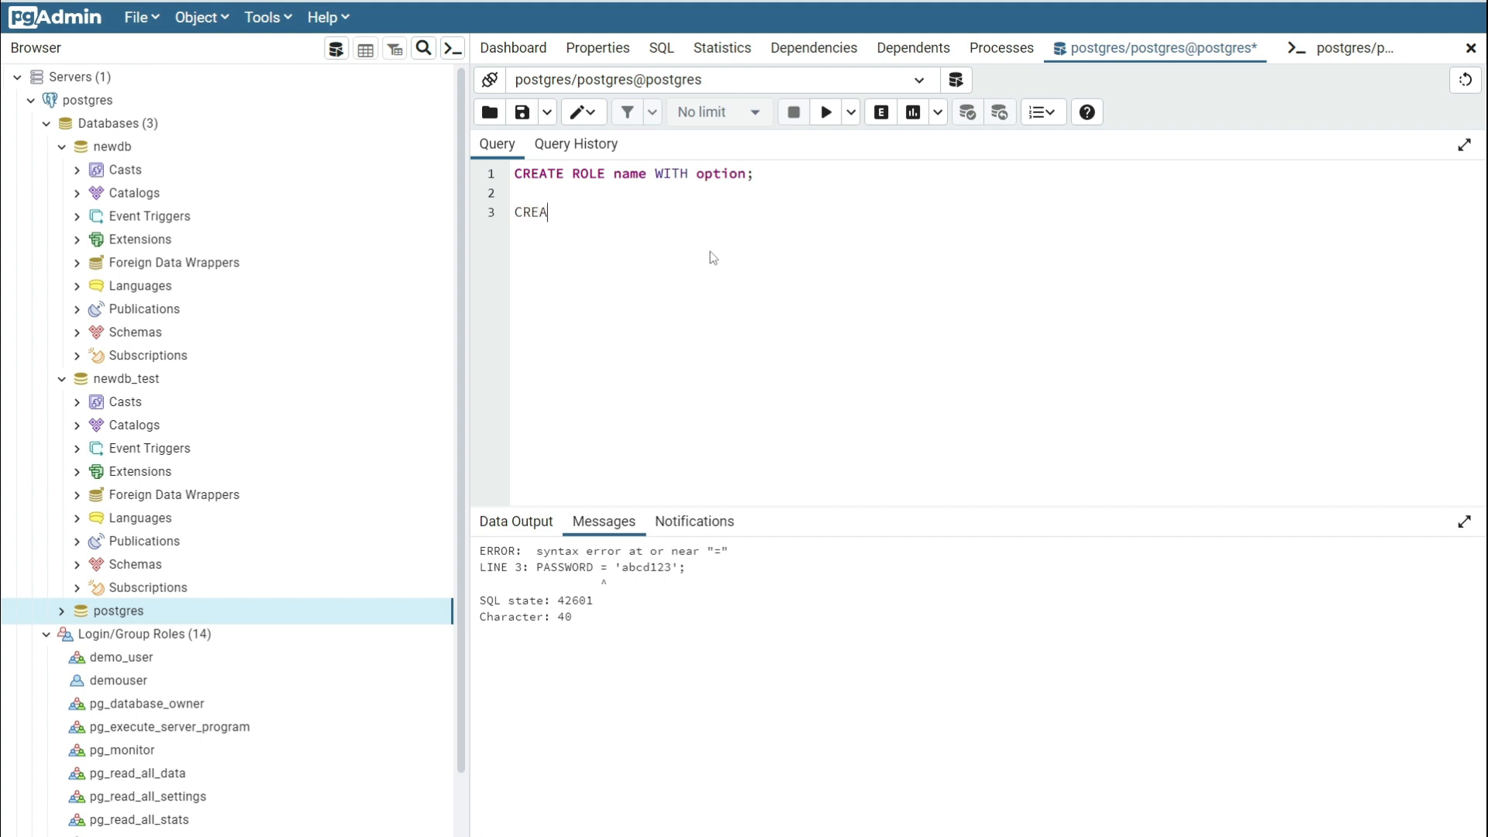
text(TE ROLE)
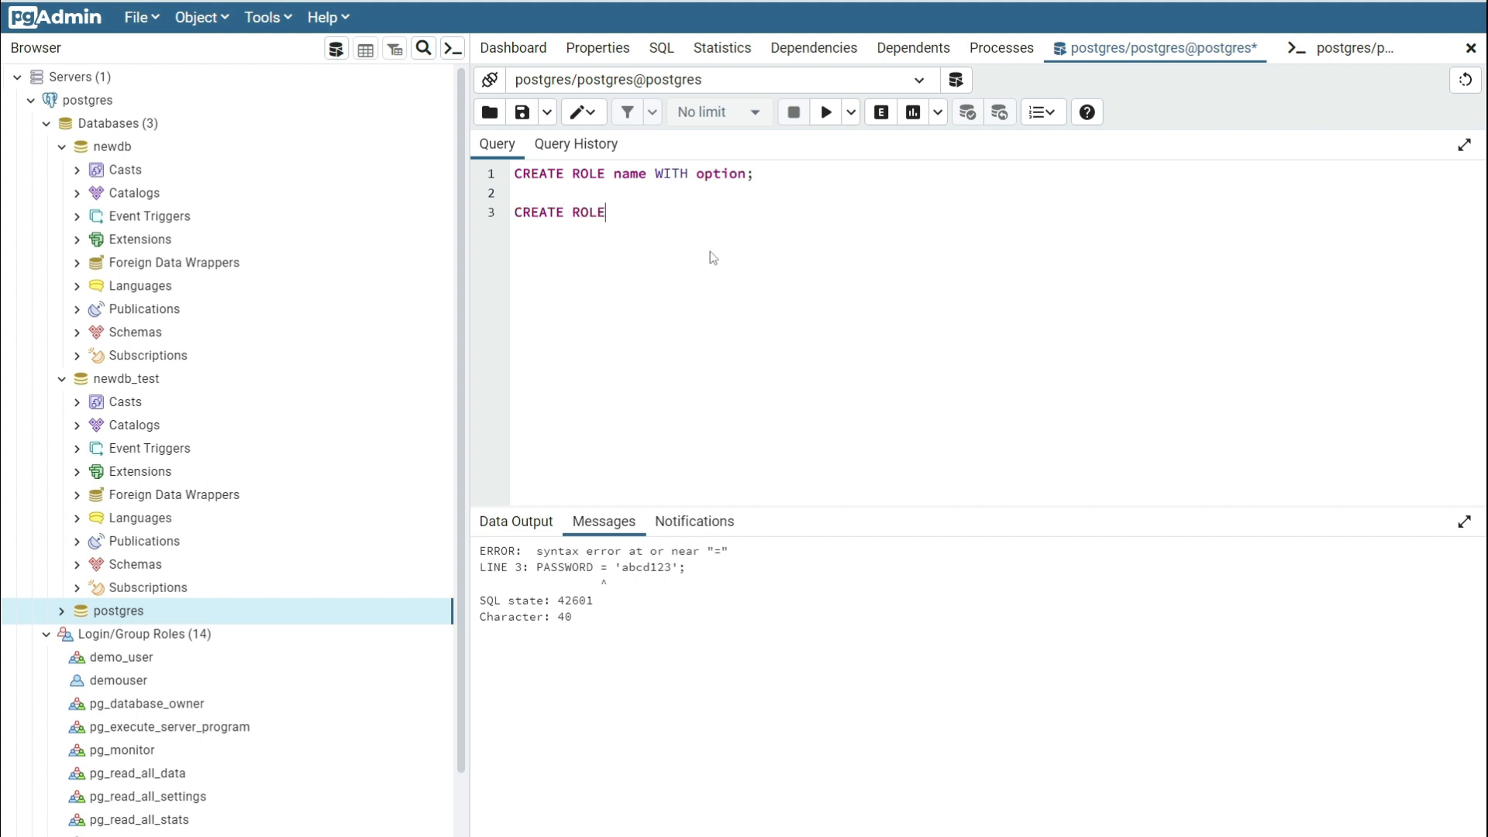
text(de)
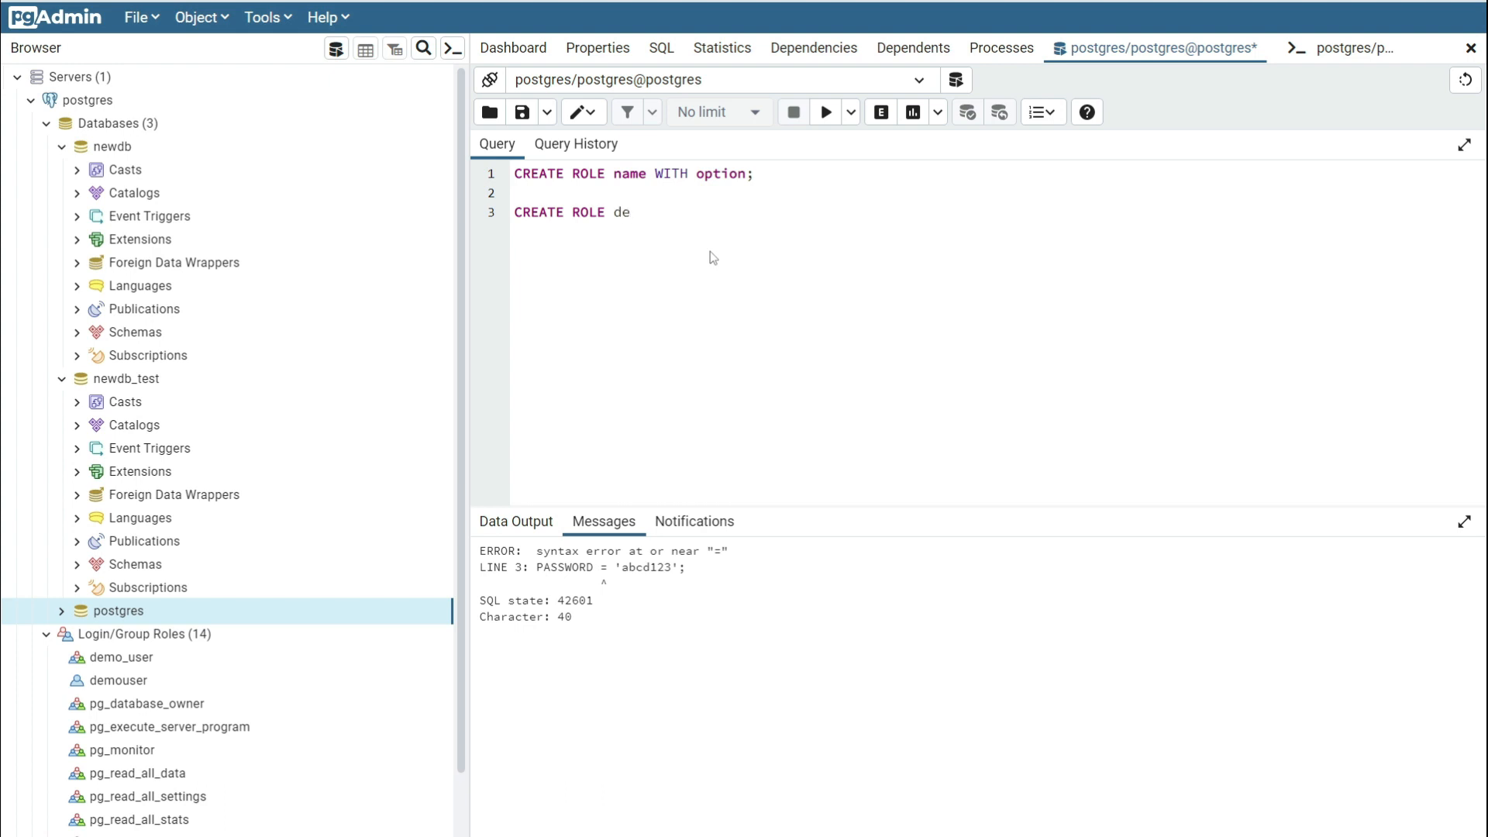
text(mo_user)
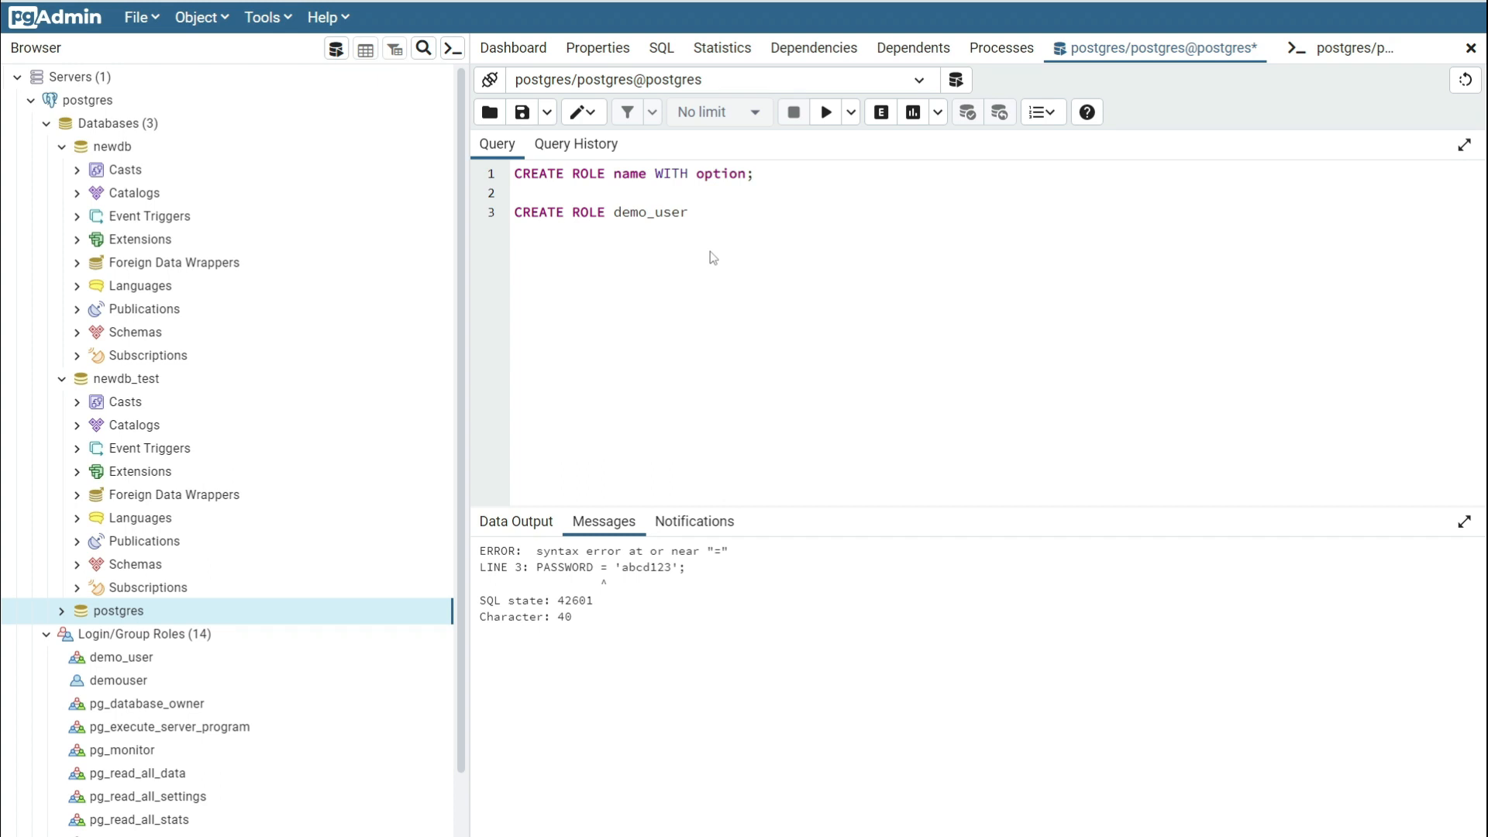
key(Return)
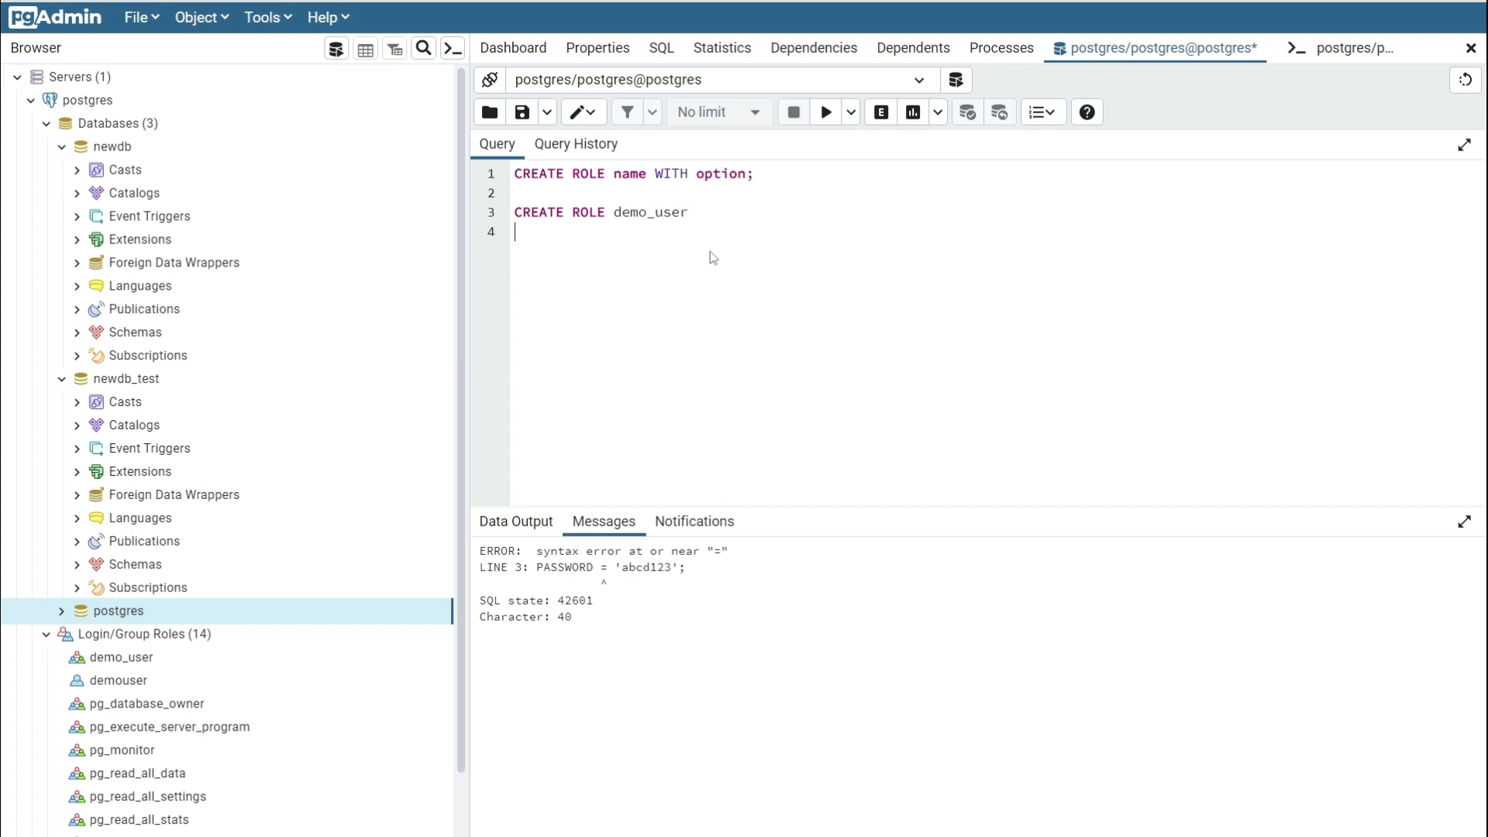
text(L)
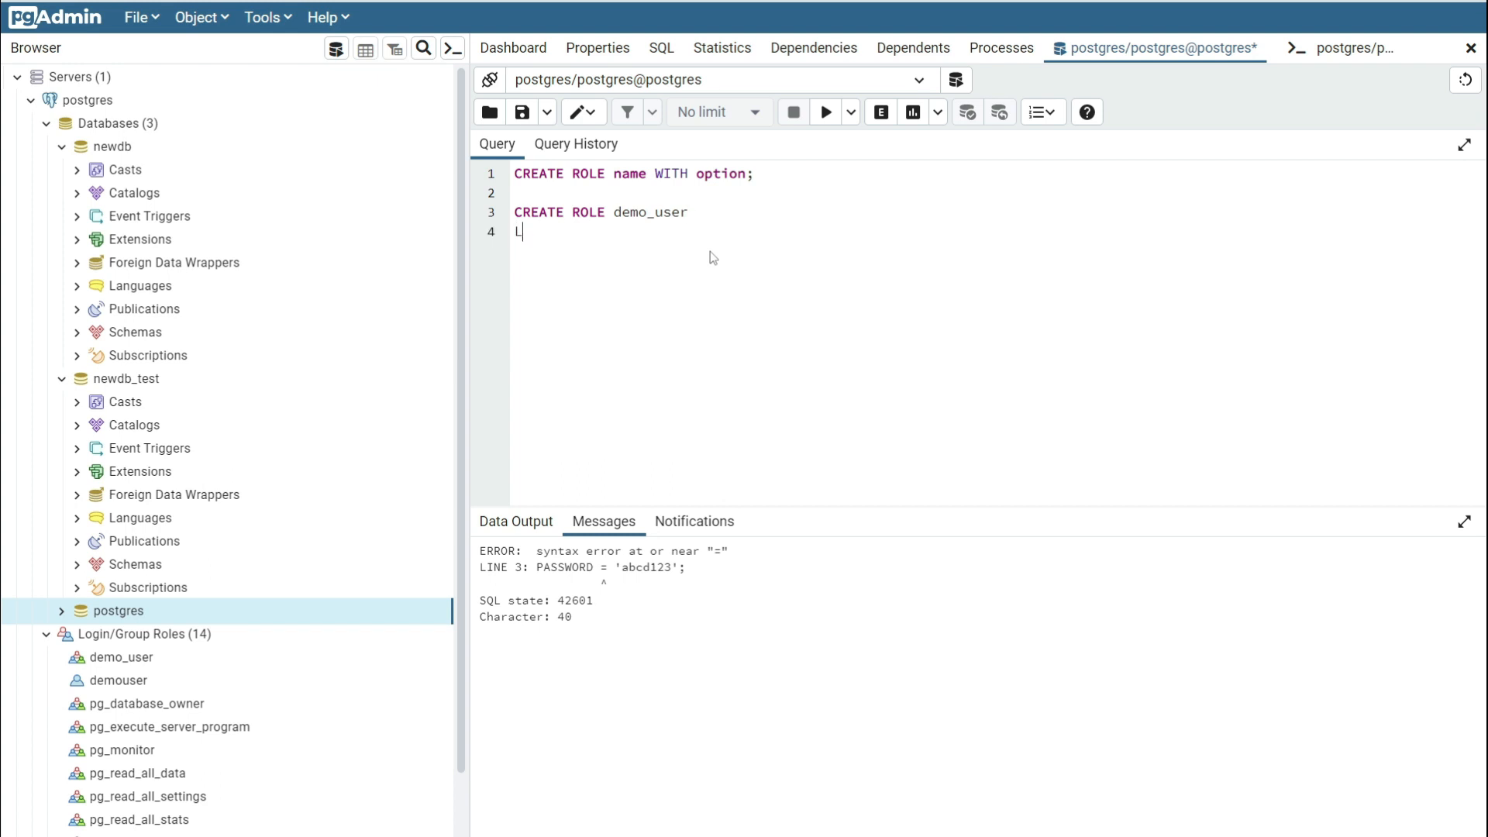
text(OGIN)
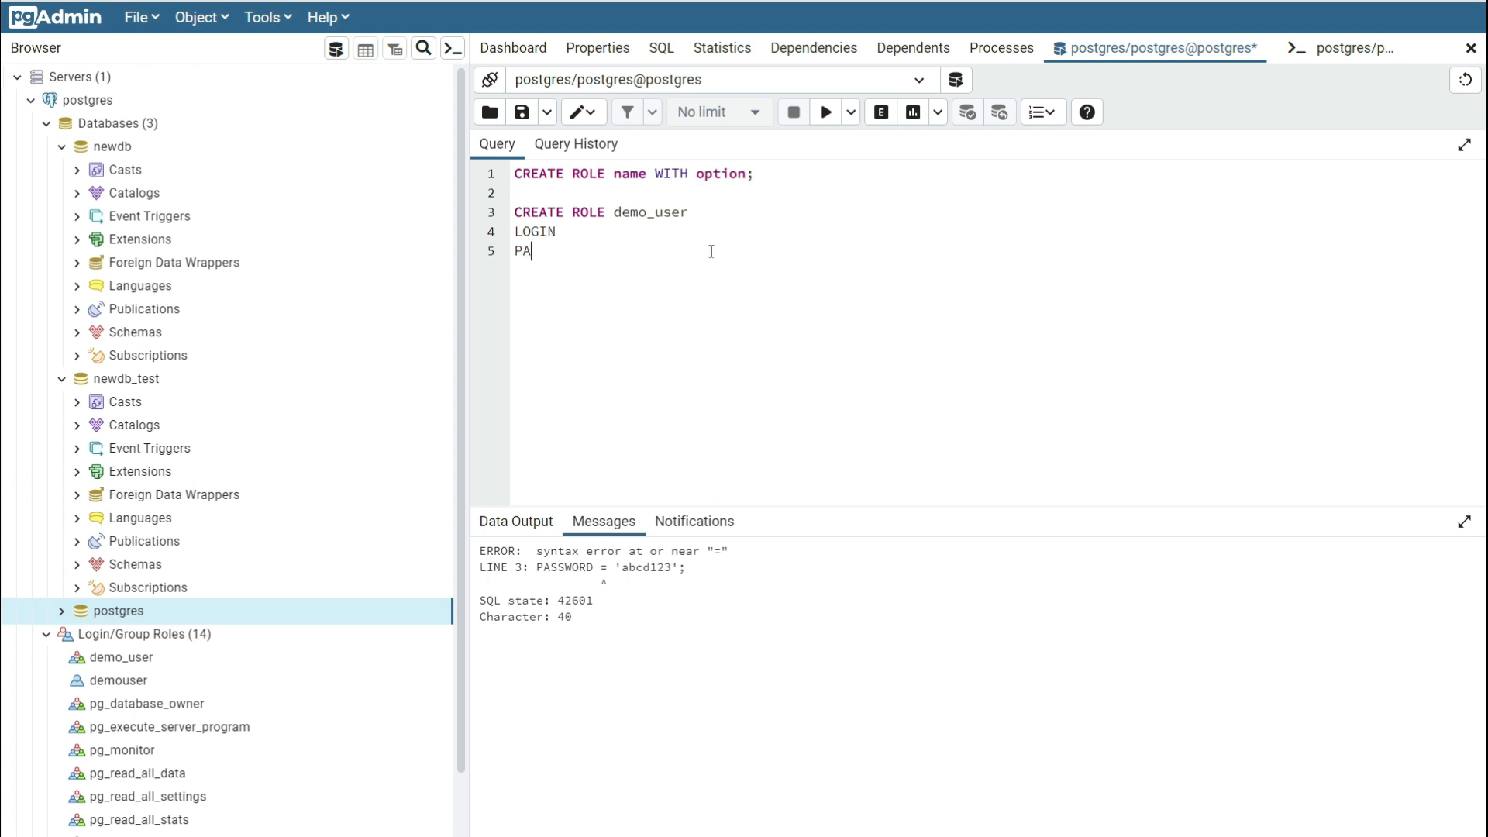
text(SSWORD)
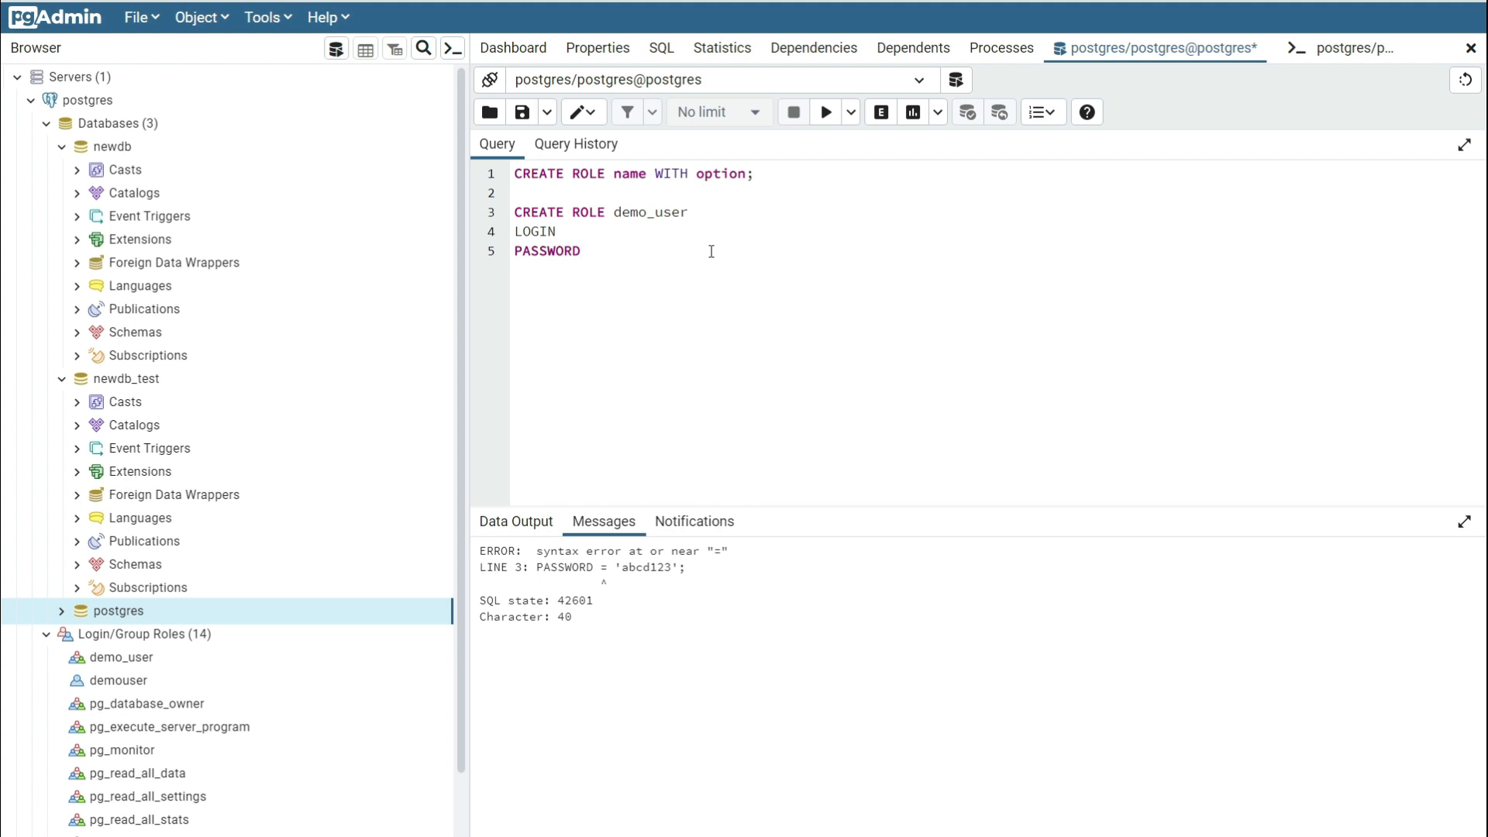
text('')
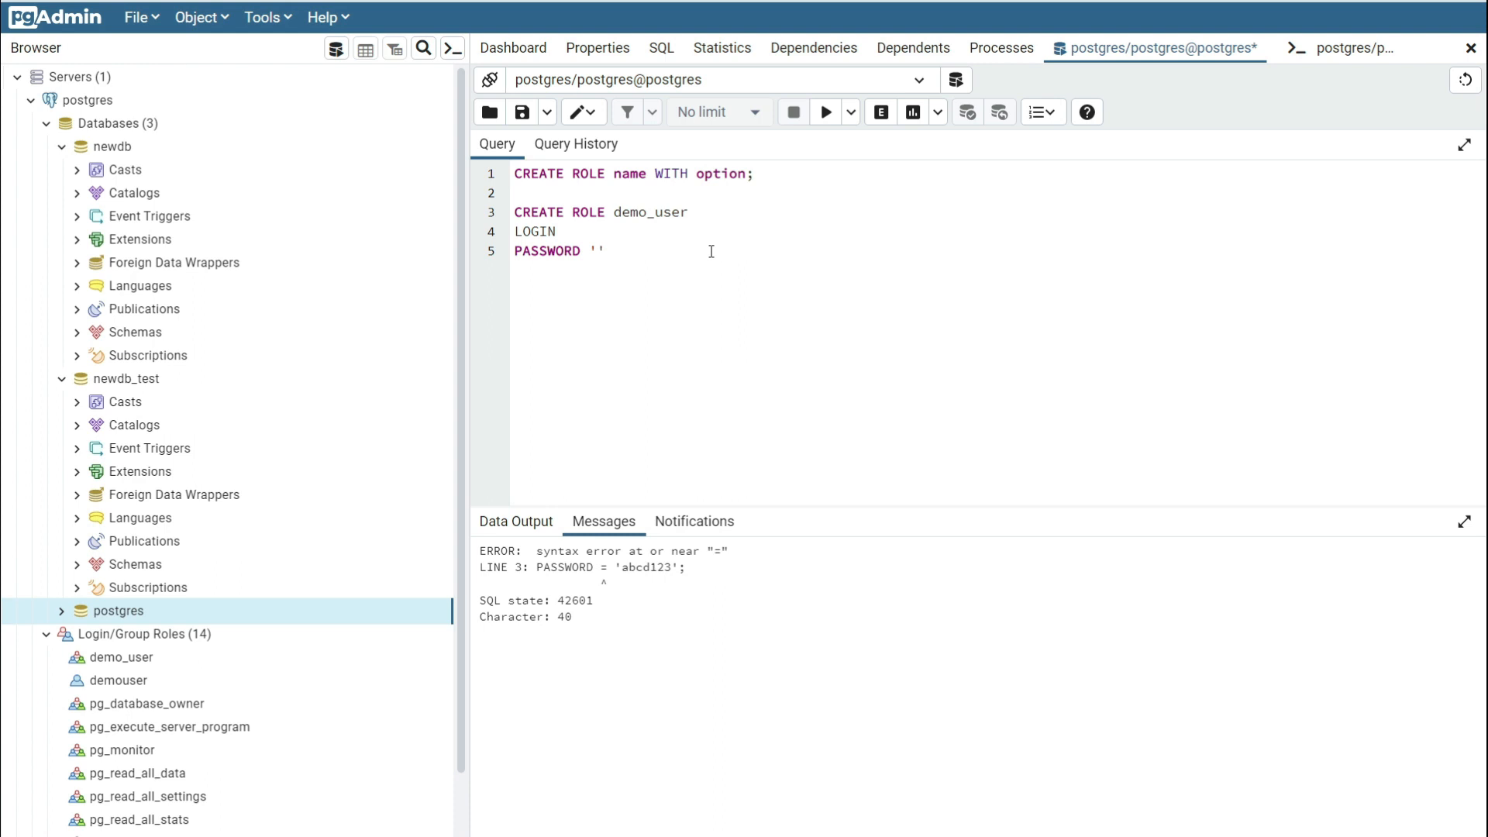
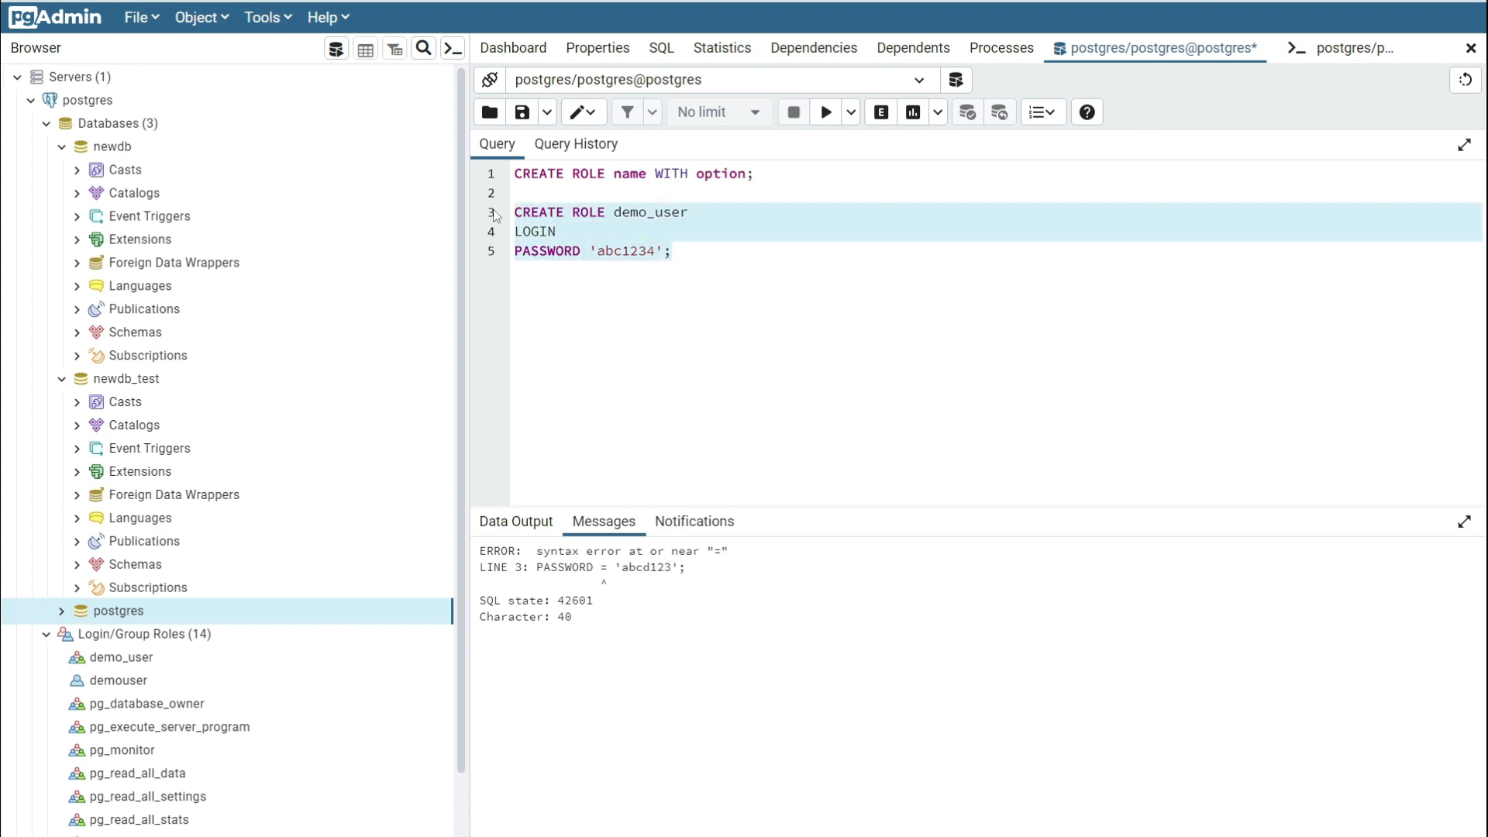
mouse_move(823, 111)
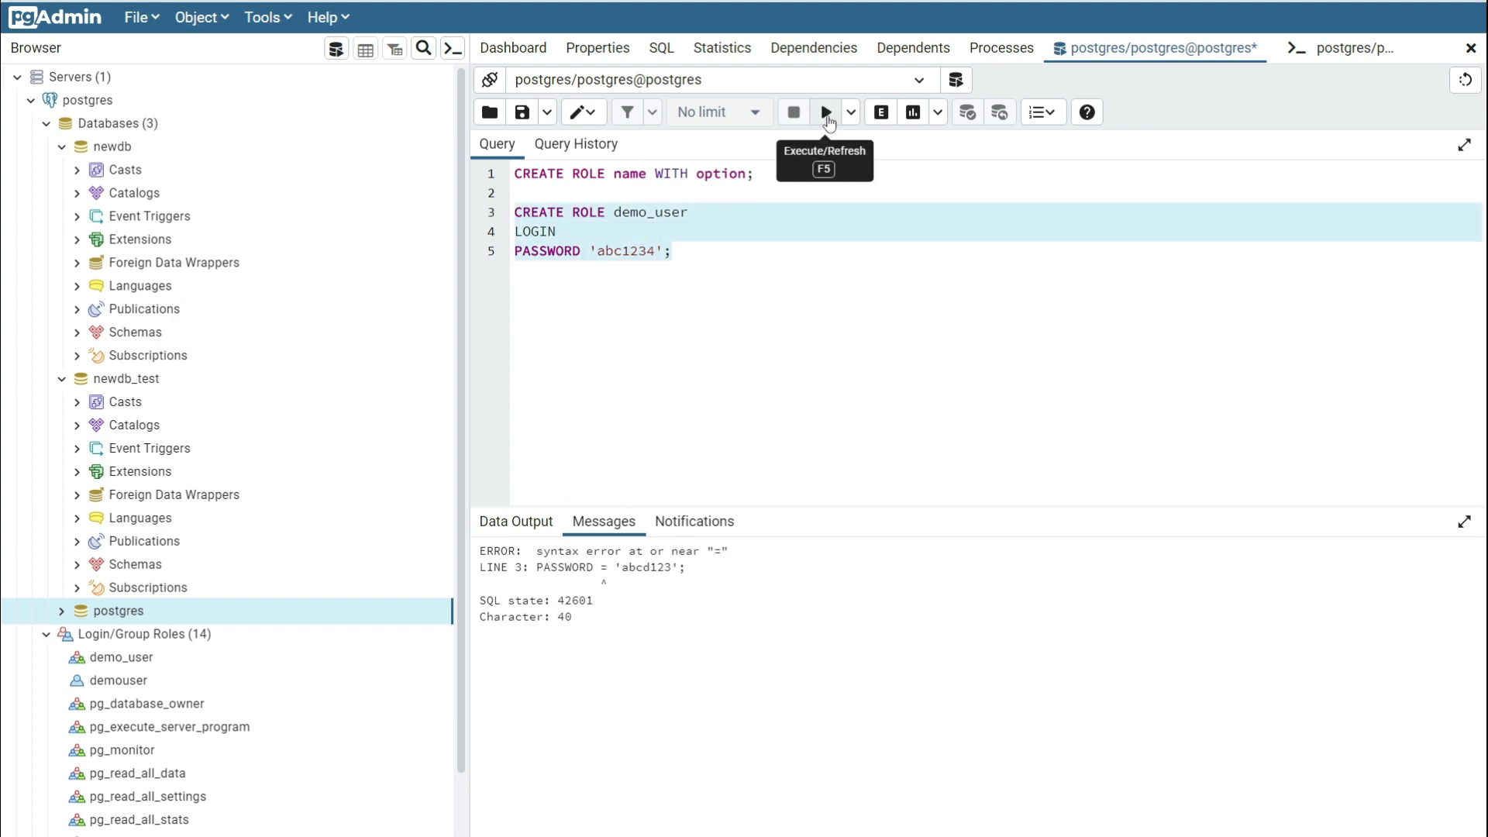
Step: Rename the role to demo_user1 after the 'already exists' error and run the statement
right_click(121, 658)
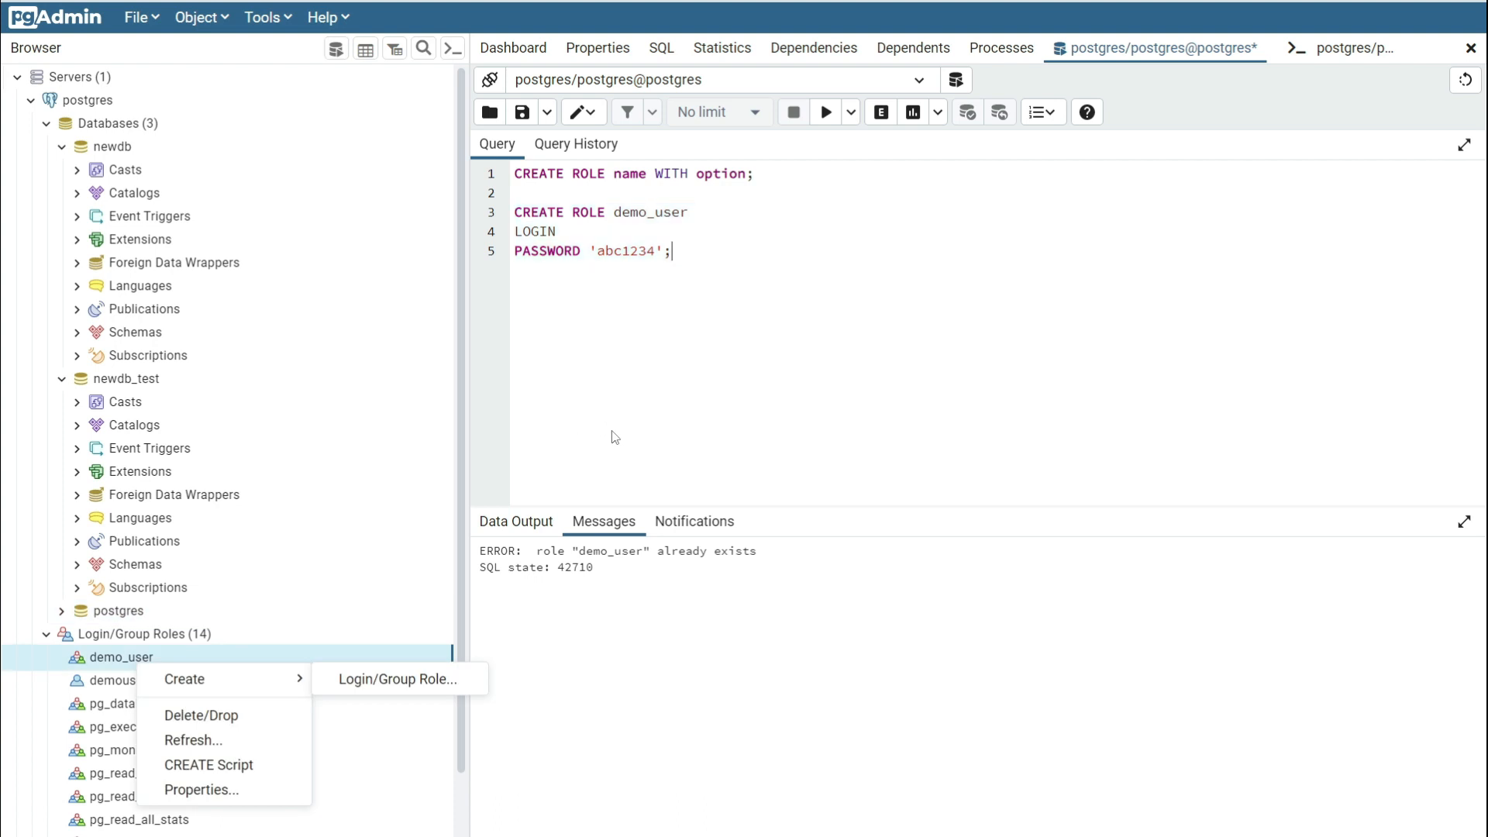
mouse_move(691, 248)
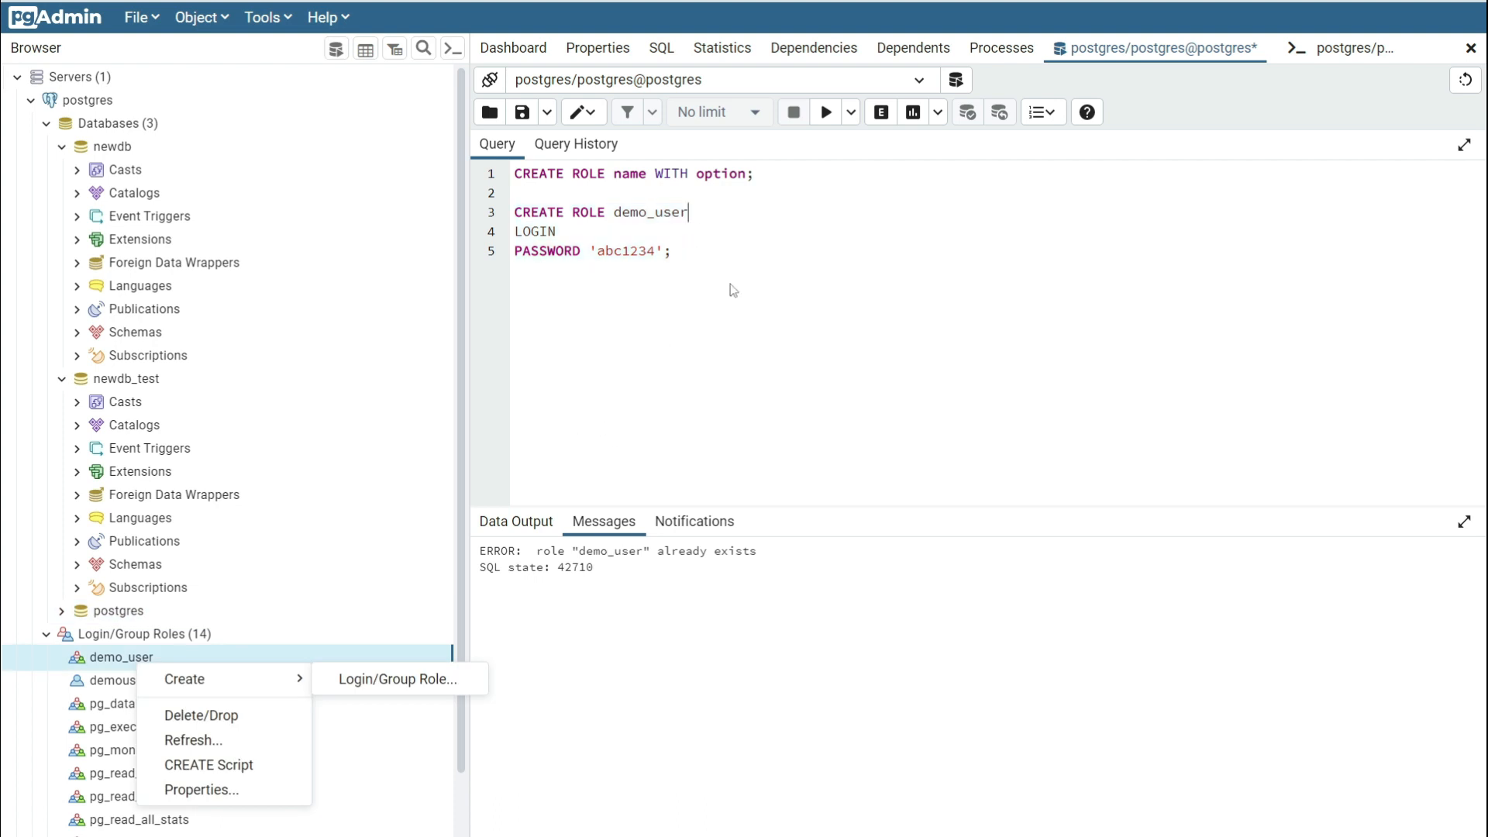
text(1)
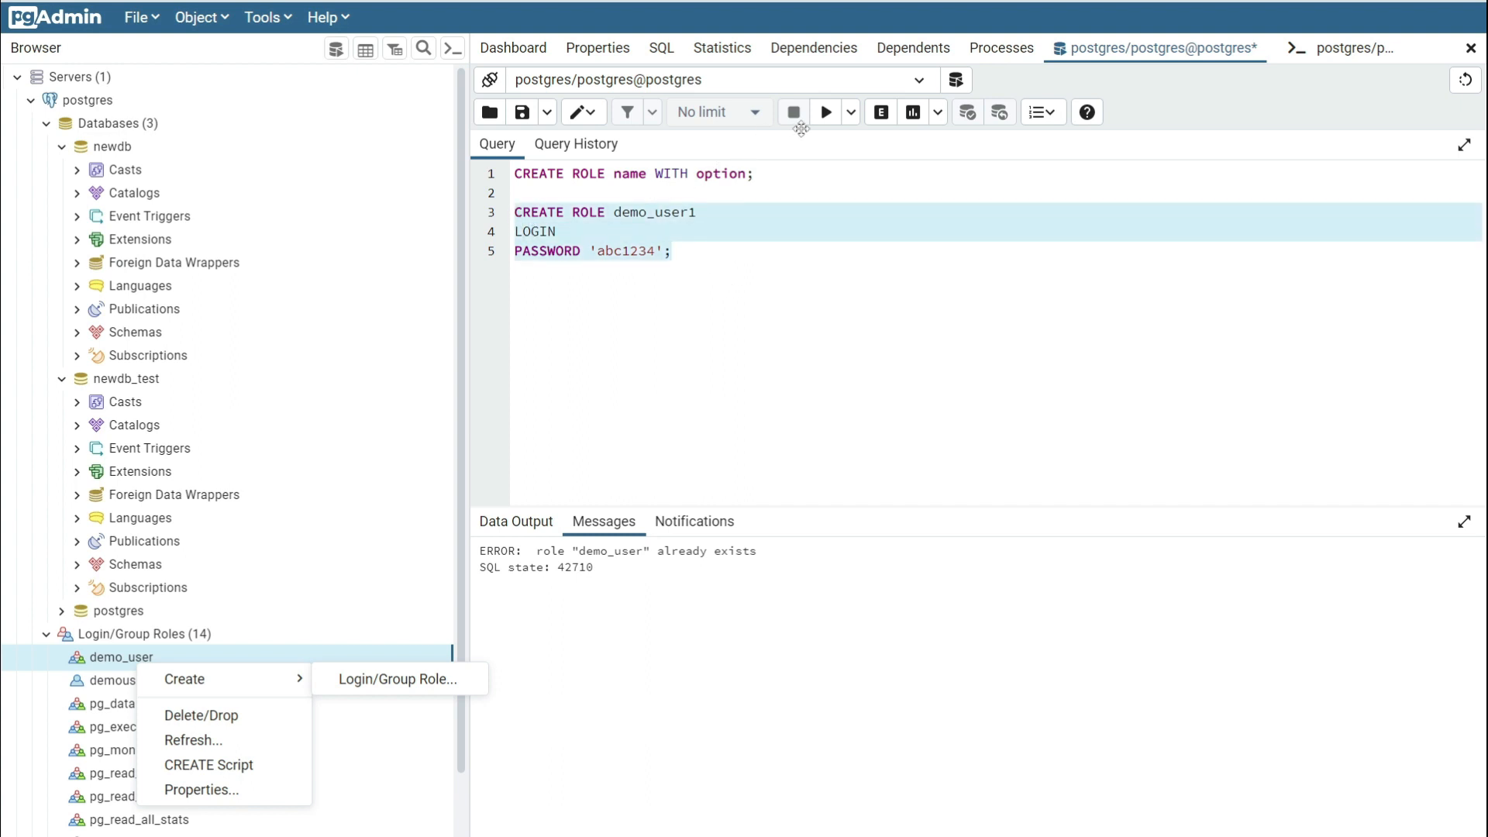
click(825, 112)
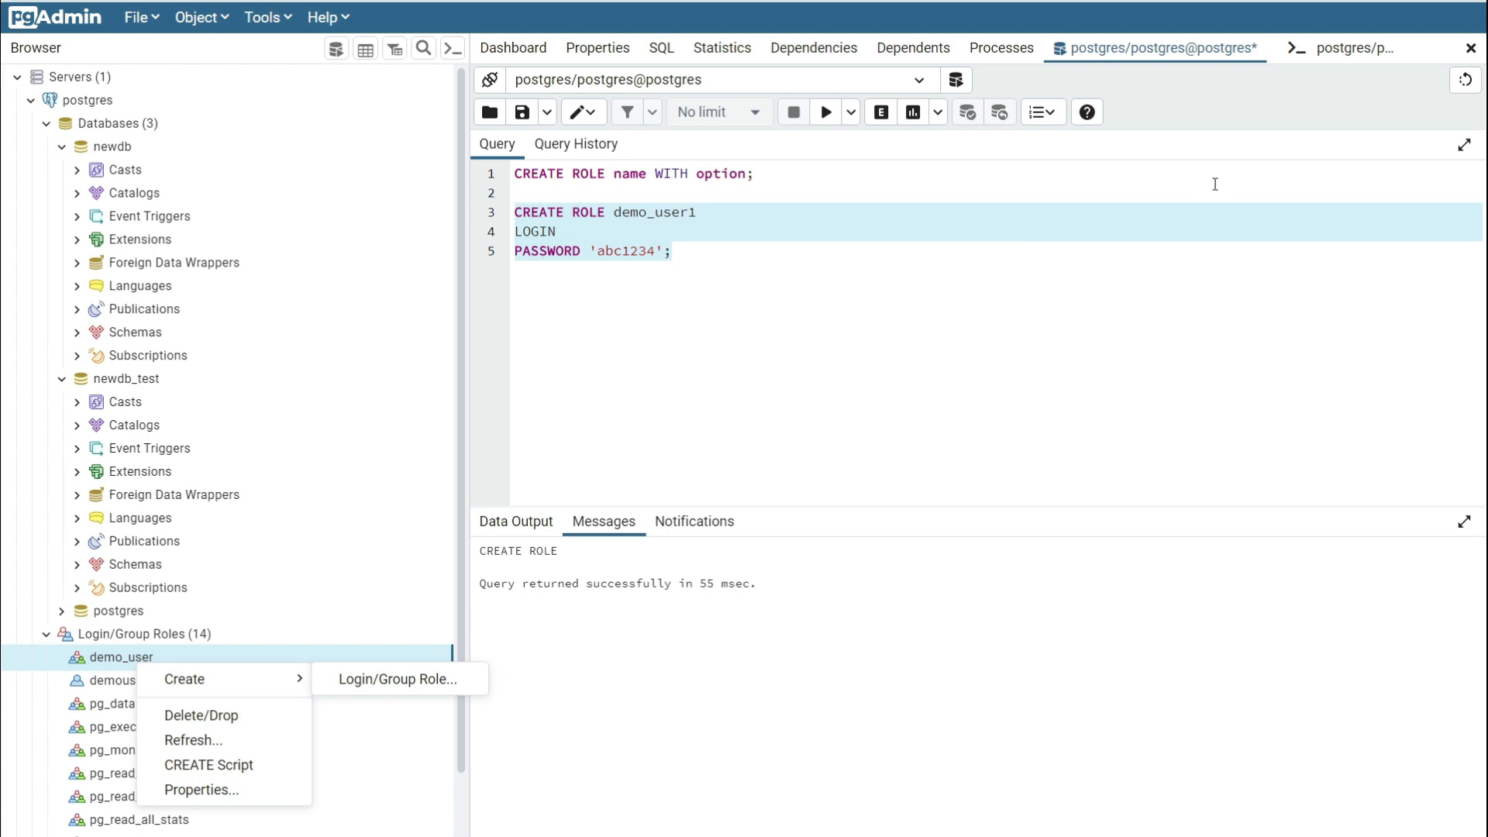
click(1338, 48)
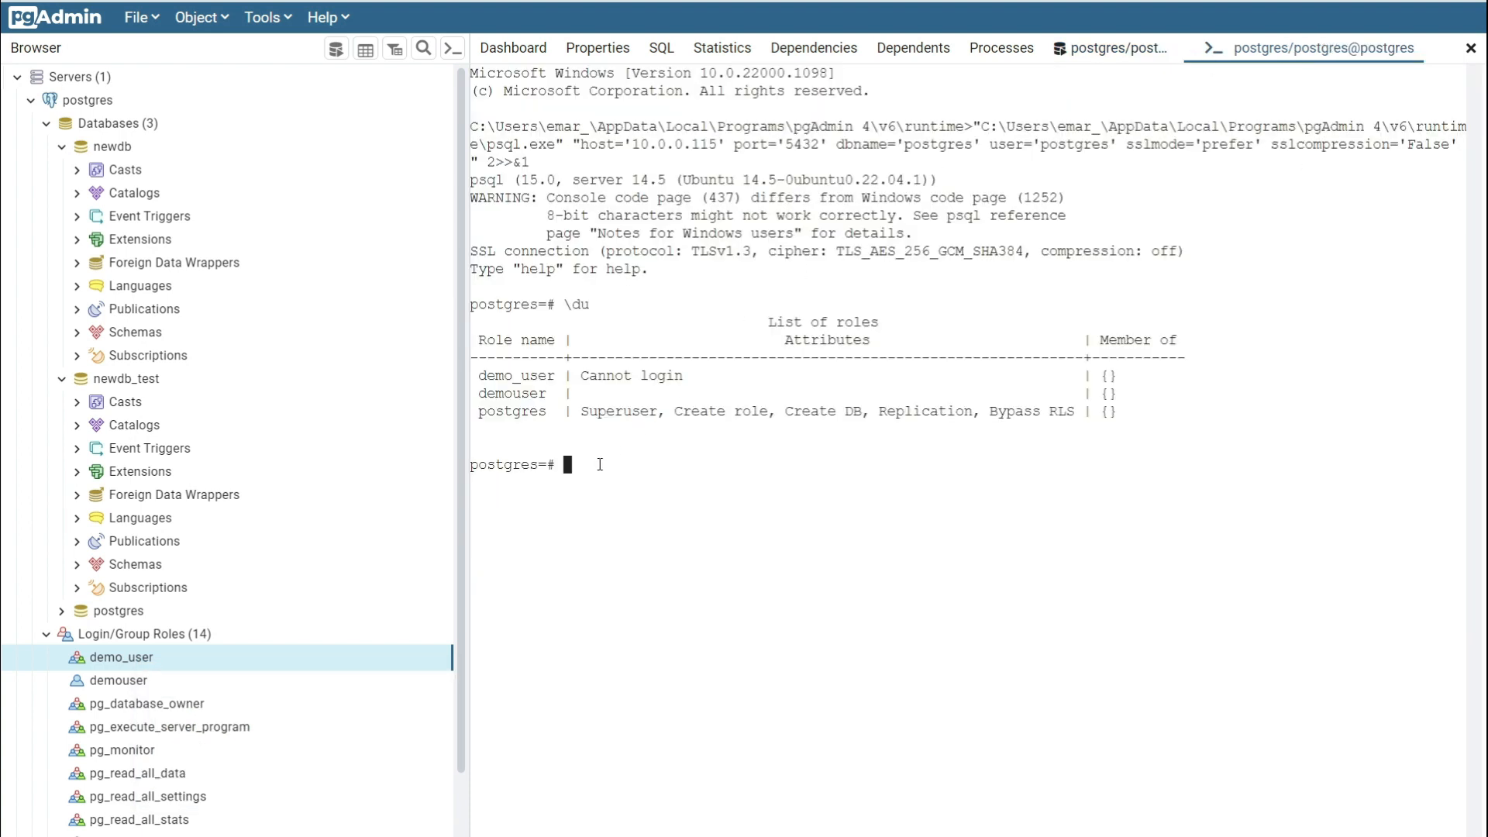
Step: Run \du in psql to confirm demo_user1 is listed, then return to the query editor
key(Return)
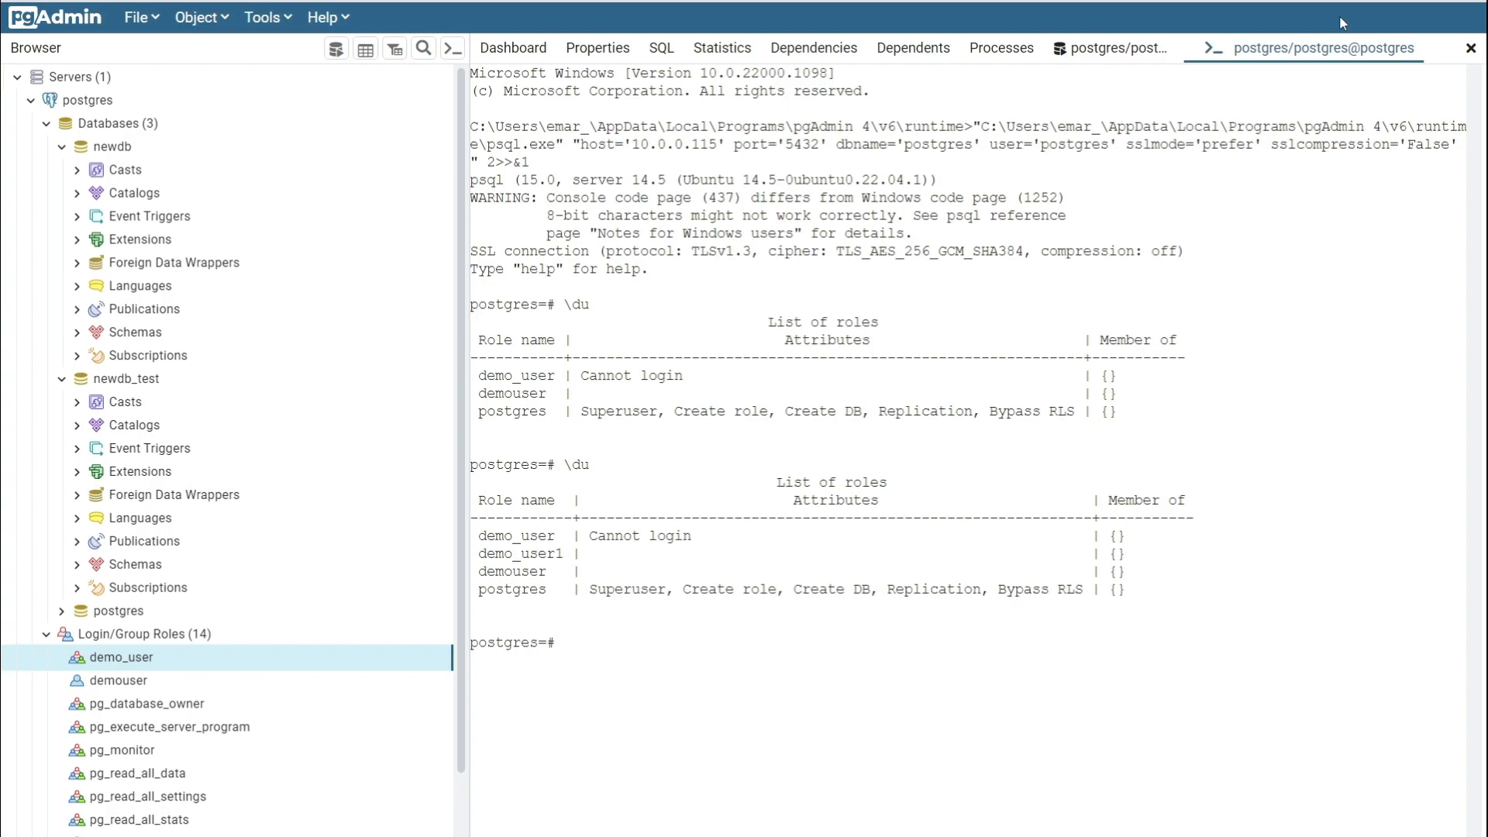
click(1131, 48)
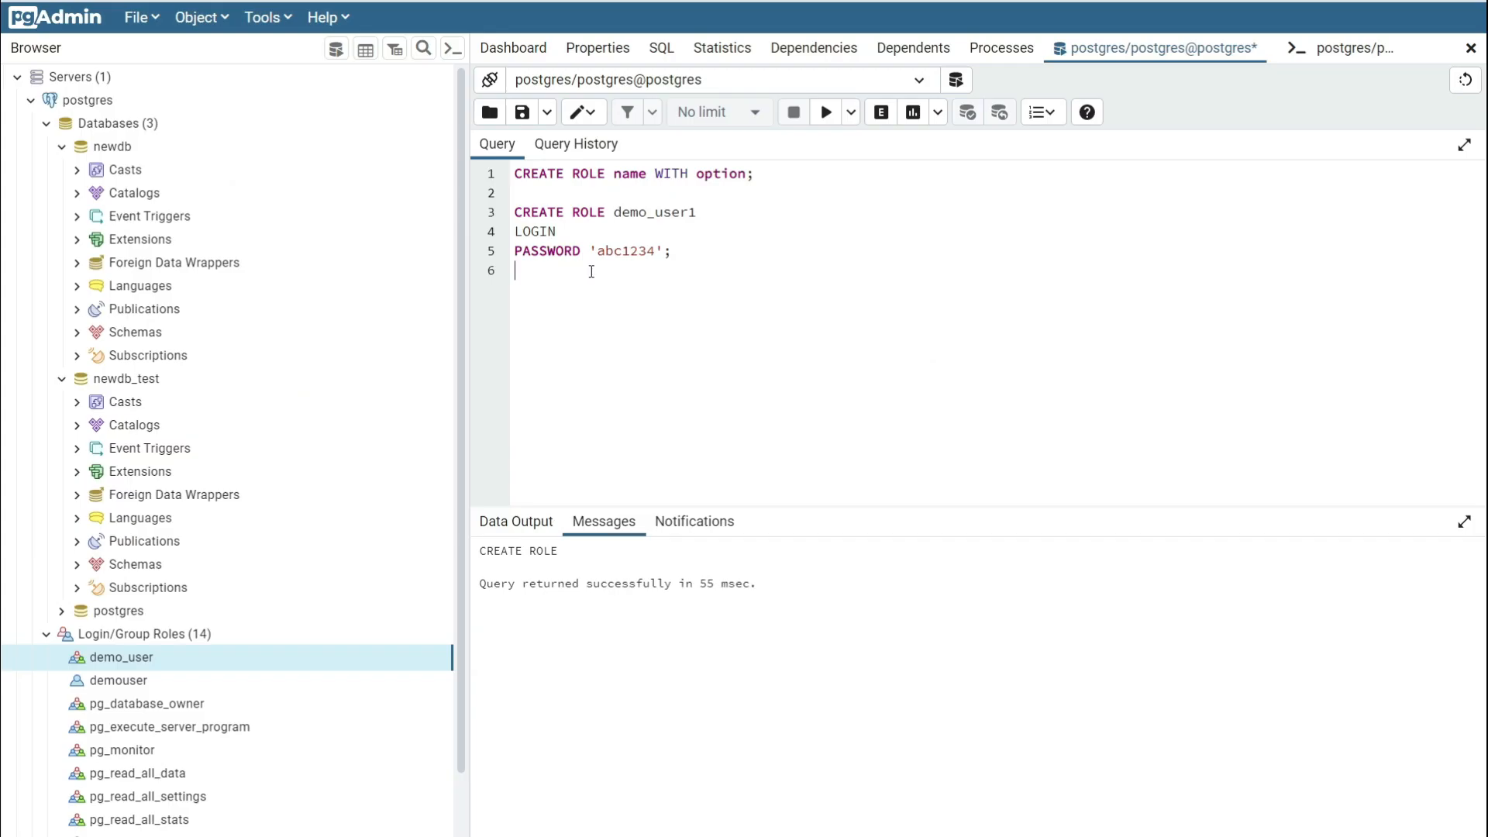
key(enter)
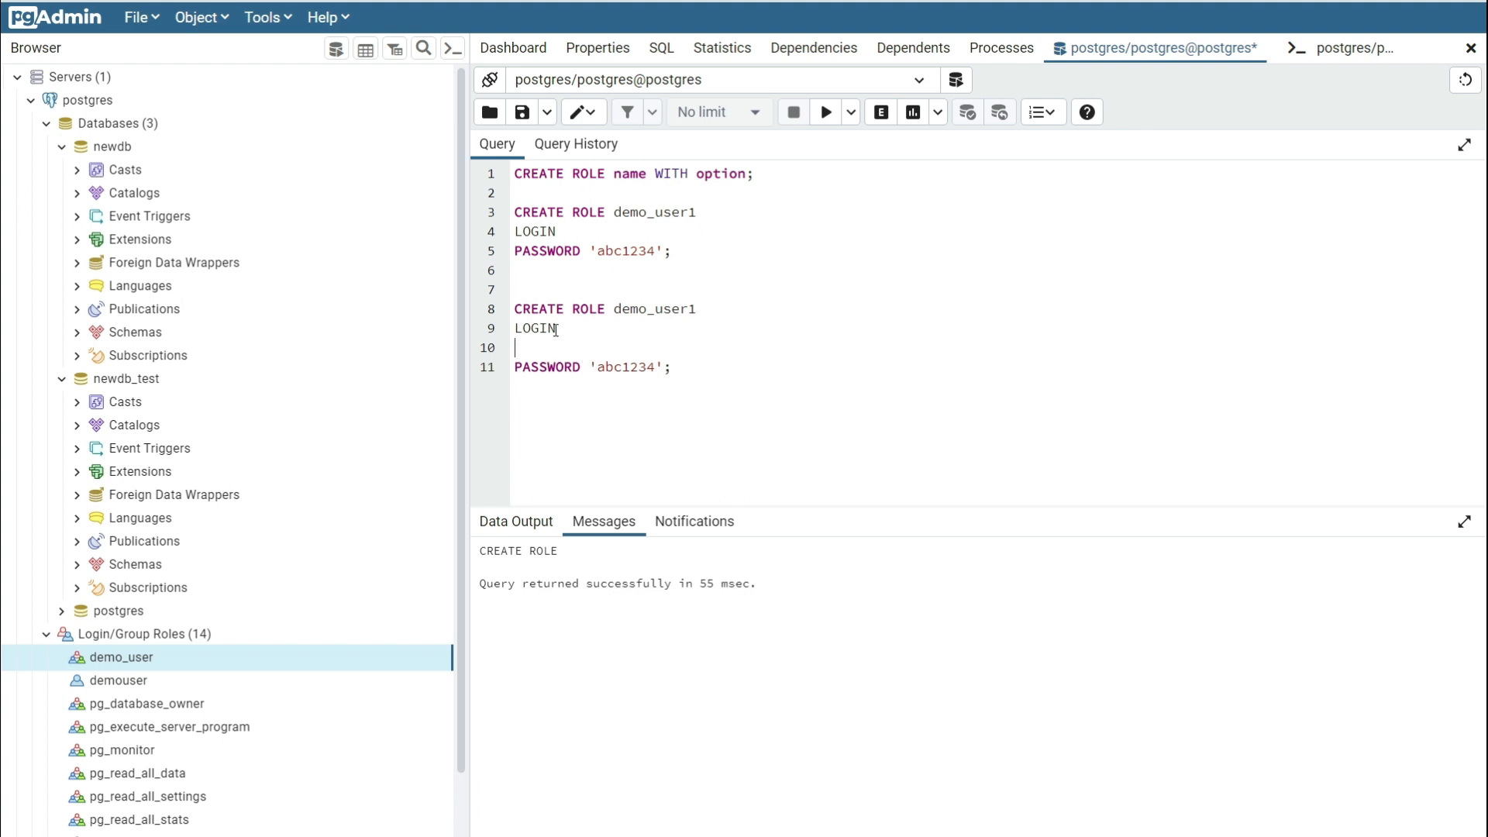
text(SUPERUS)
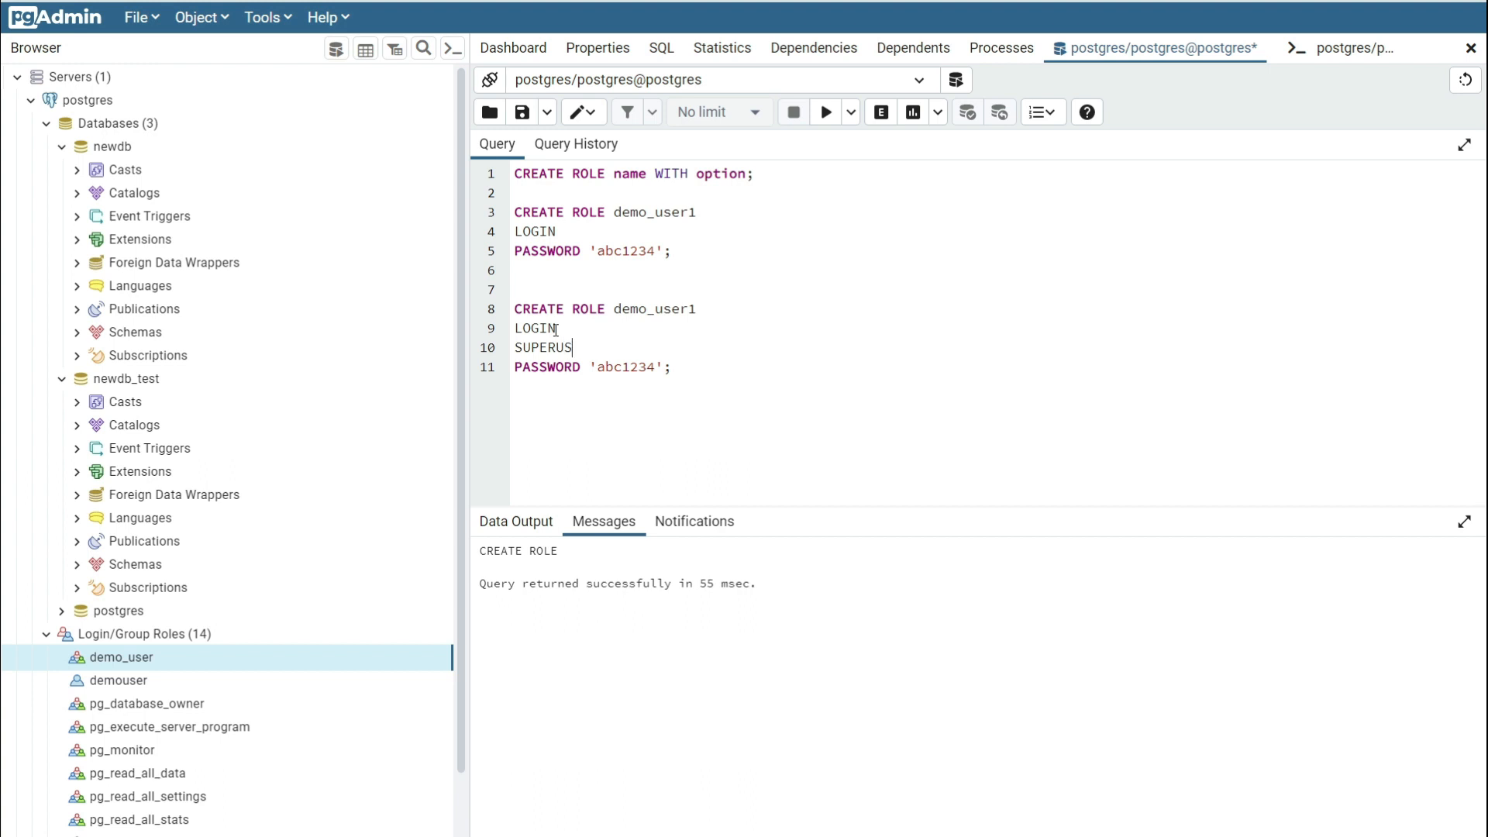
text(ER)
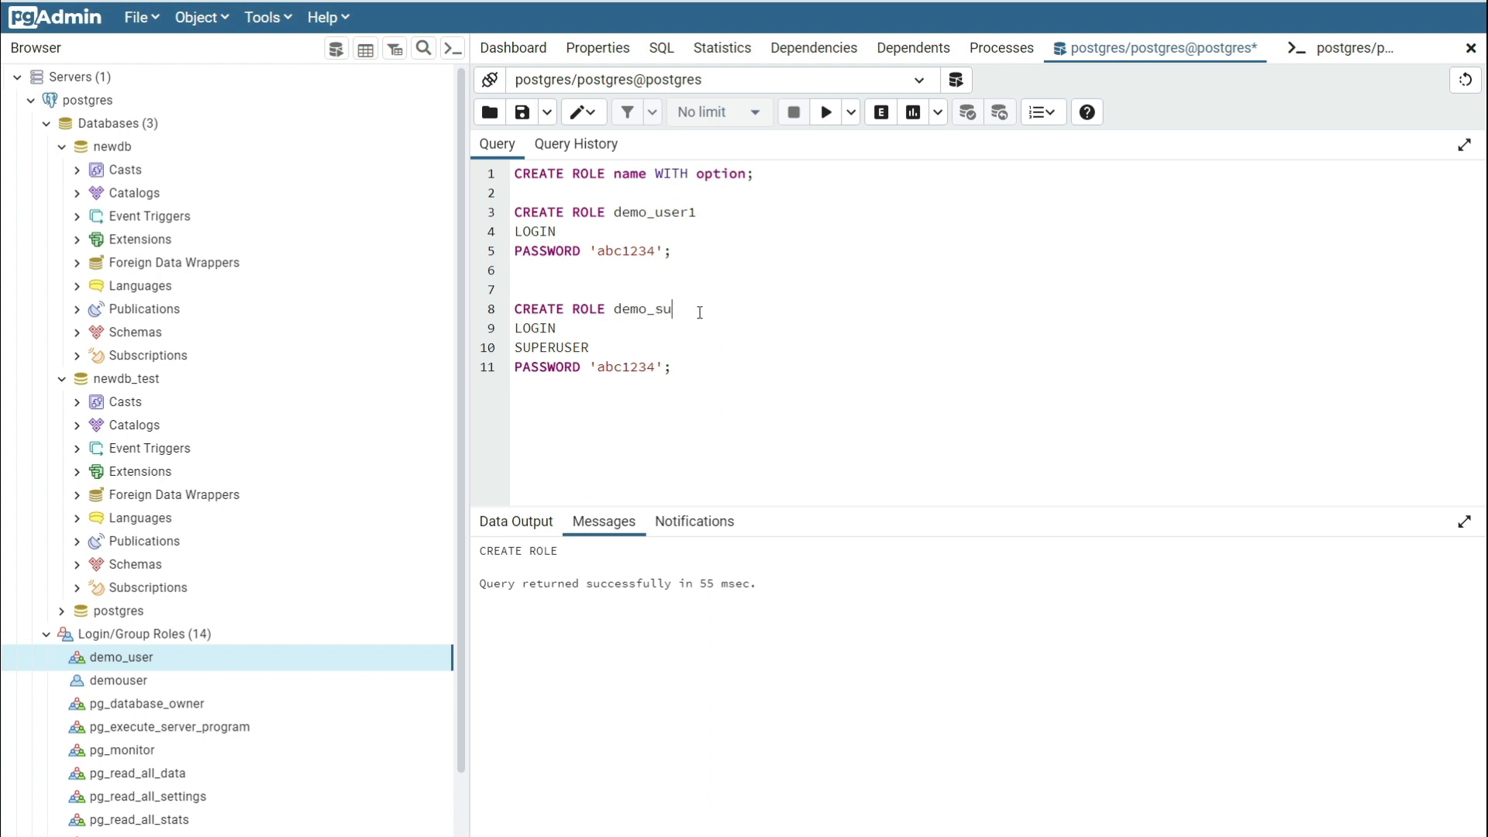
text(per)
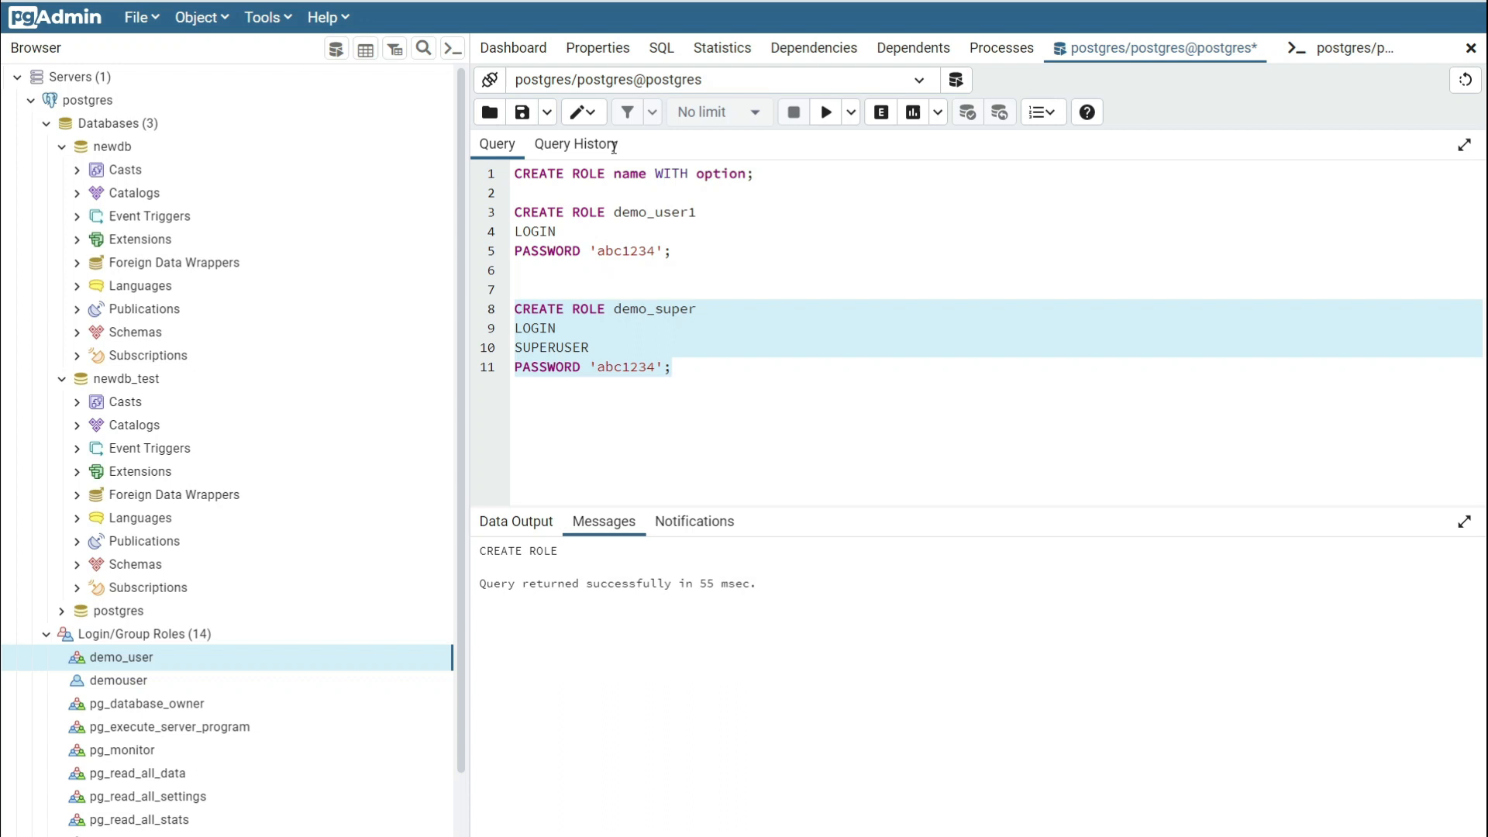
click(823, 112)
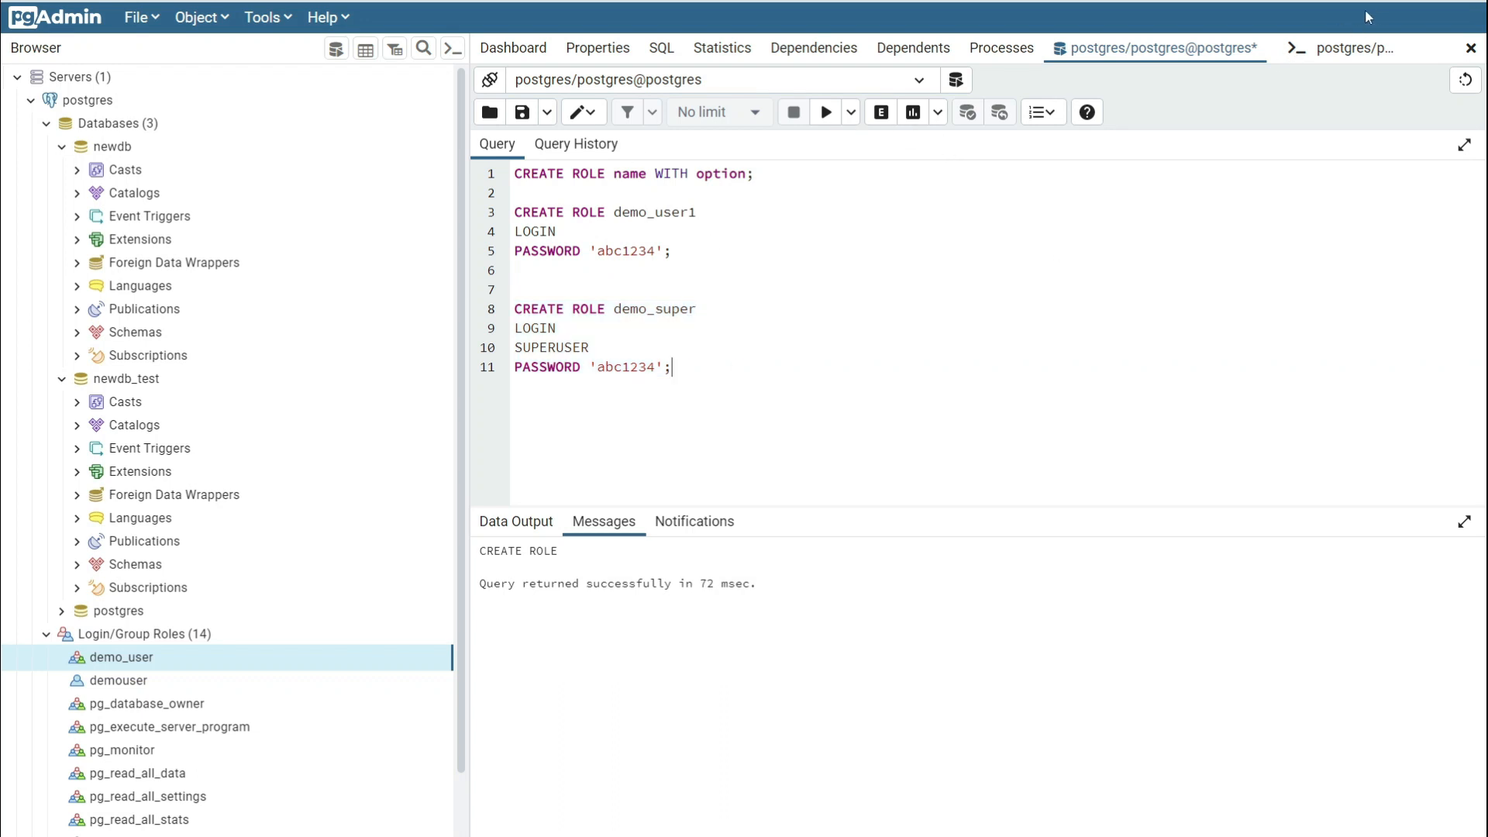
mouse_move(1079, 183)
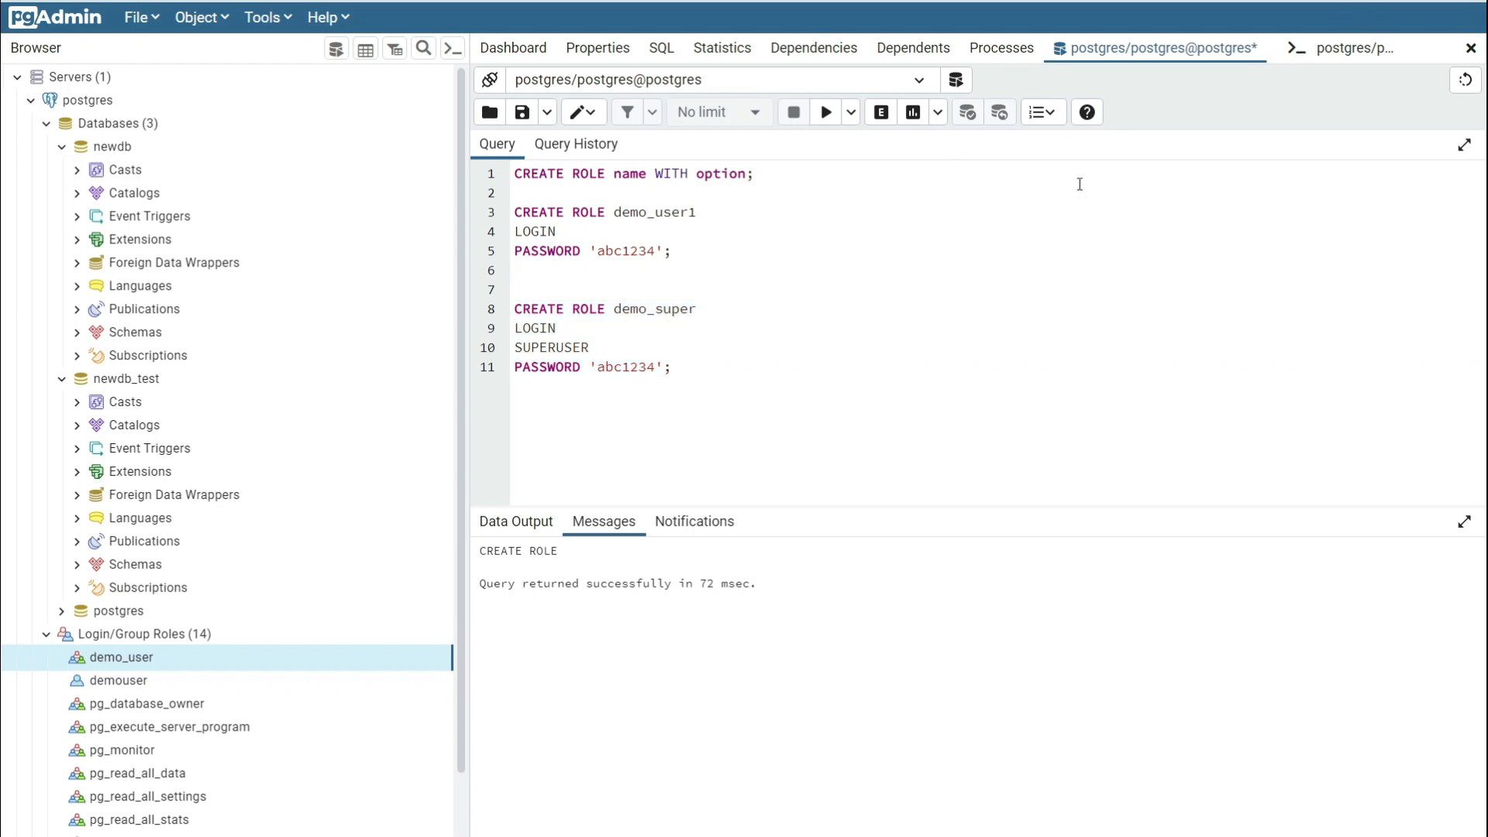
Step: Check in psql that demo_super shows the Superuser attribute, then return to the editor
click(1338, 48)
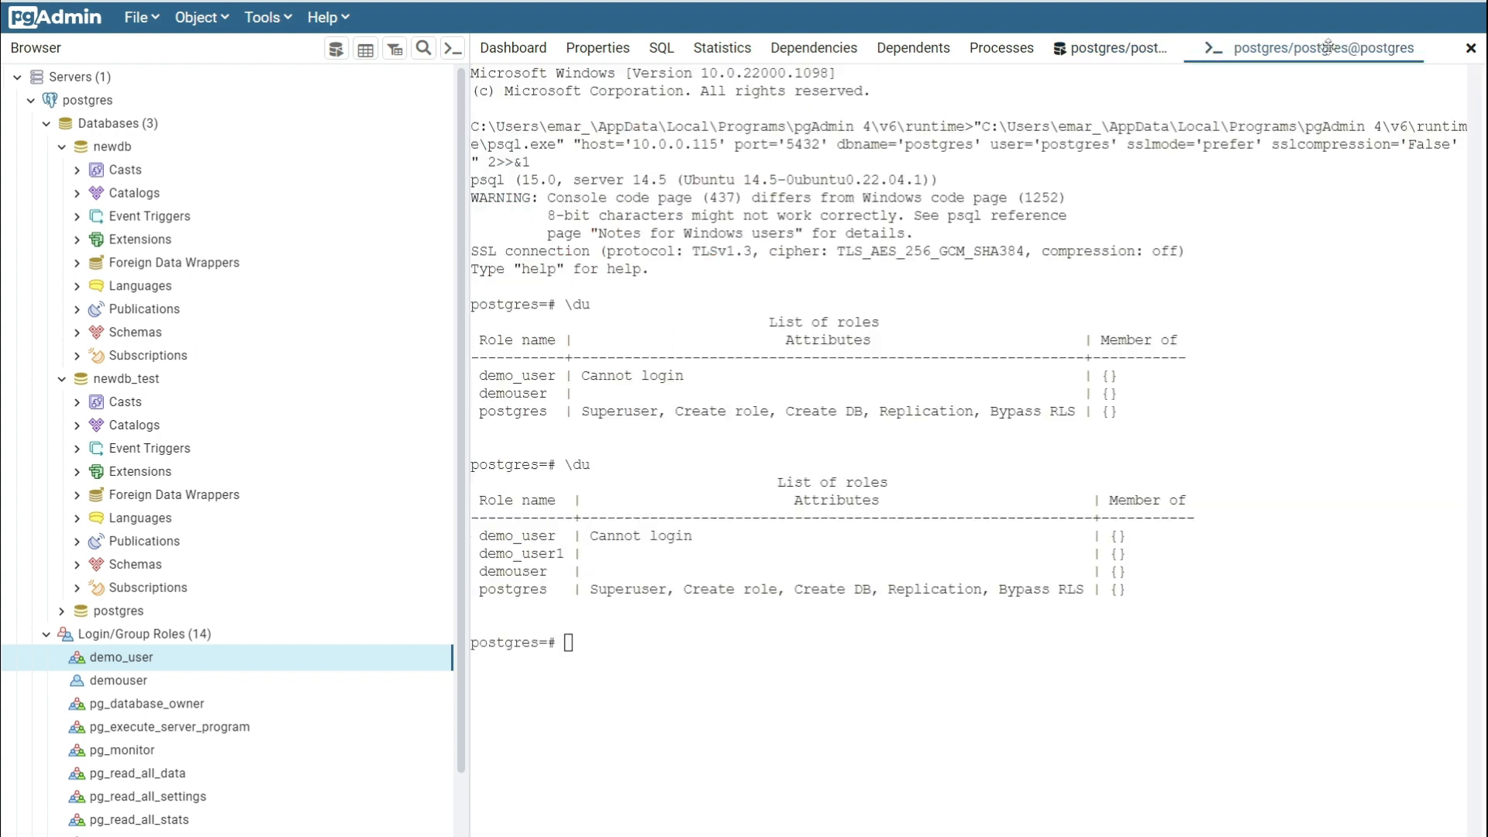
mouse_move(667, 661)
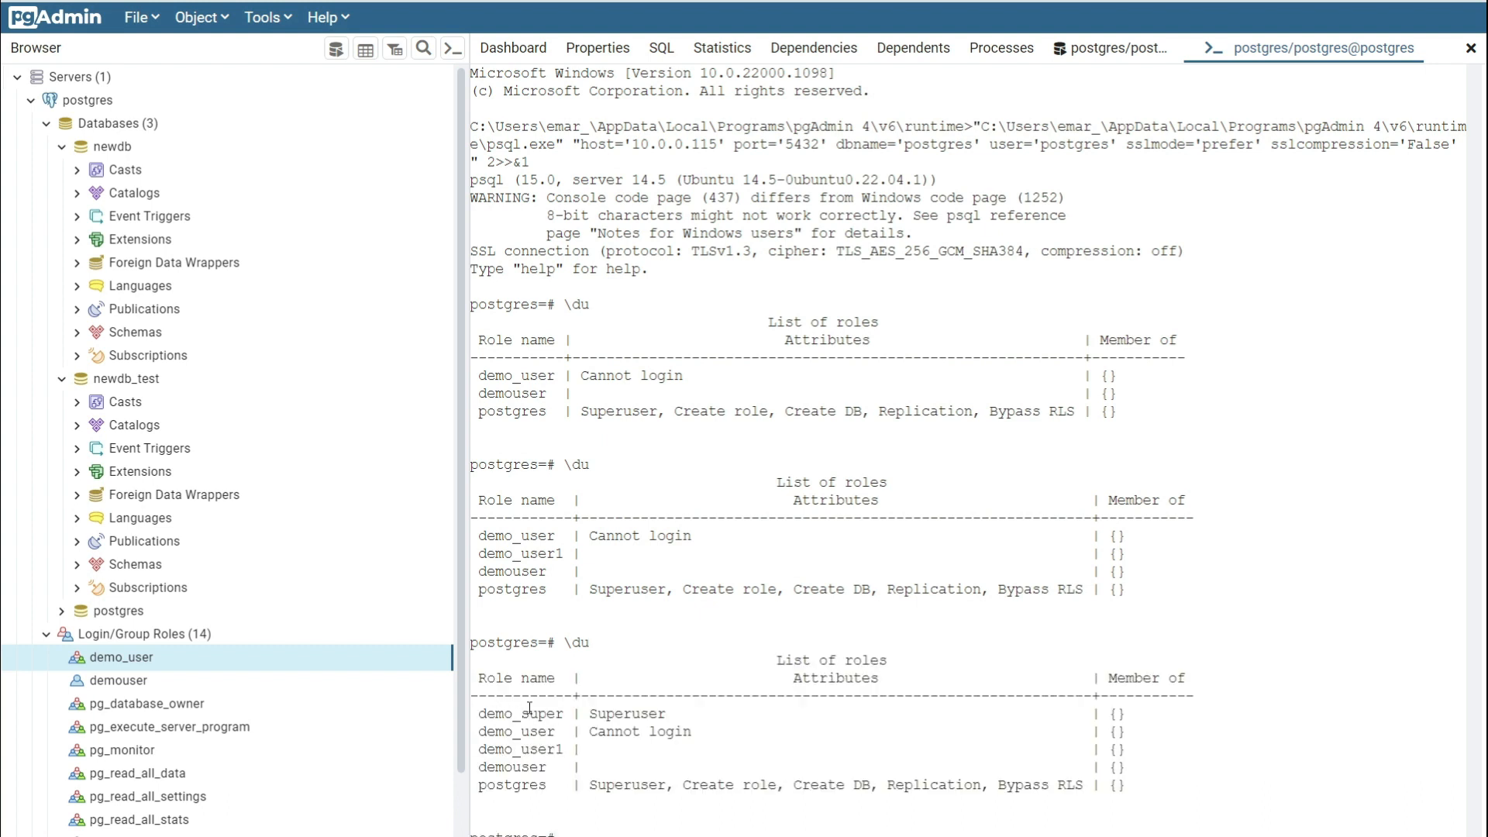
mouse_move(715, 696)
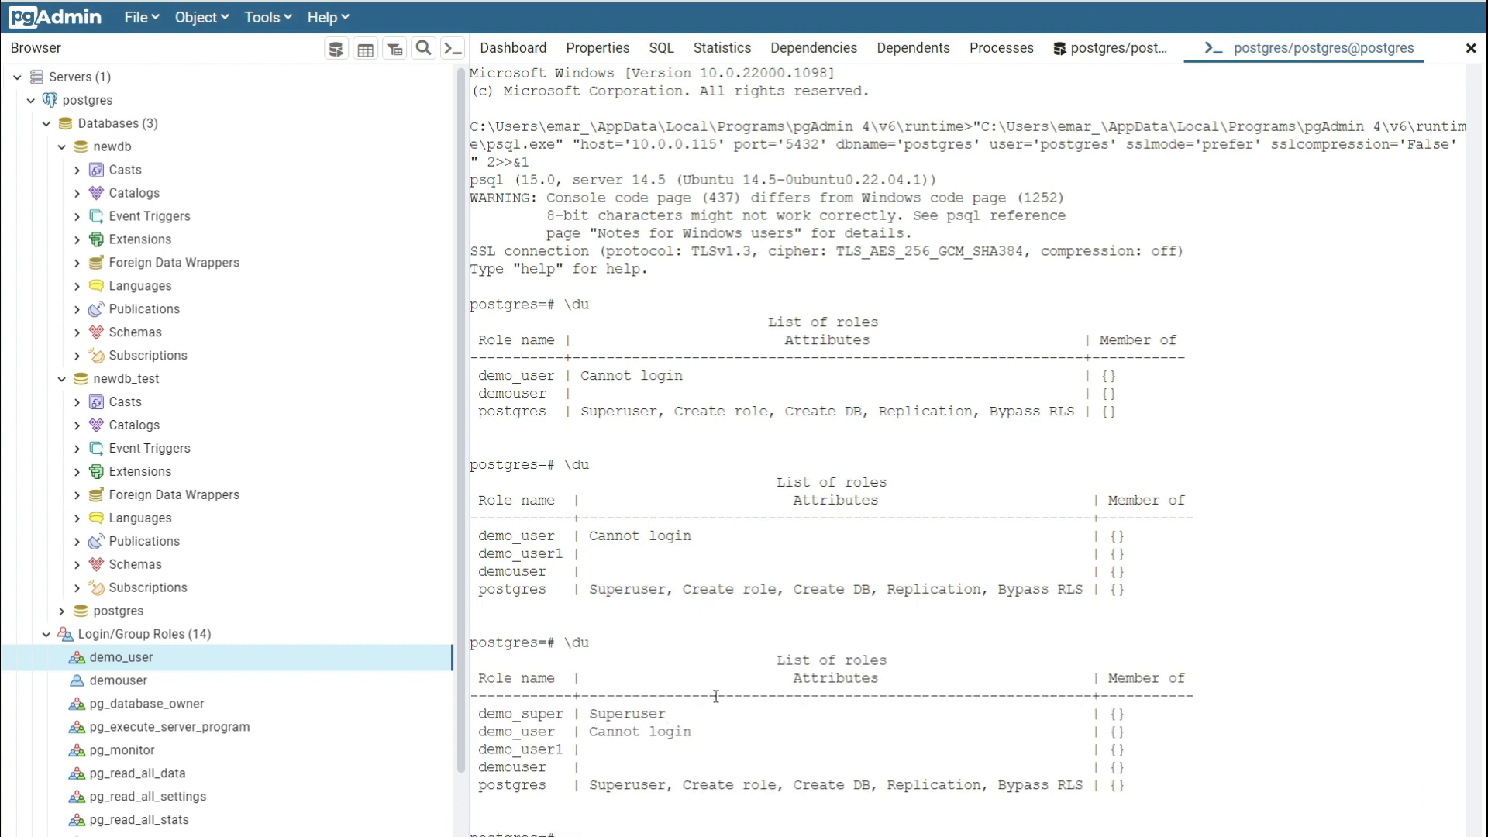
click(1140, 49)
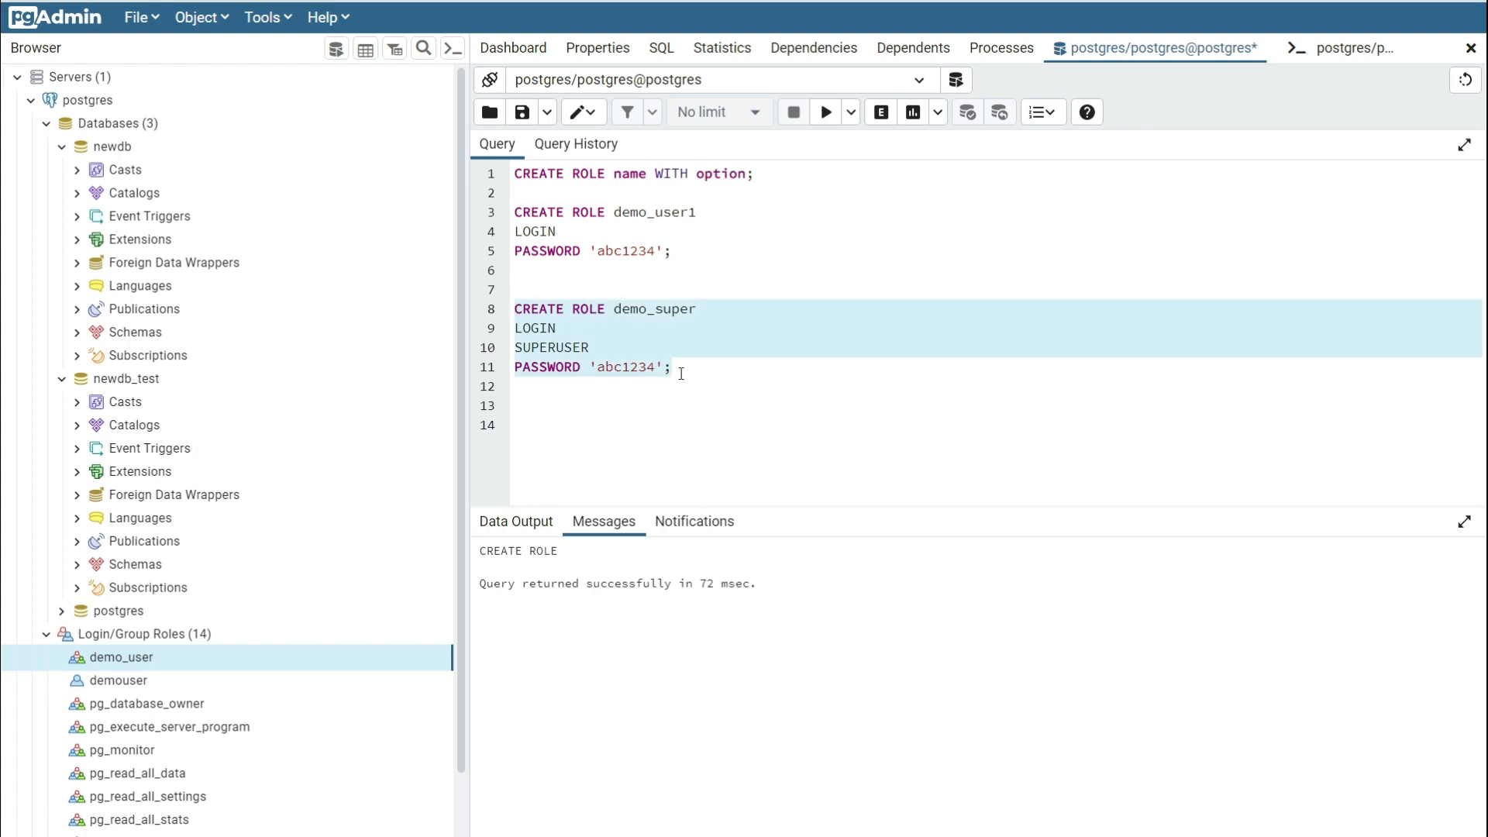
Step: Rename the third statement to demo_dbcreator and replace SUPERUSER with CREATEDB
text(CREATE ROLE demo_super)
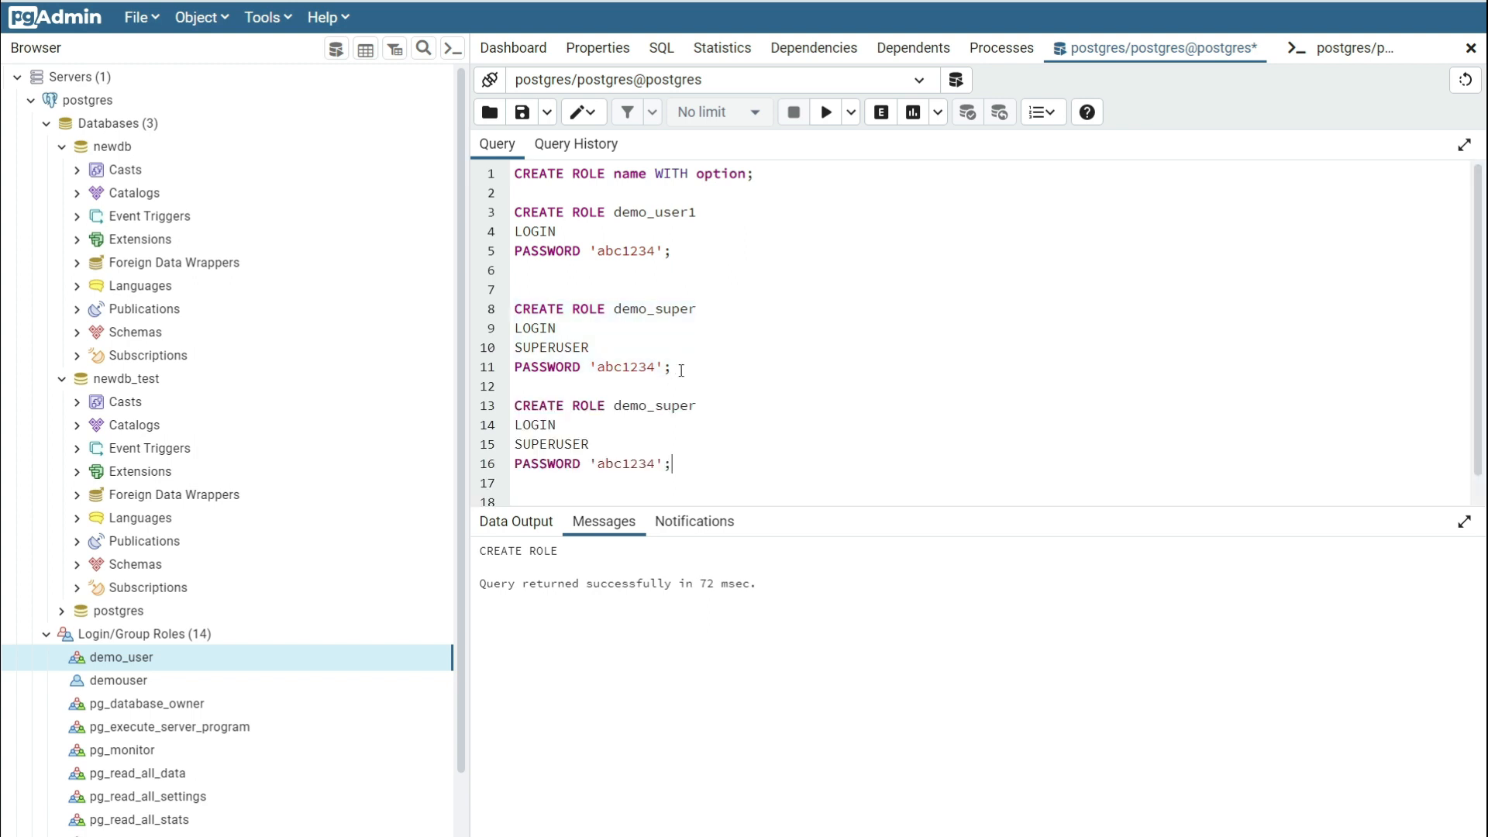
key(Backspace)
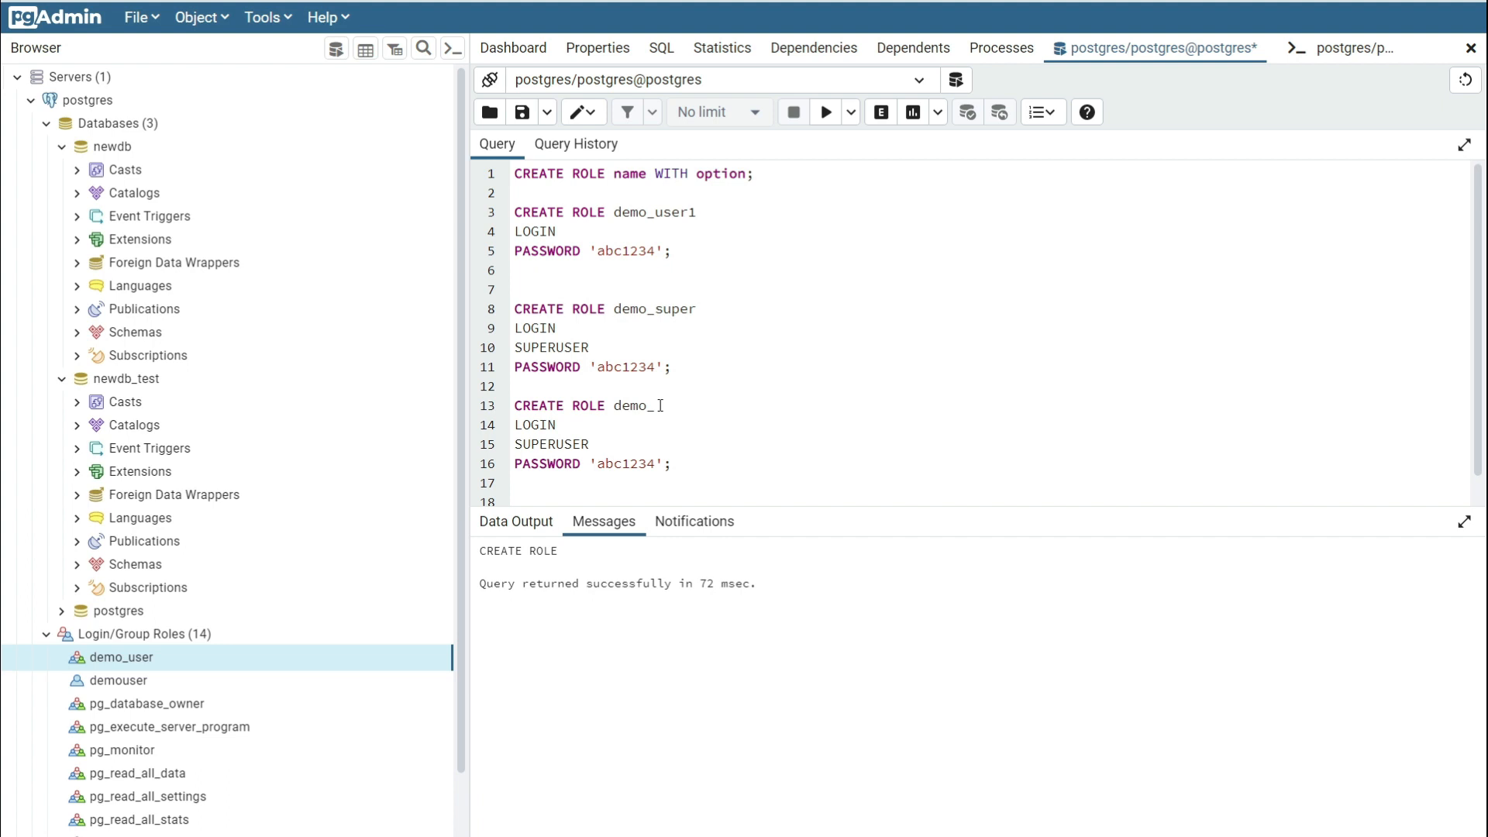
text(creator)
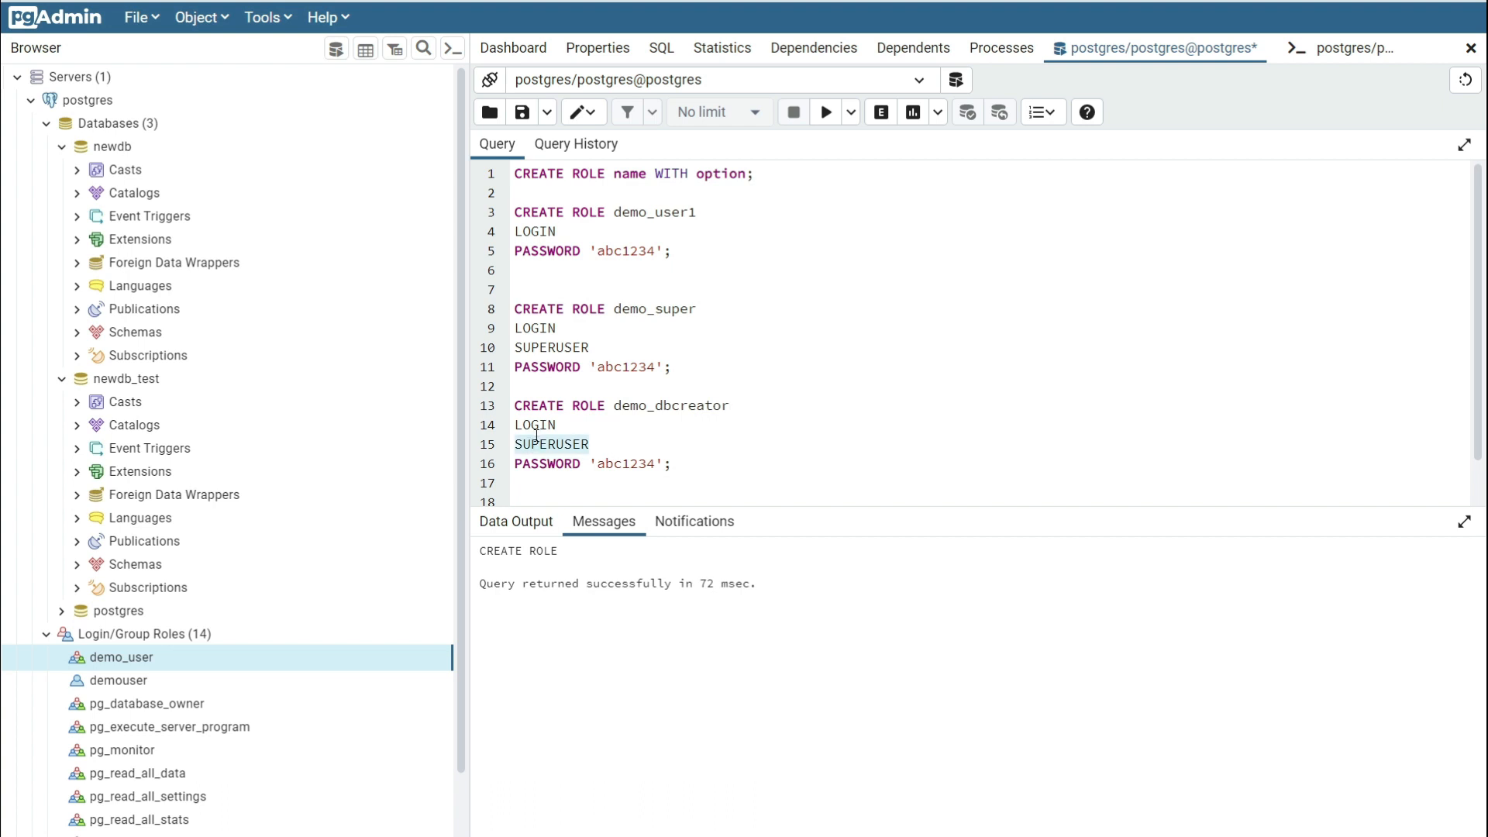
text(CRE)
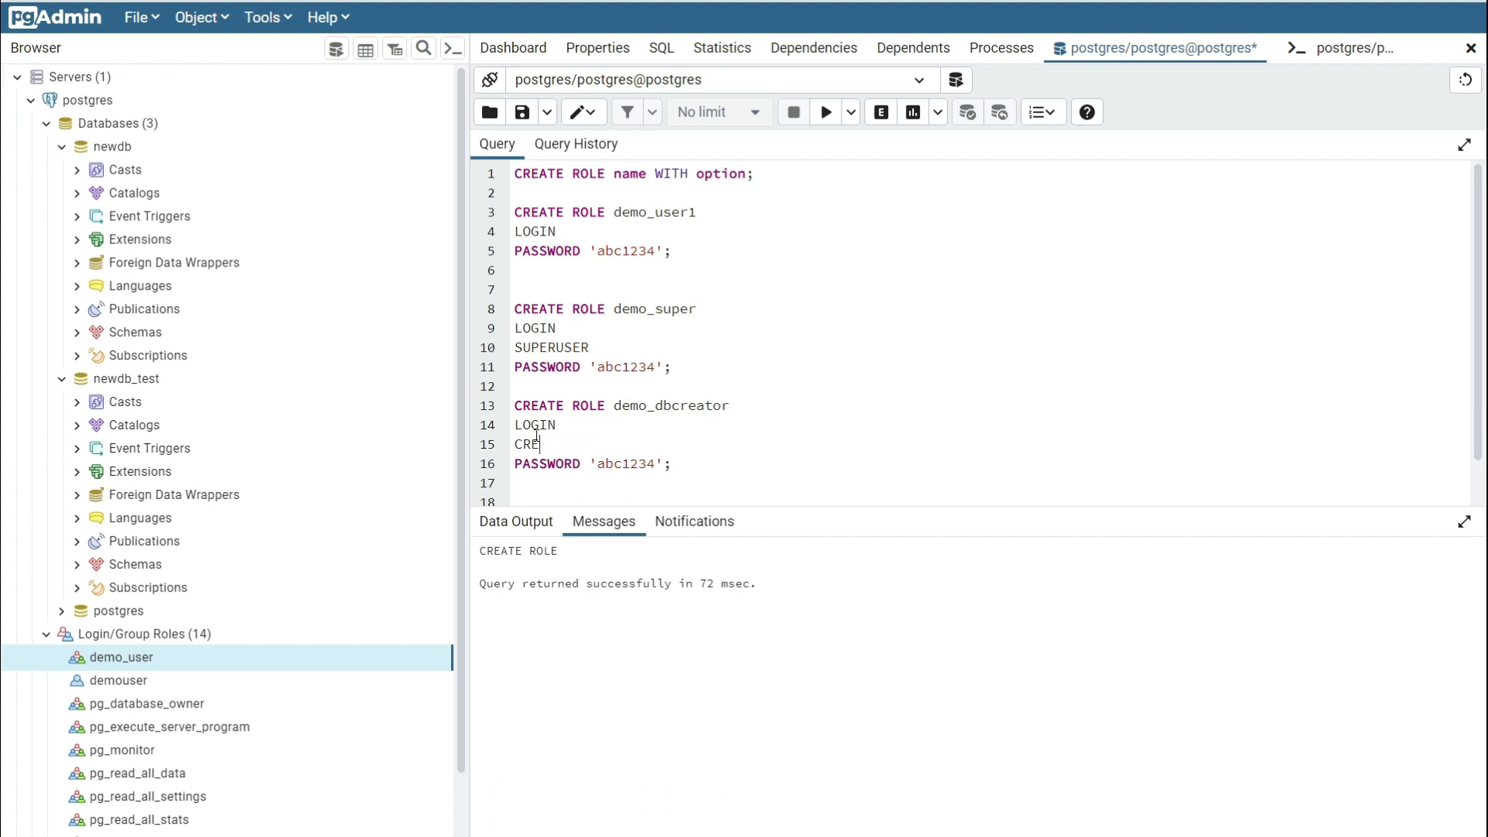
text(ATEDB)
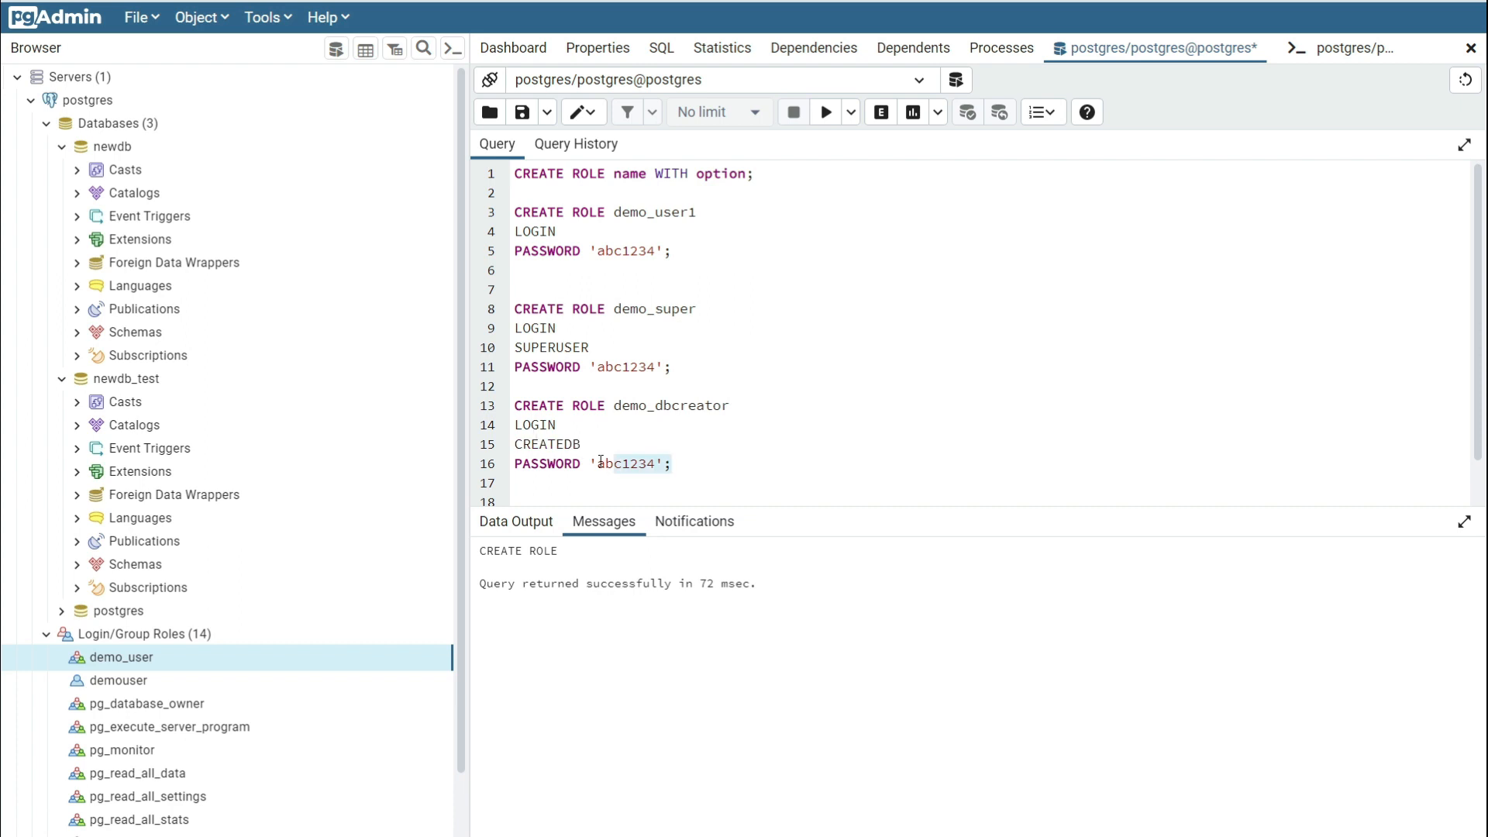
click(1328, 48)
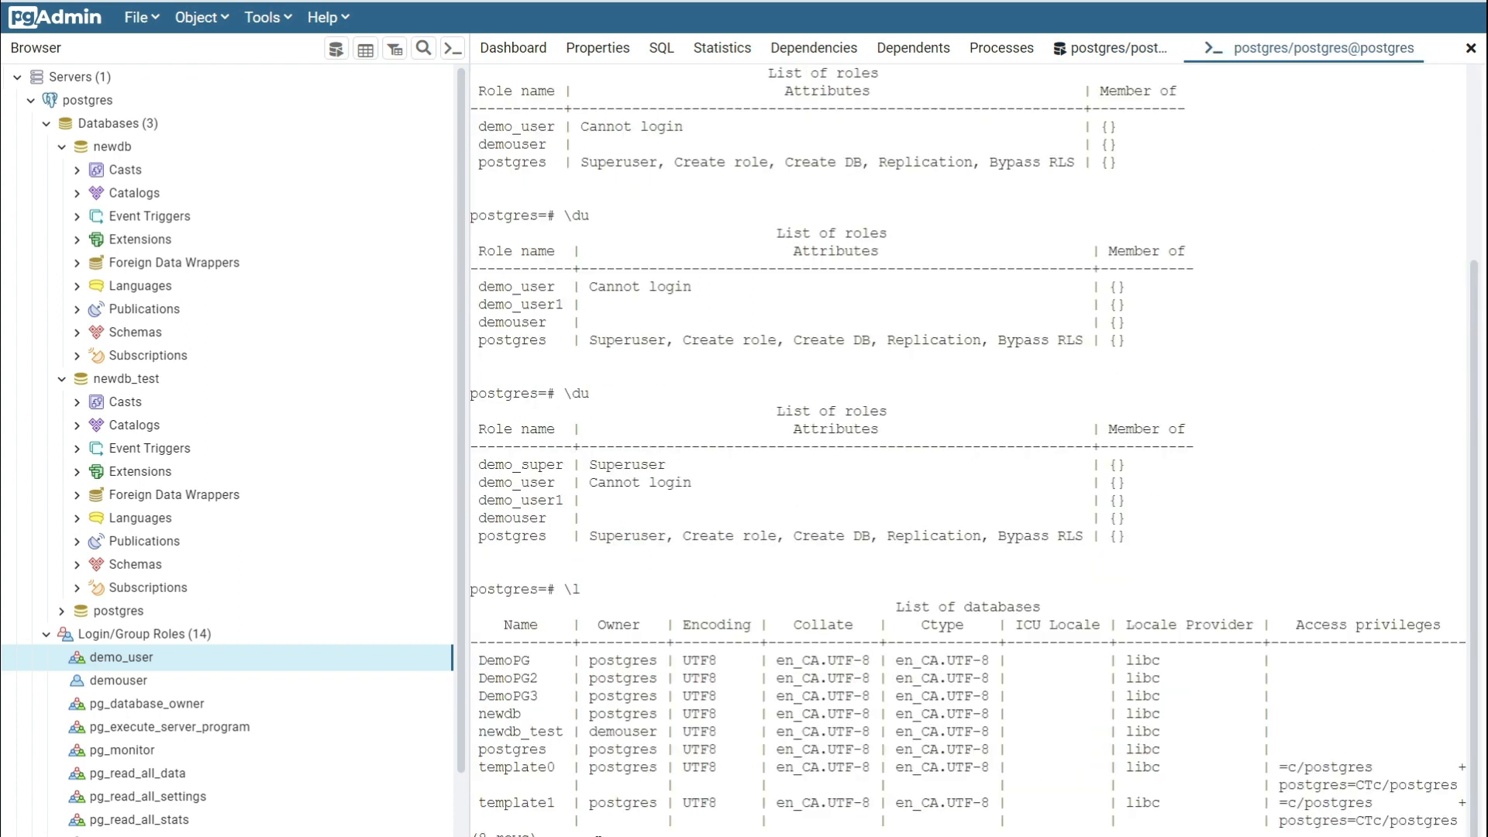
Step: Scroll to the newest \du output showing demo_dbcreator with Create DB
scroll(down, 3)
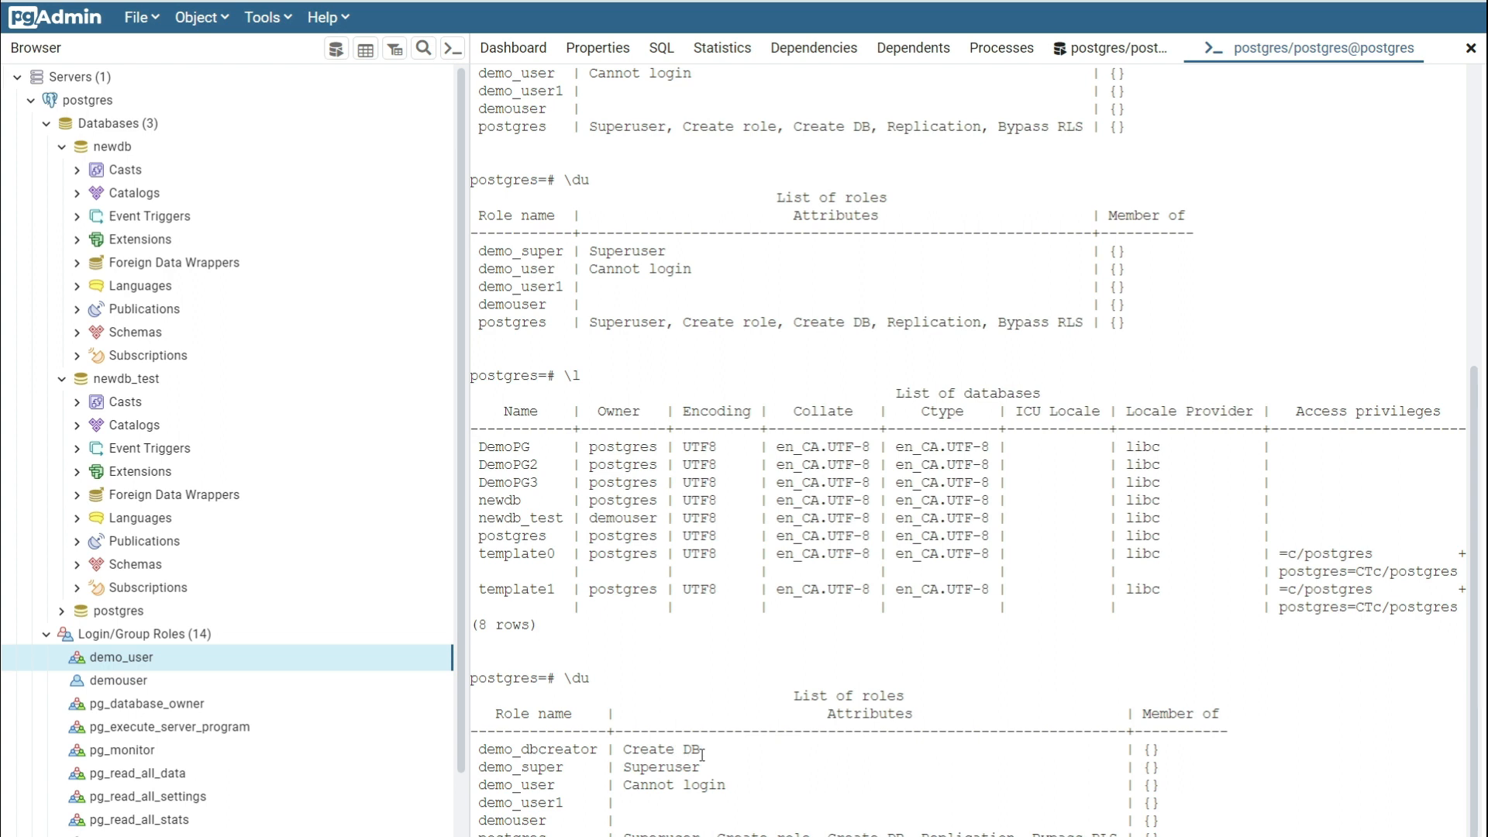
mouse_move(1211, 151)
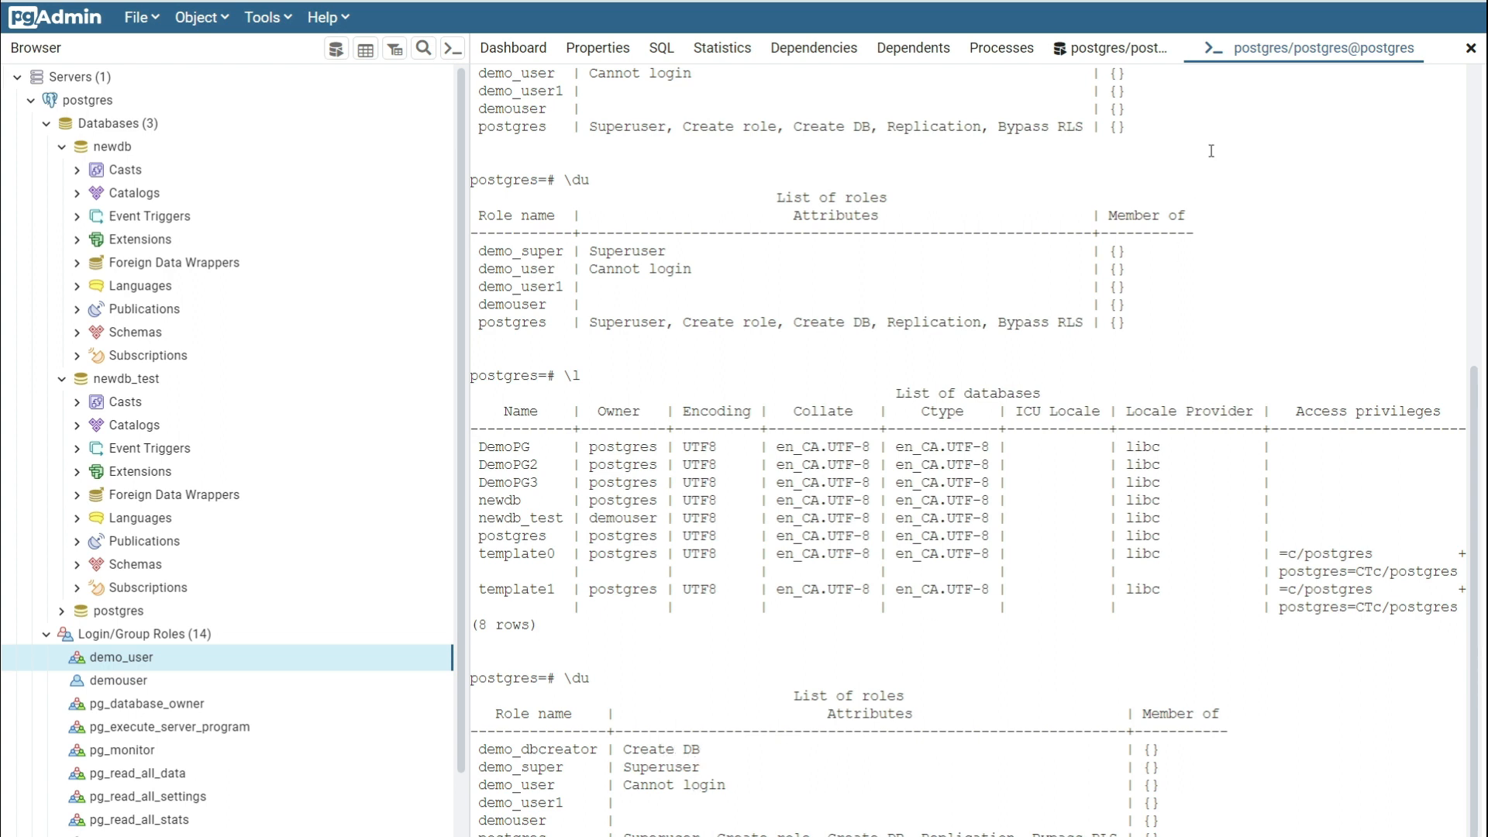
mouse_move(178, 576)
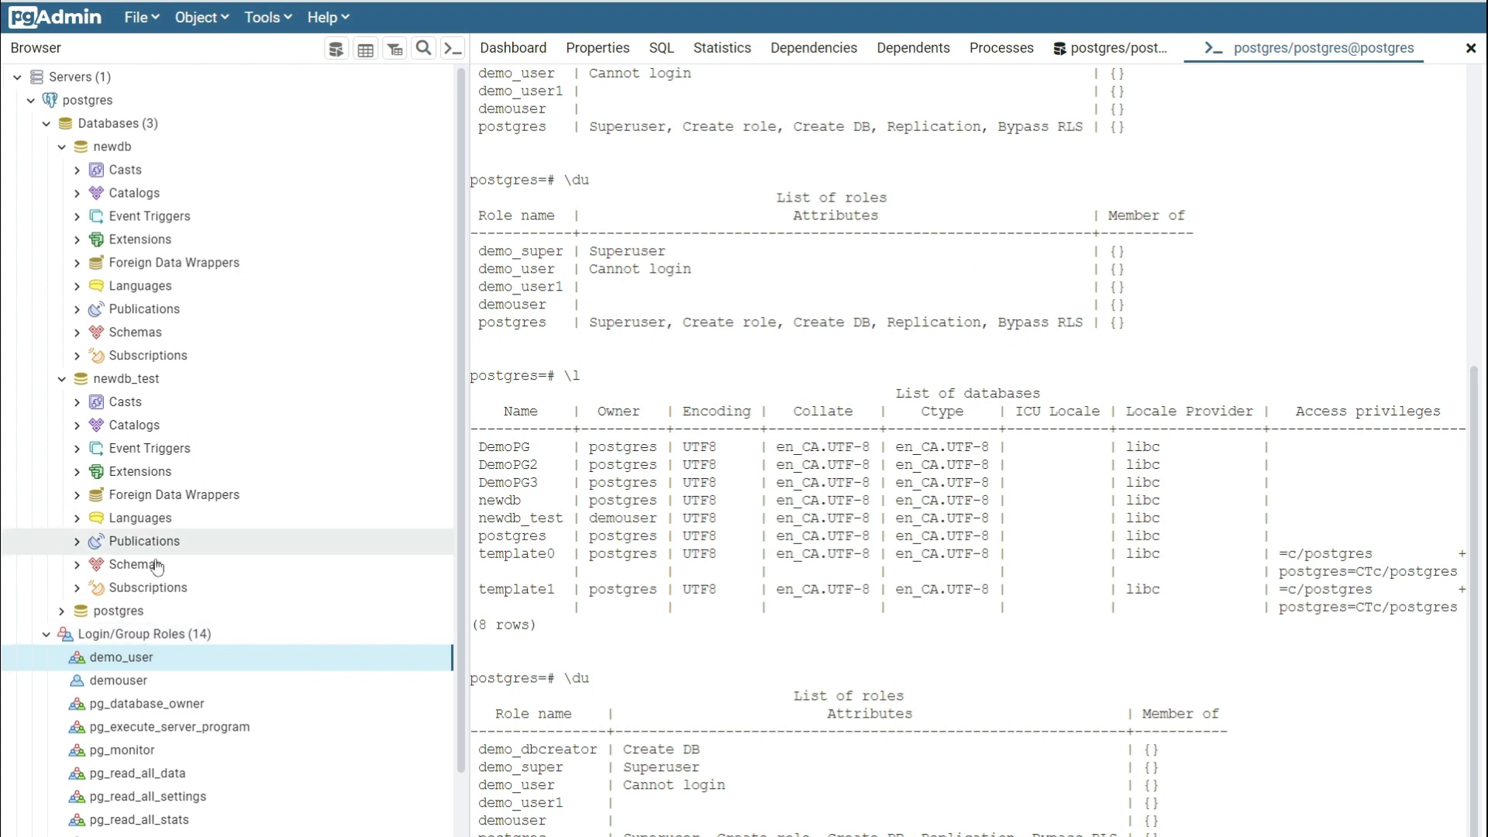
Step: Start a new Login/Group Role and enable Can login? in its privileges
right_click(143, 634)
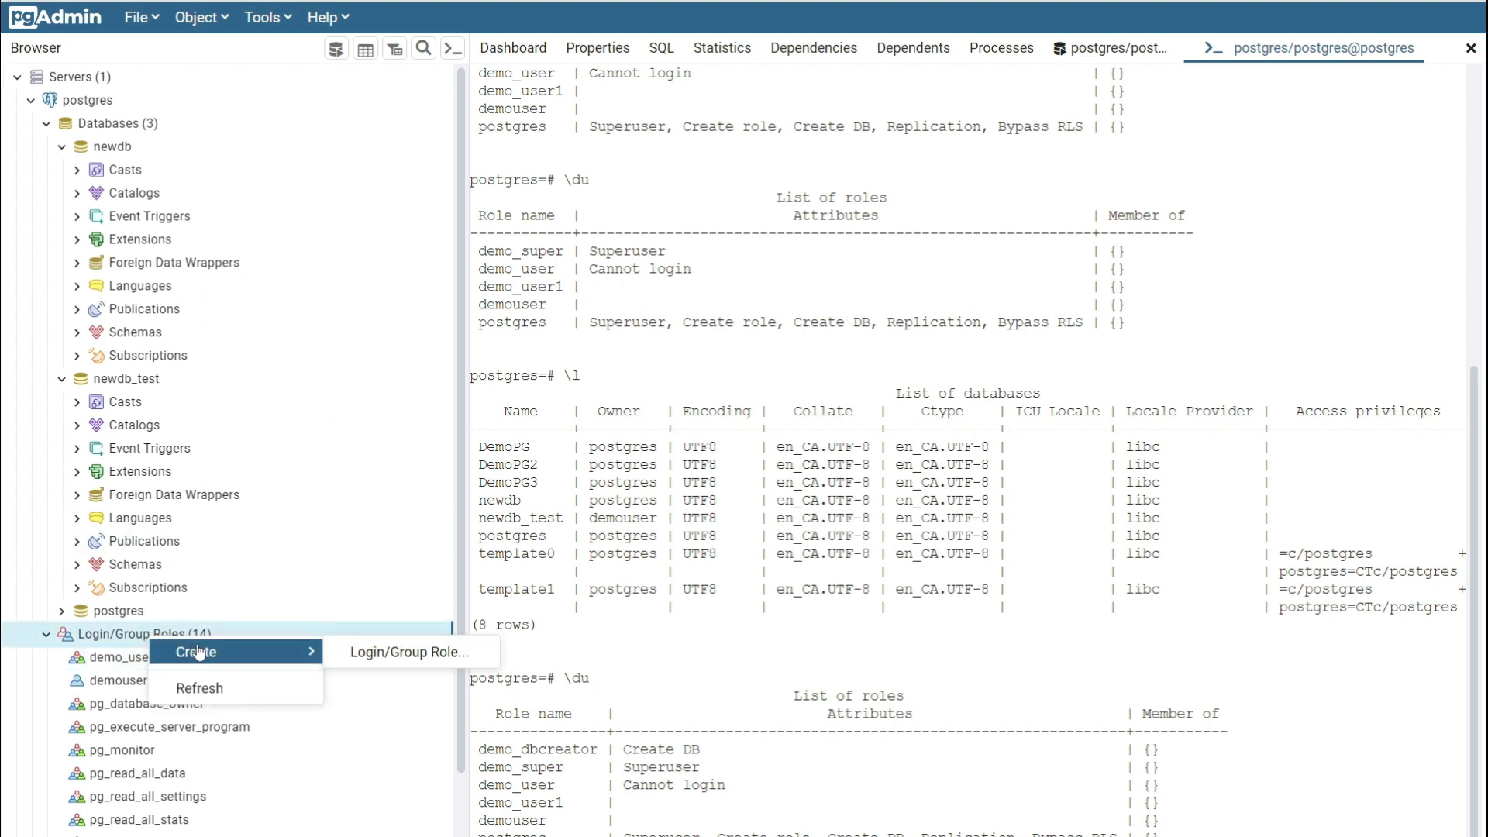
click(410, 653)
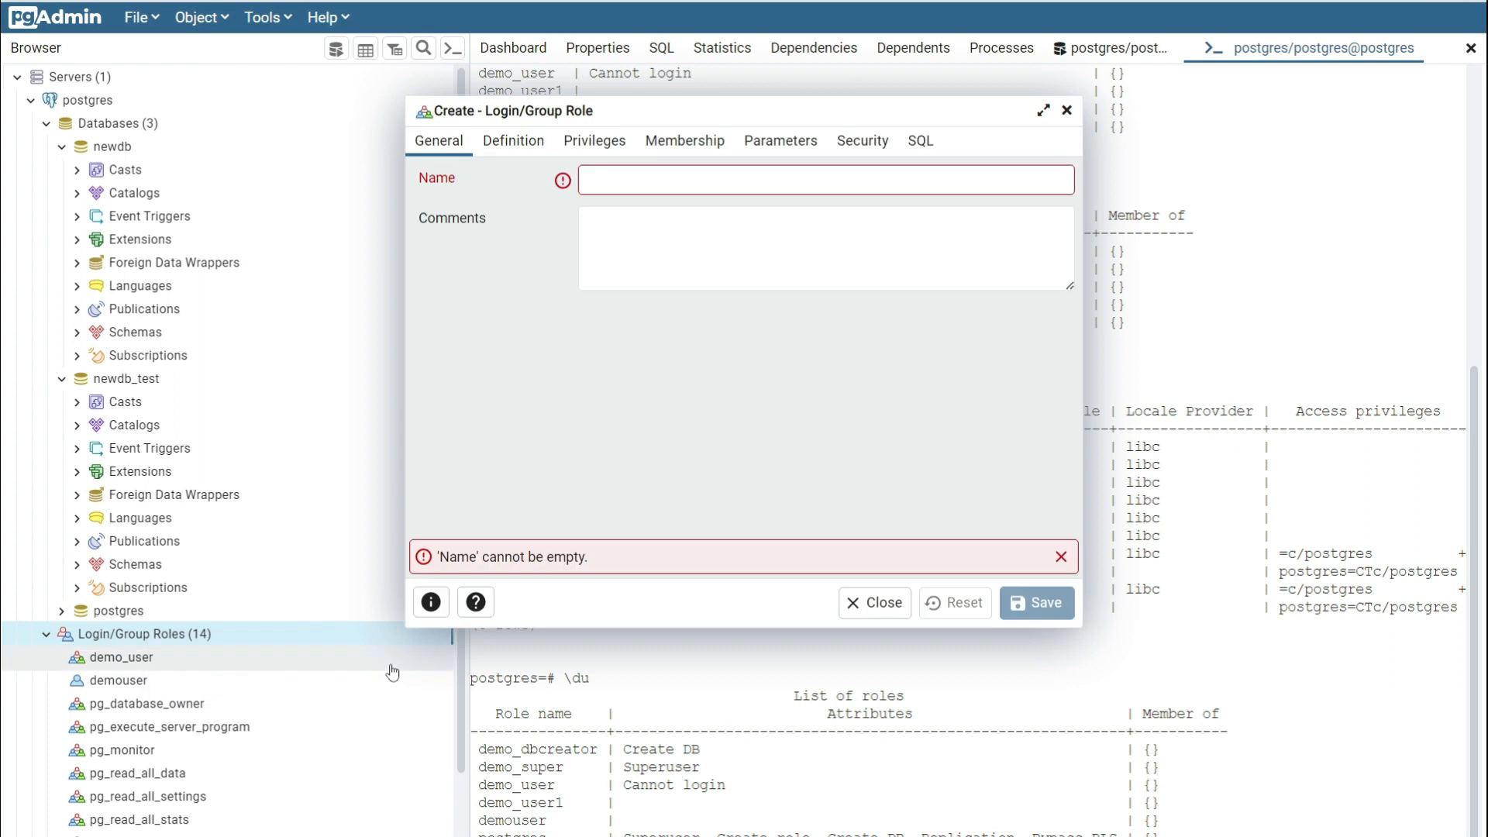
click(825, 180)
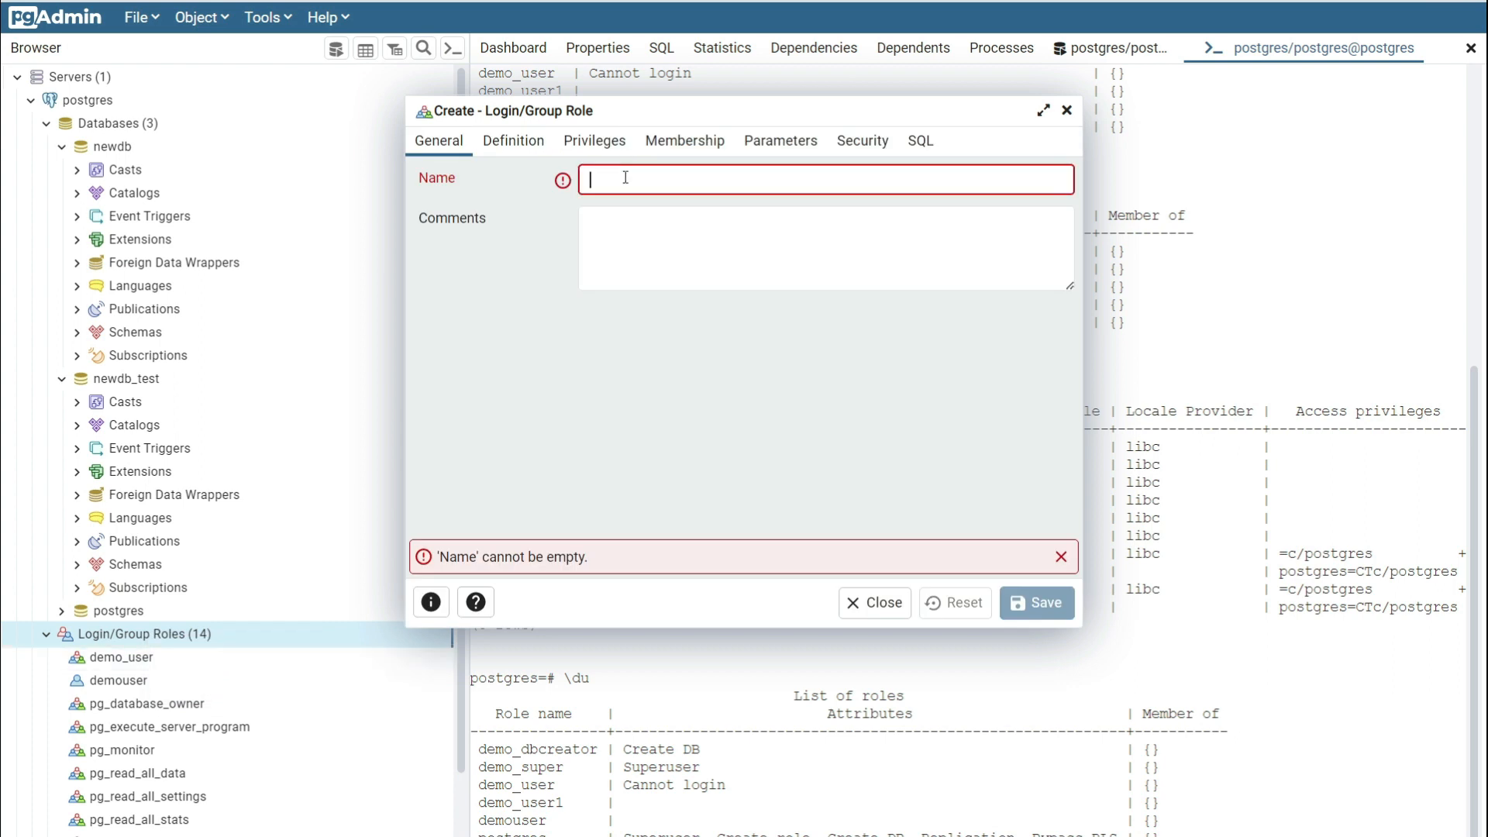
click(594, 141)
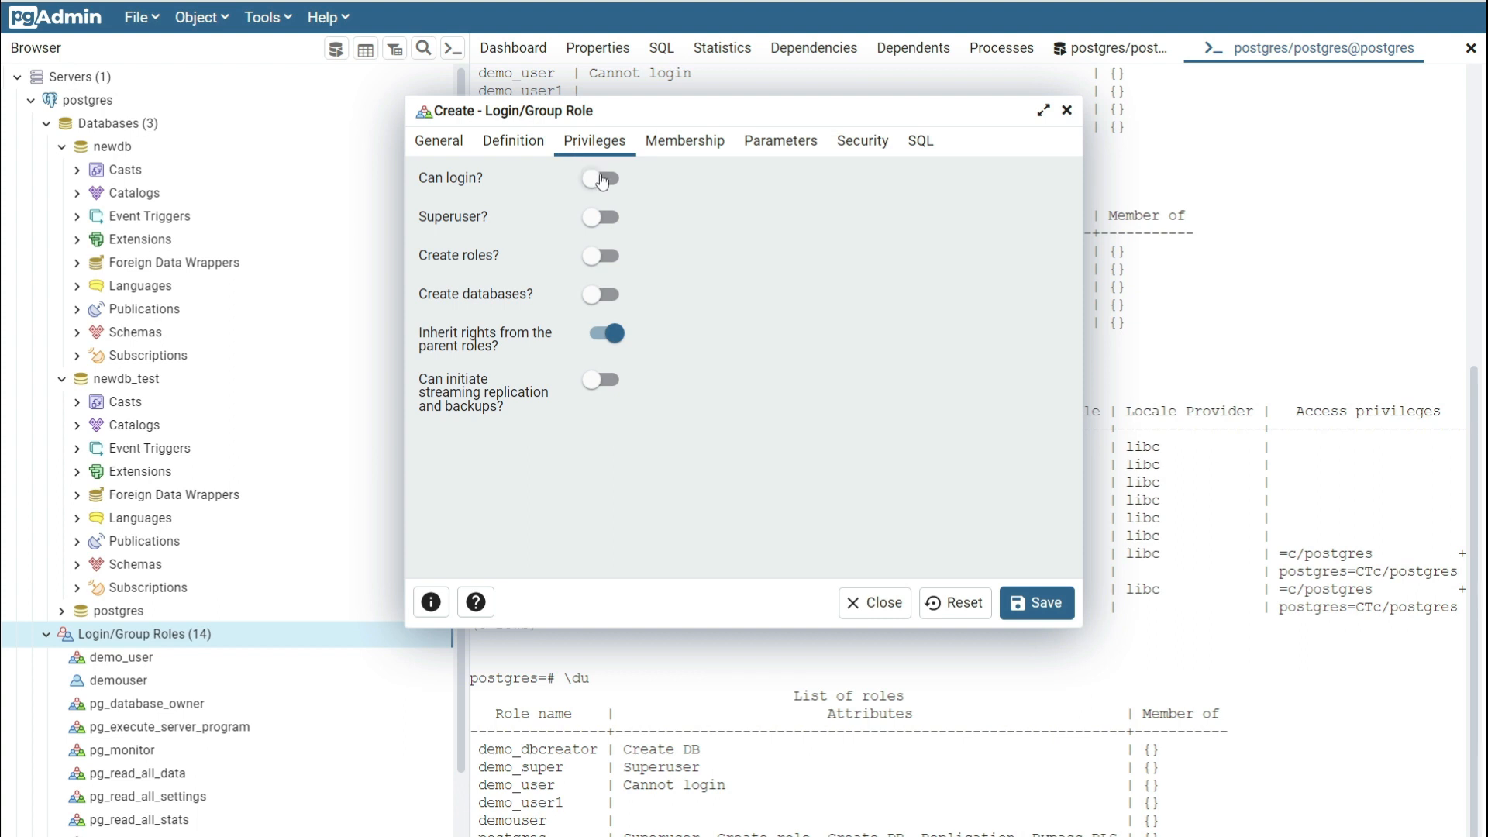
click(600, 178)
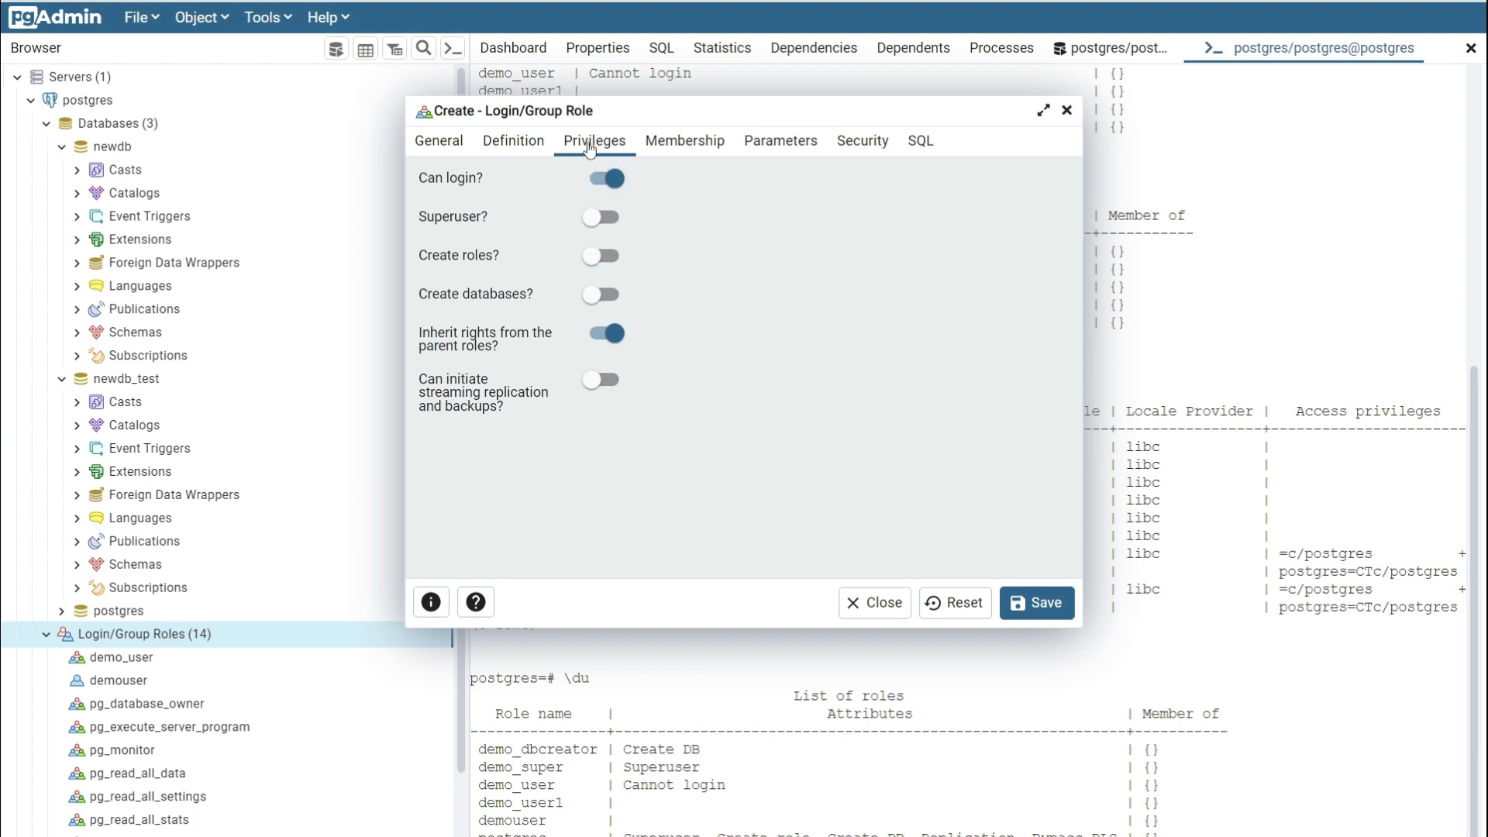
mouse_move(553, 149)
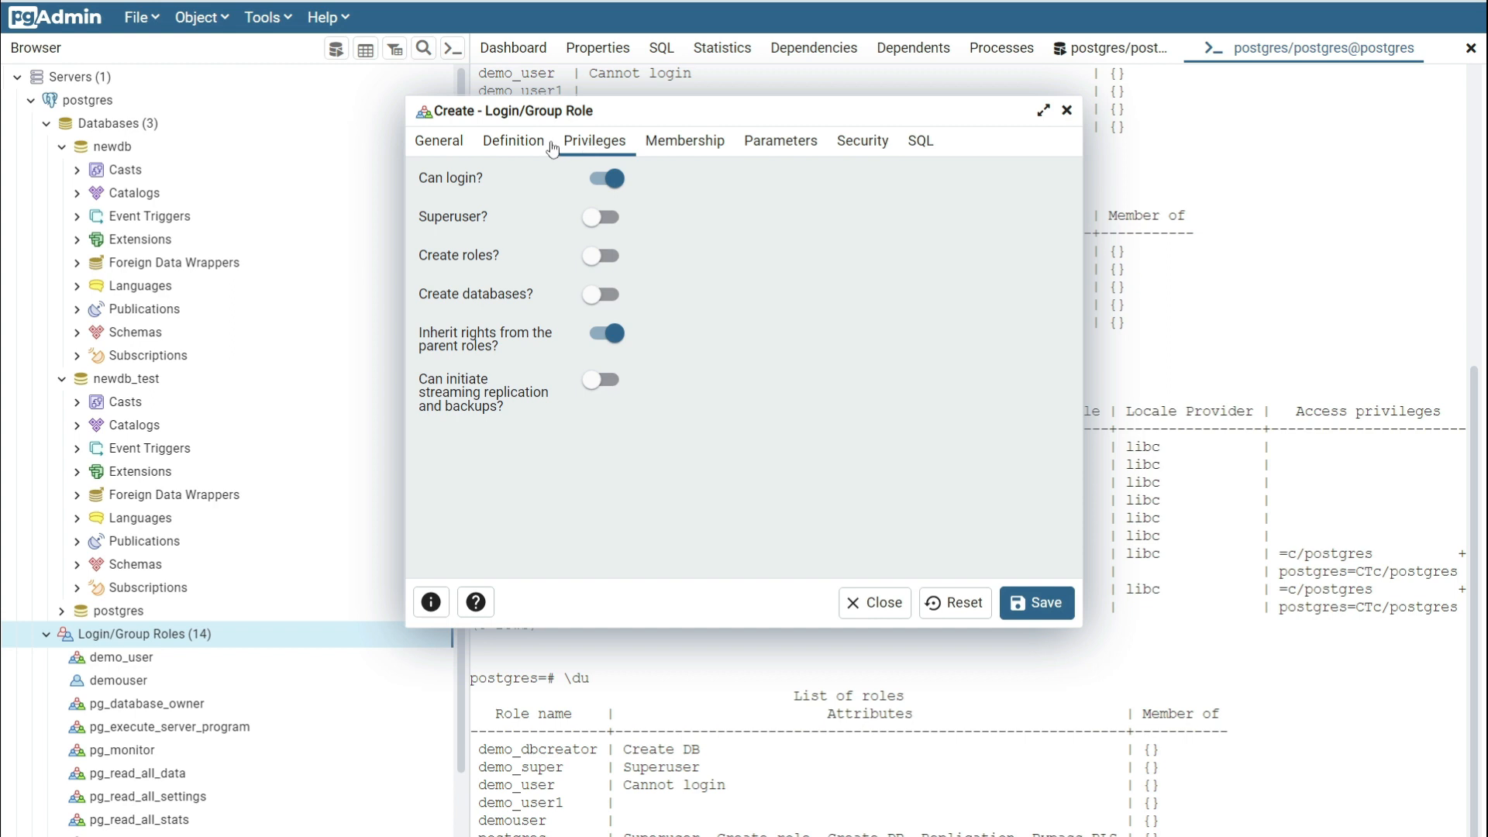
Step: Set the account to expire on 2022-11-10 with a connection limit of 1
click(513, 141)
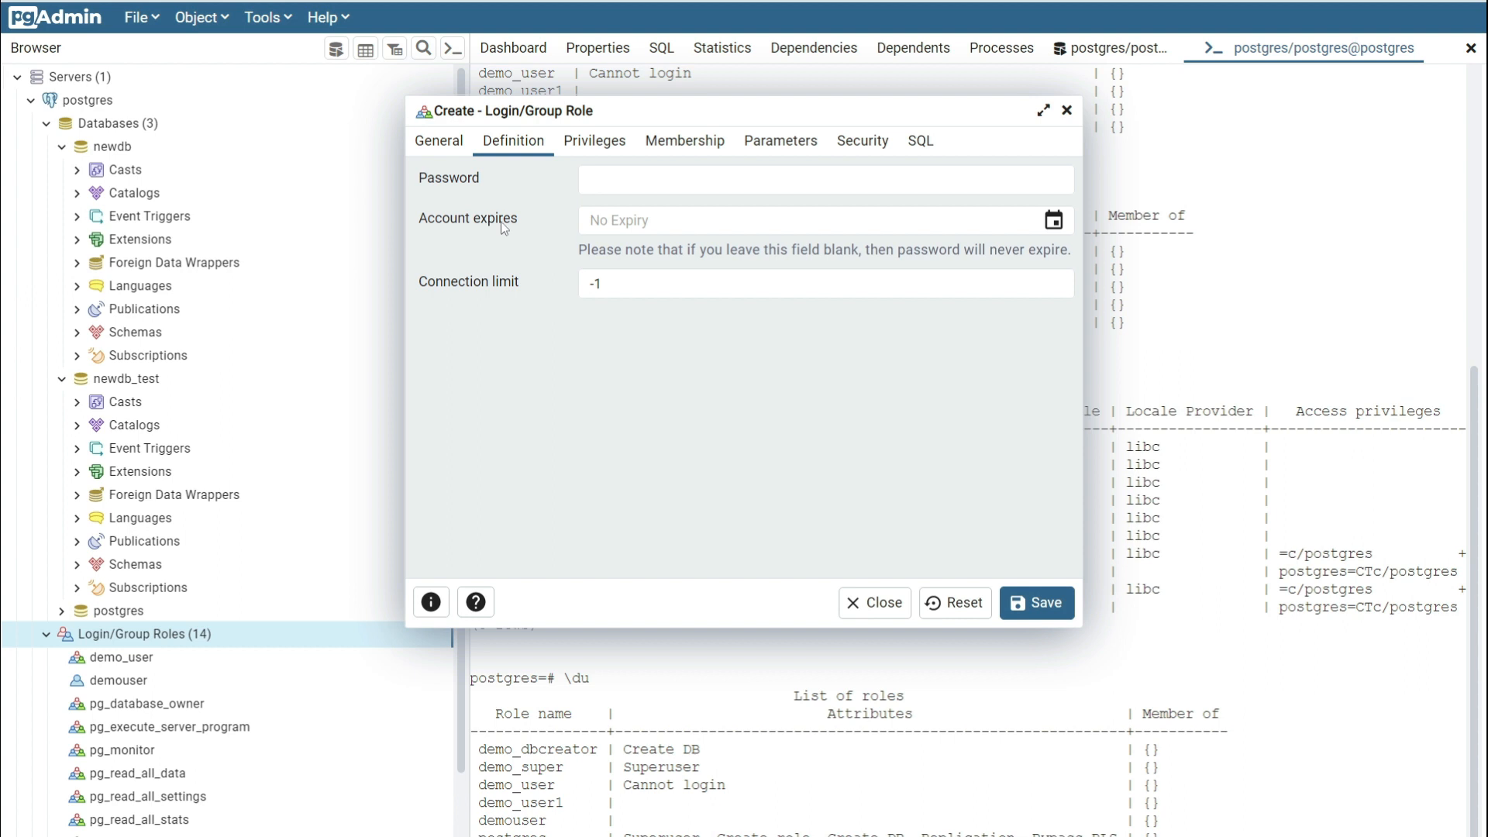
click(1054, 220)
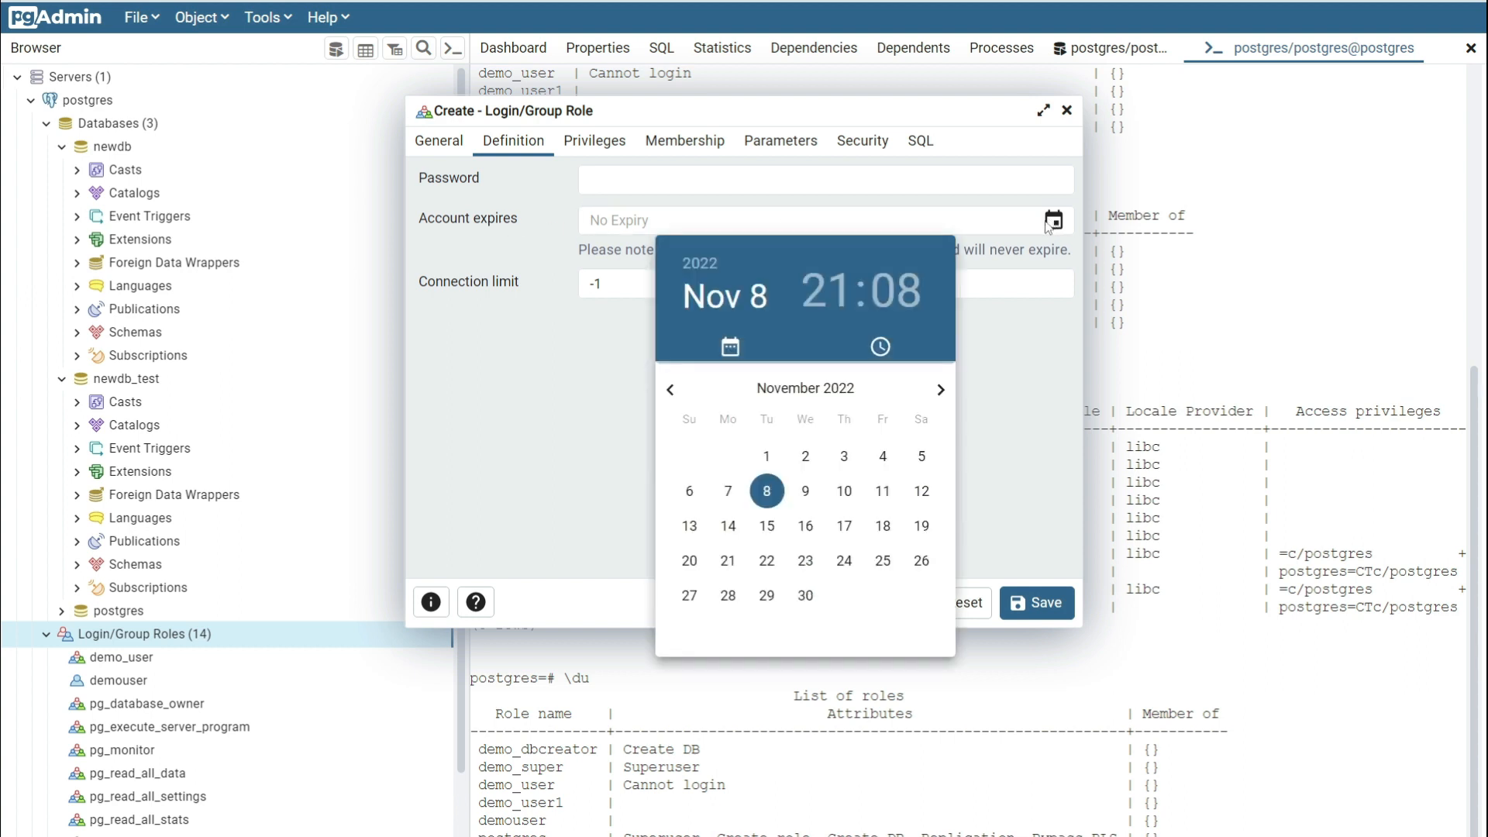
mouse_move(844, 491)
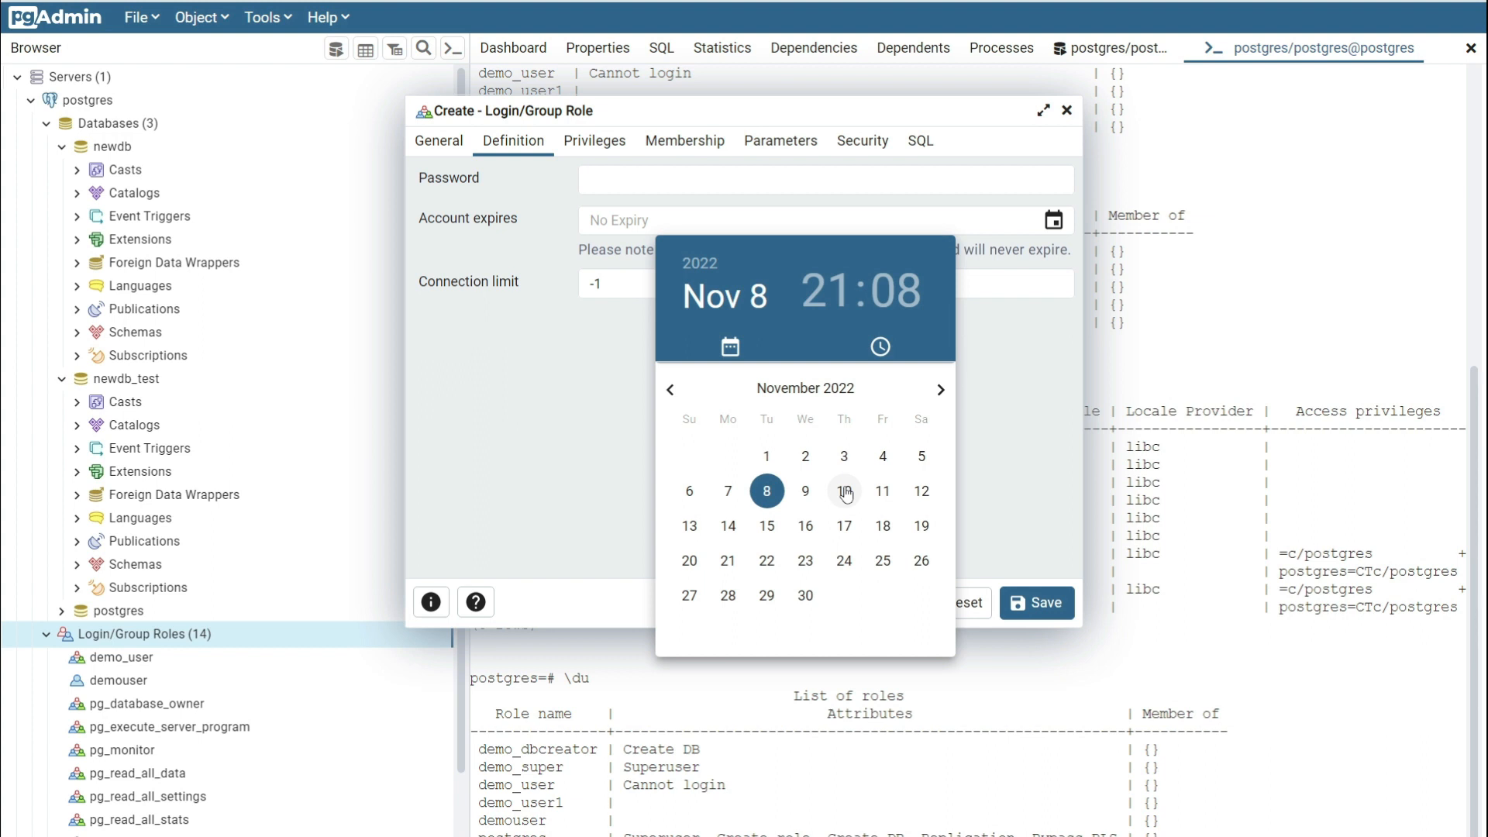
click(844, 491)
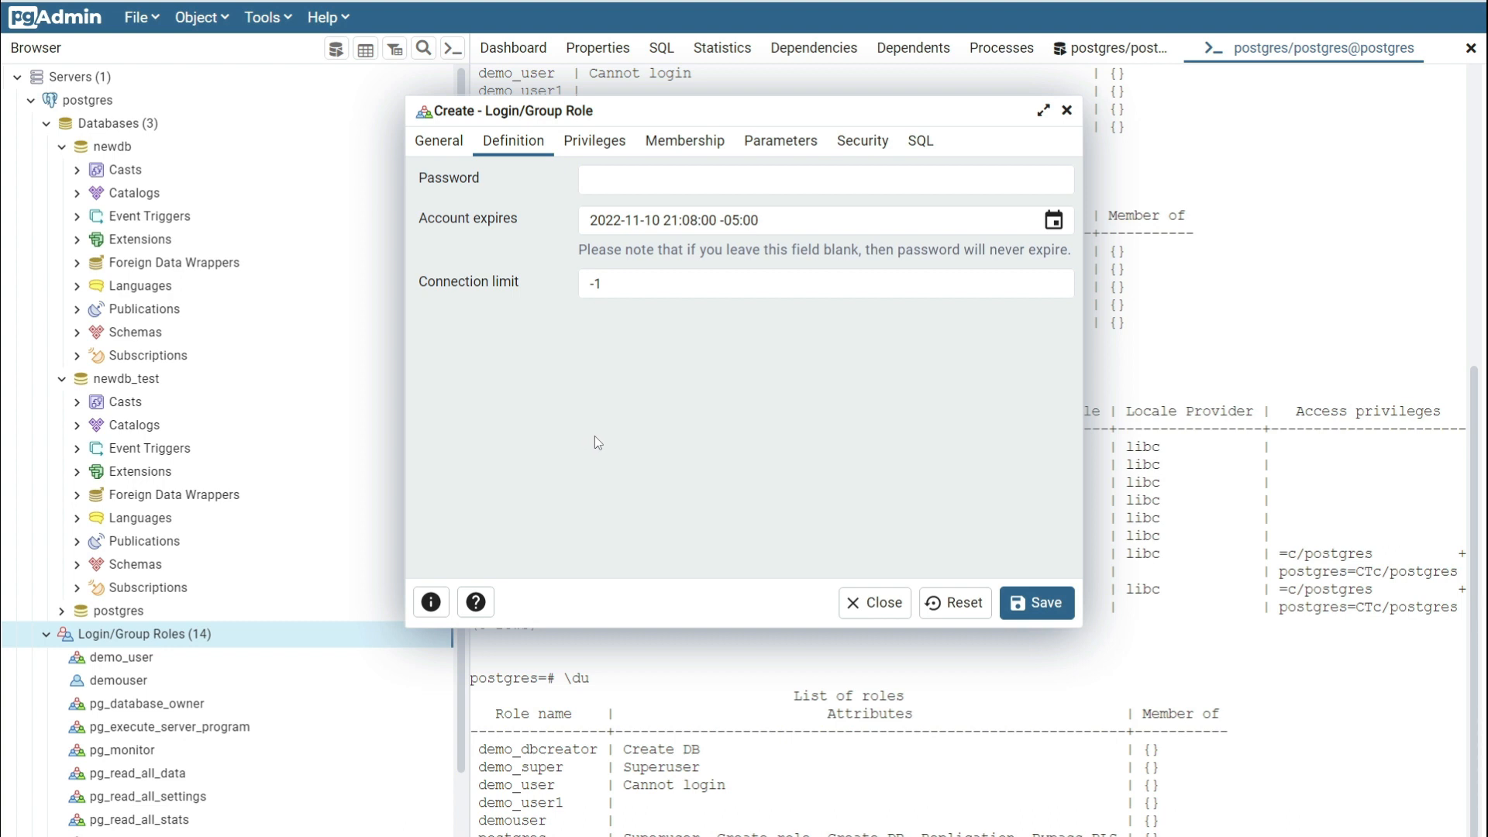
click(823, 282)
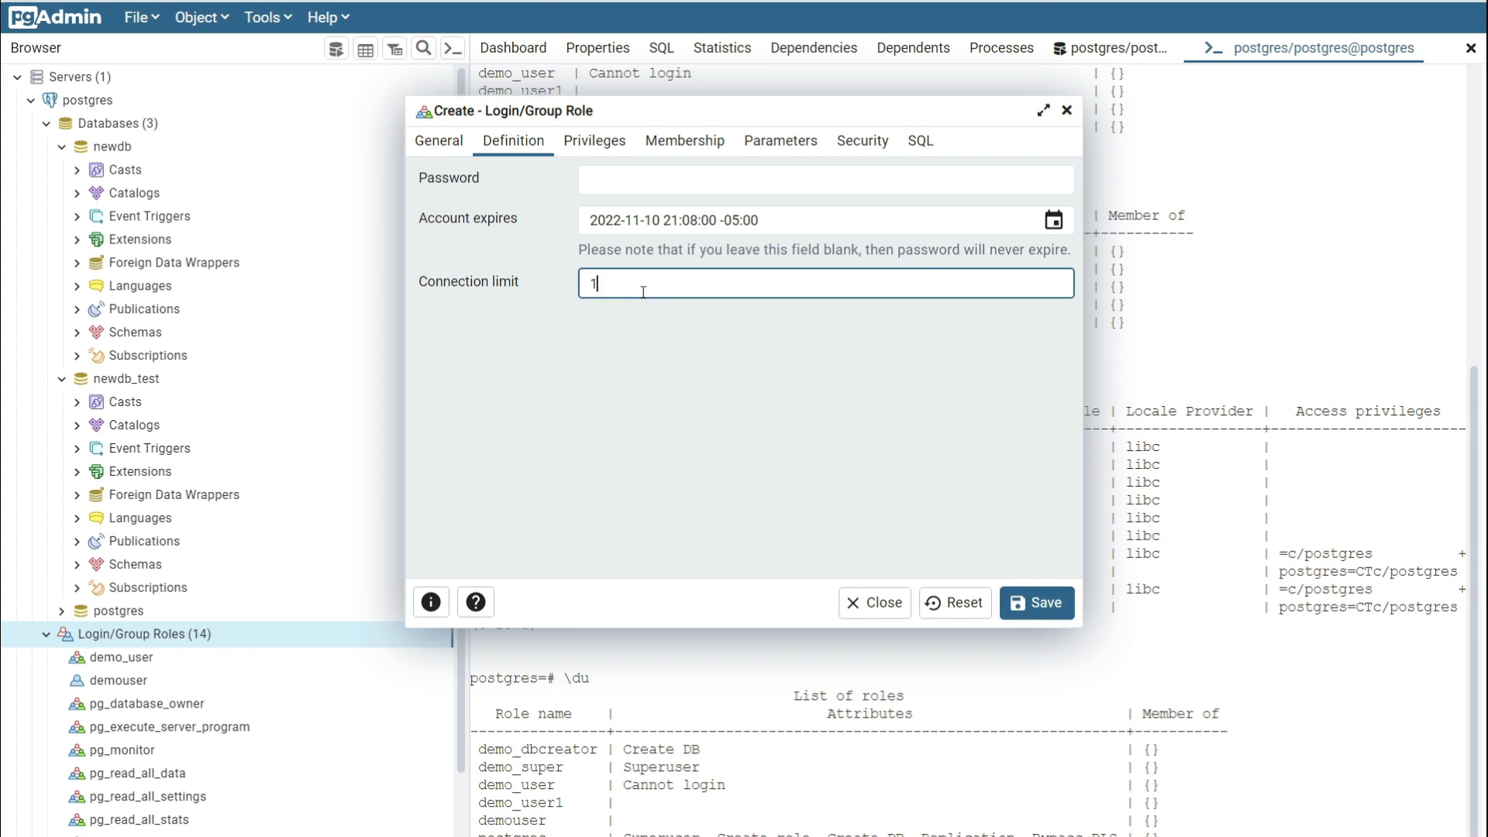
mouse_move(962, 138)
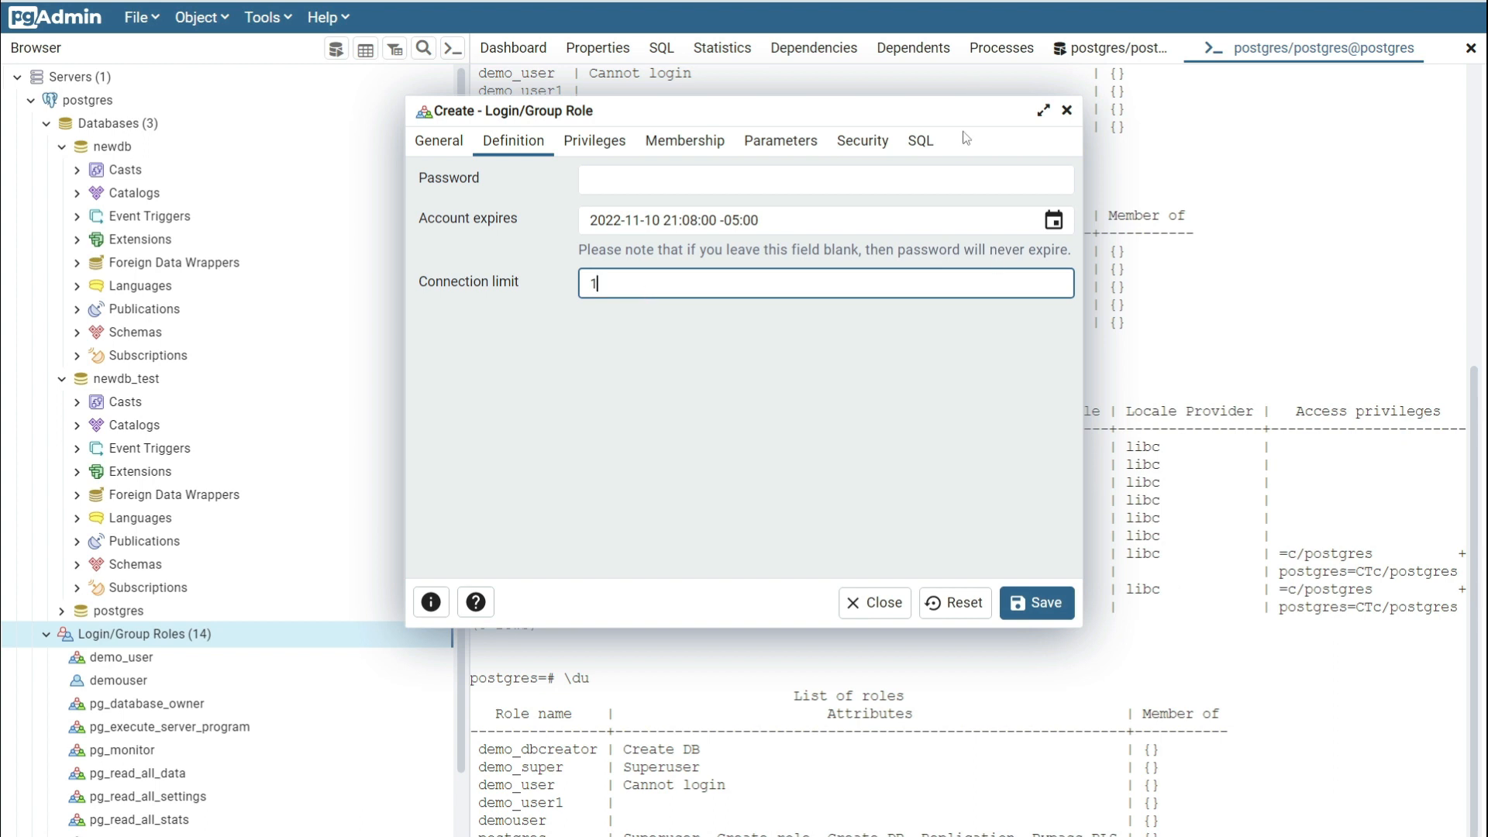
Step: Review the generated SQL and save the new demo_limited role
click(918, 141)
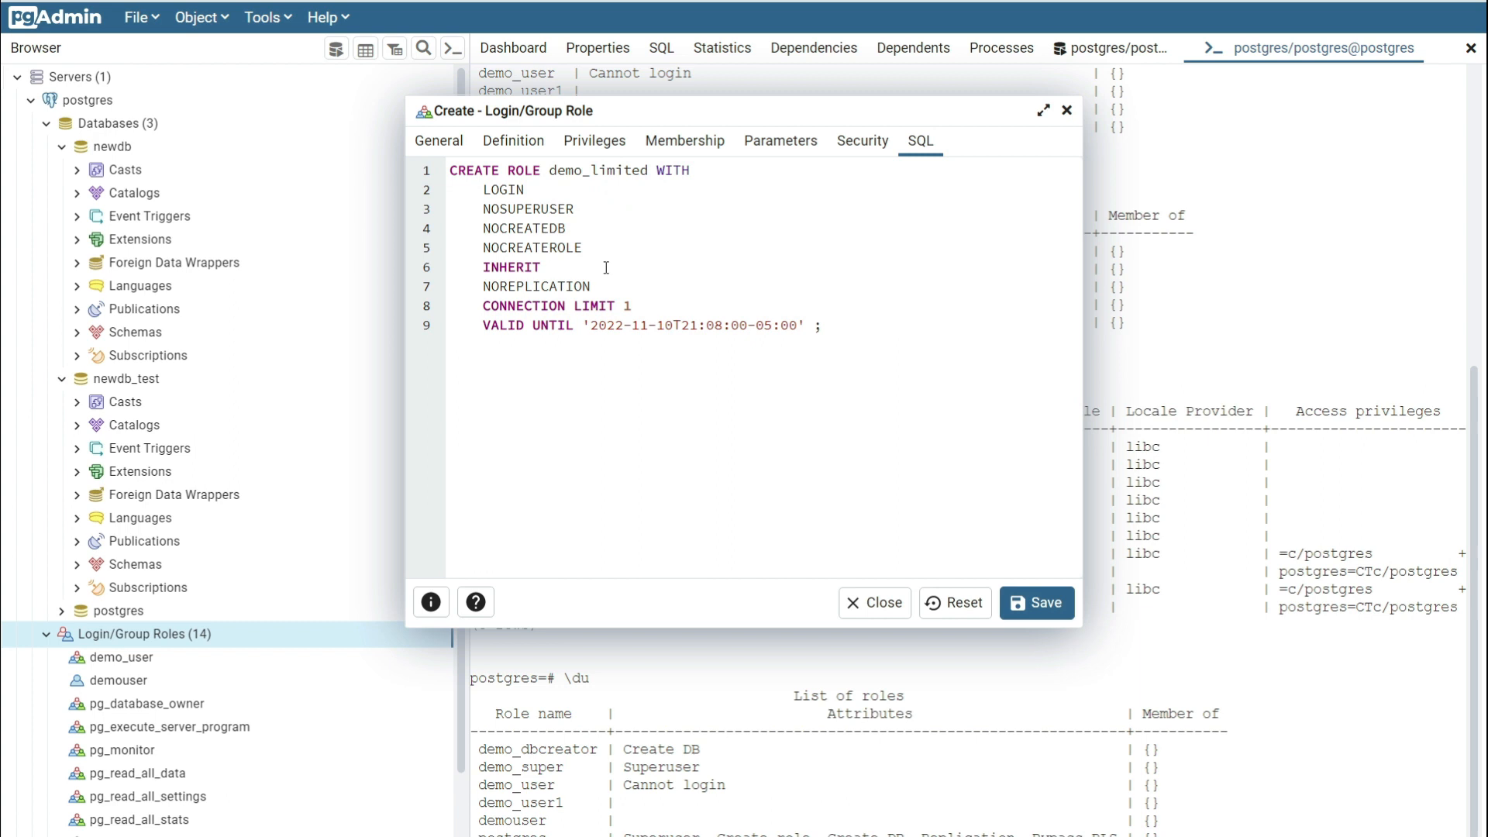
mouse_move(834, 334)
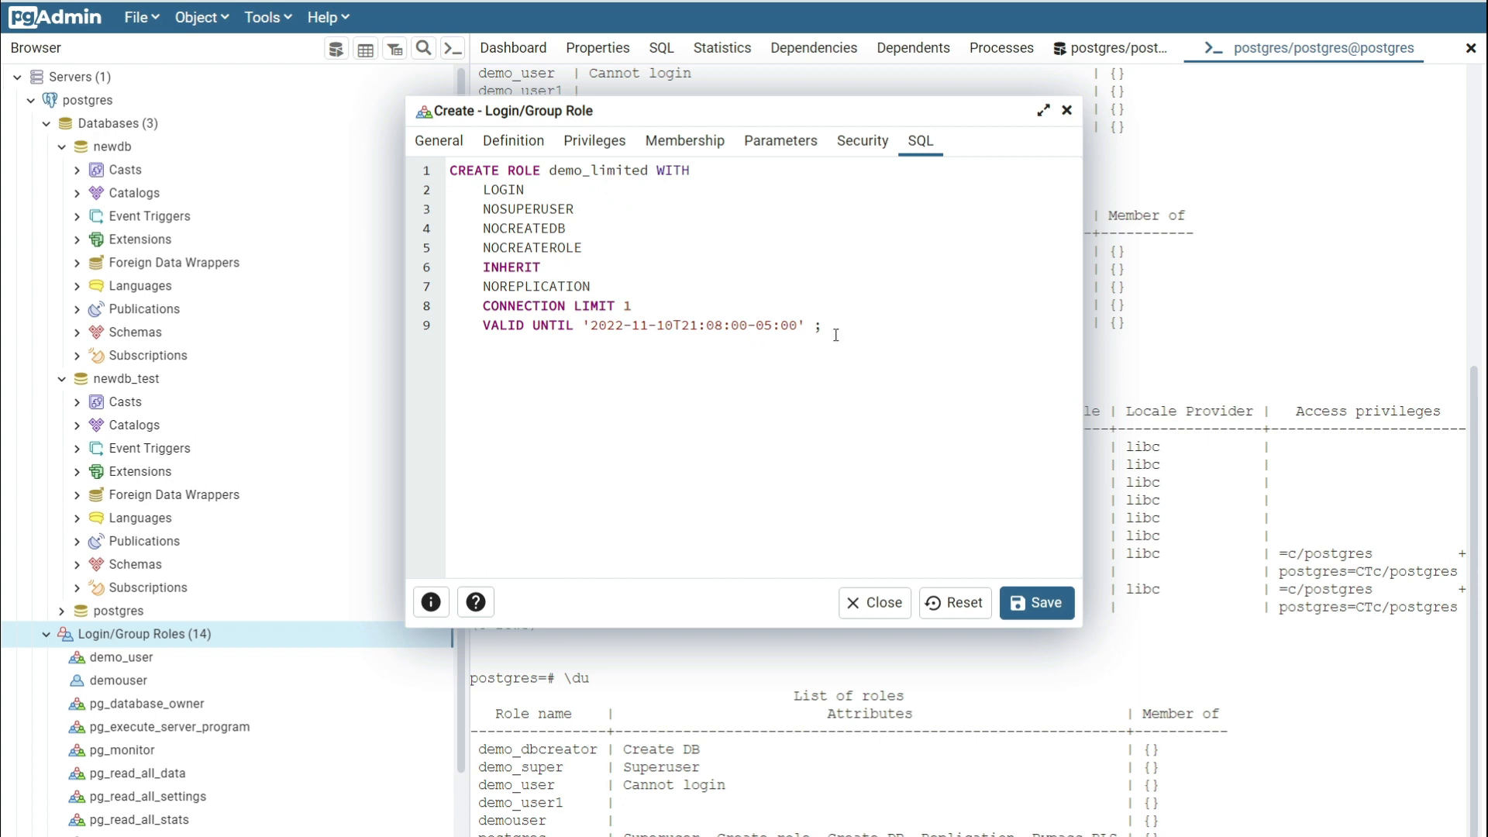
click(1036, 603)
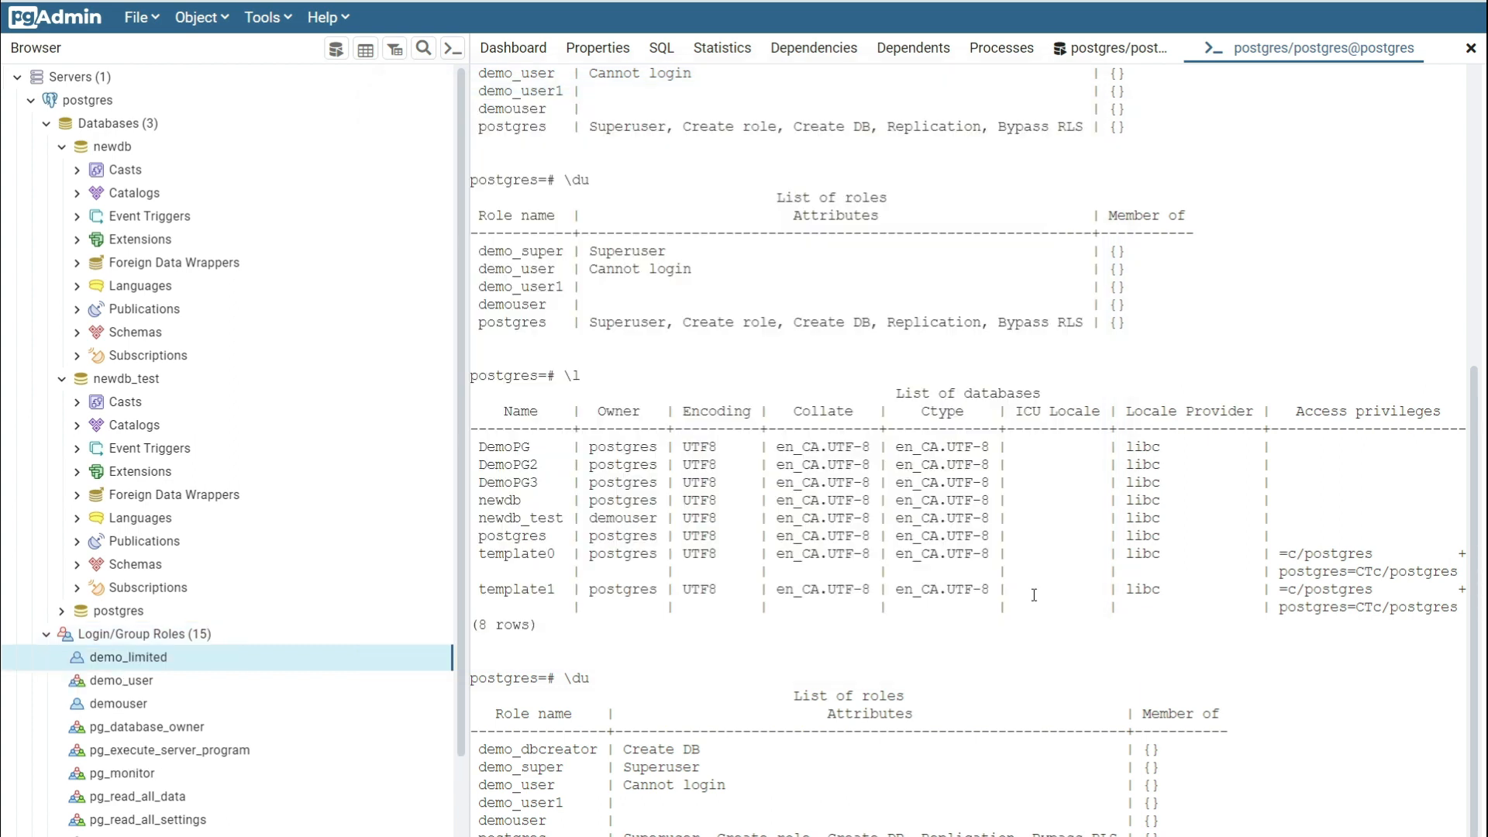
Step: Run \du and check the demo_limited row shows 1 connection and password expiry
scroll(down, 3)
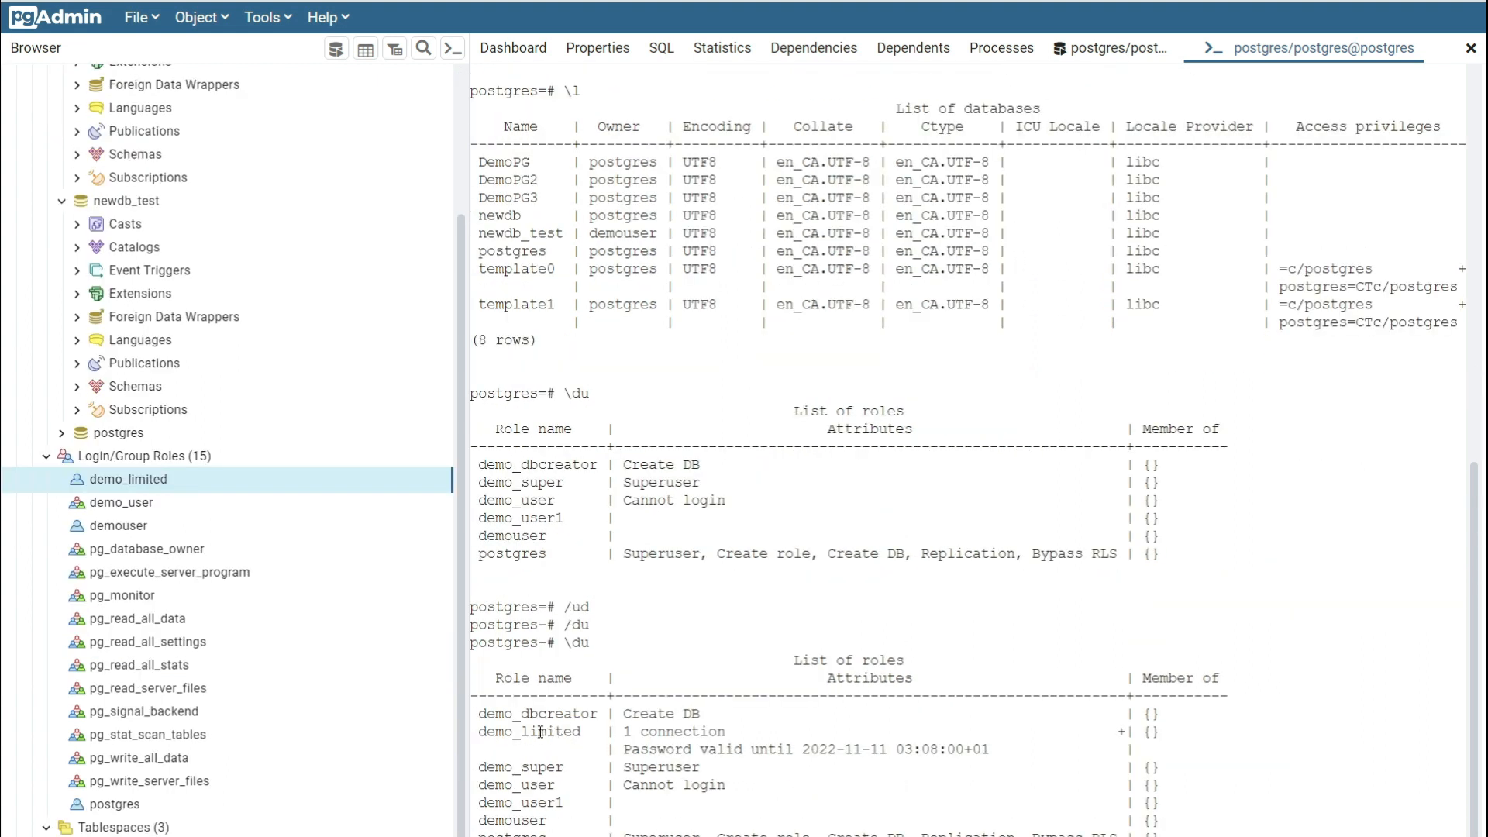
double_click(530, 732)
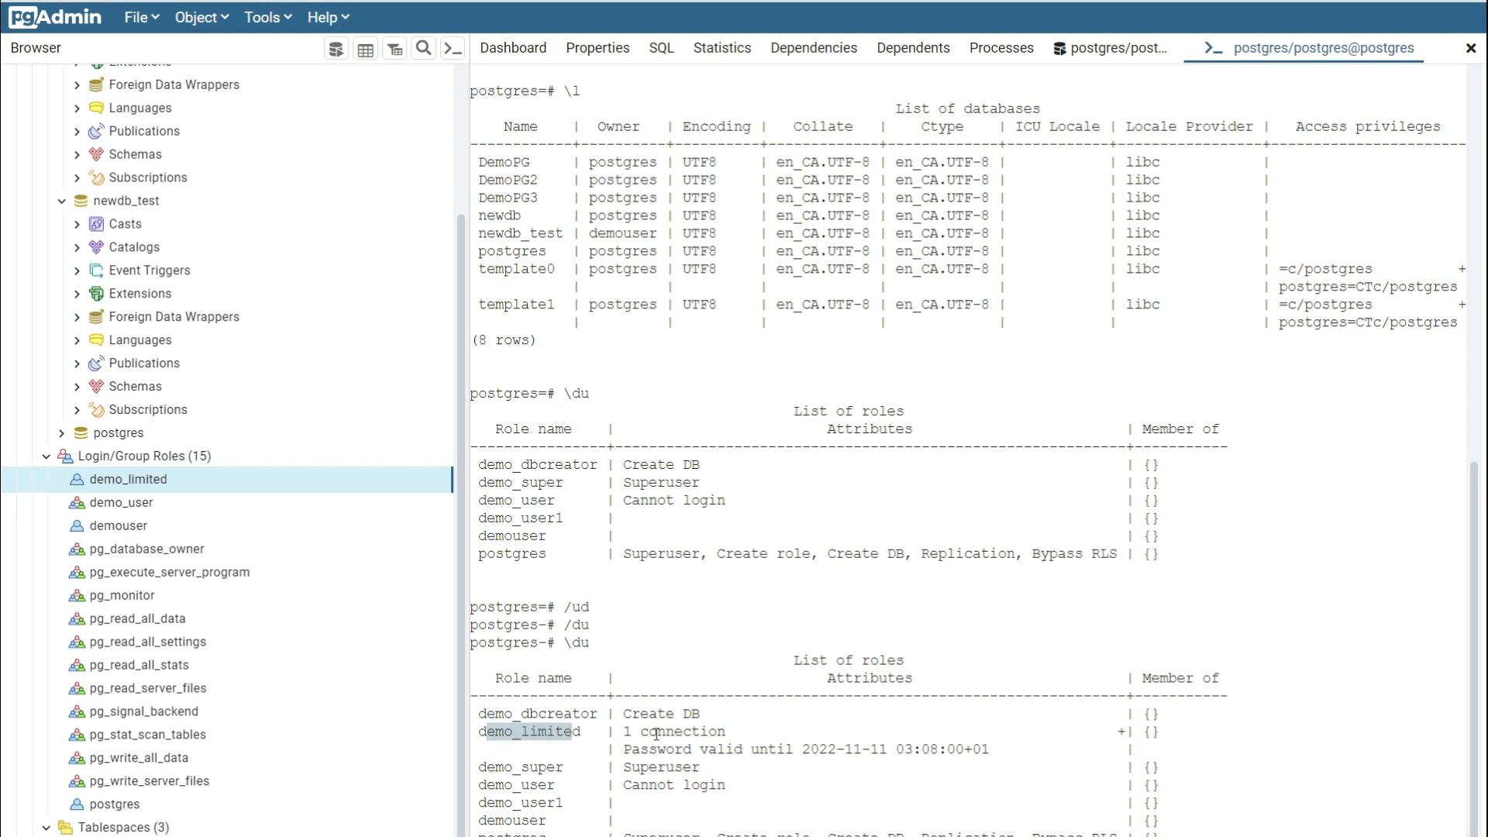
mouse_move(645, 769)
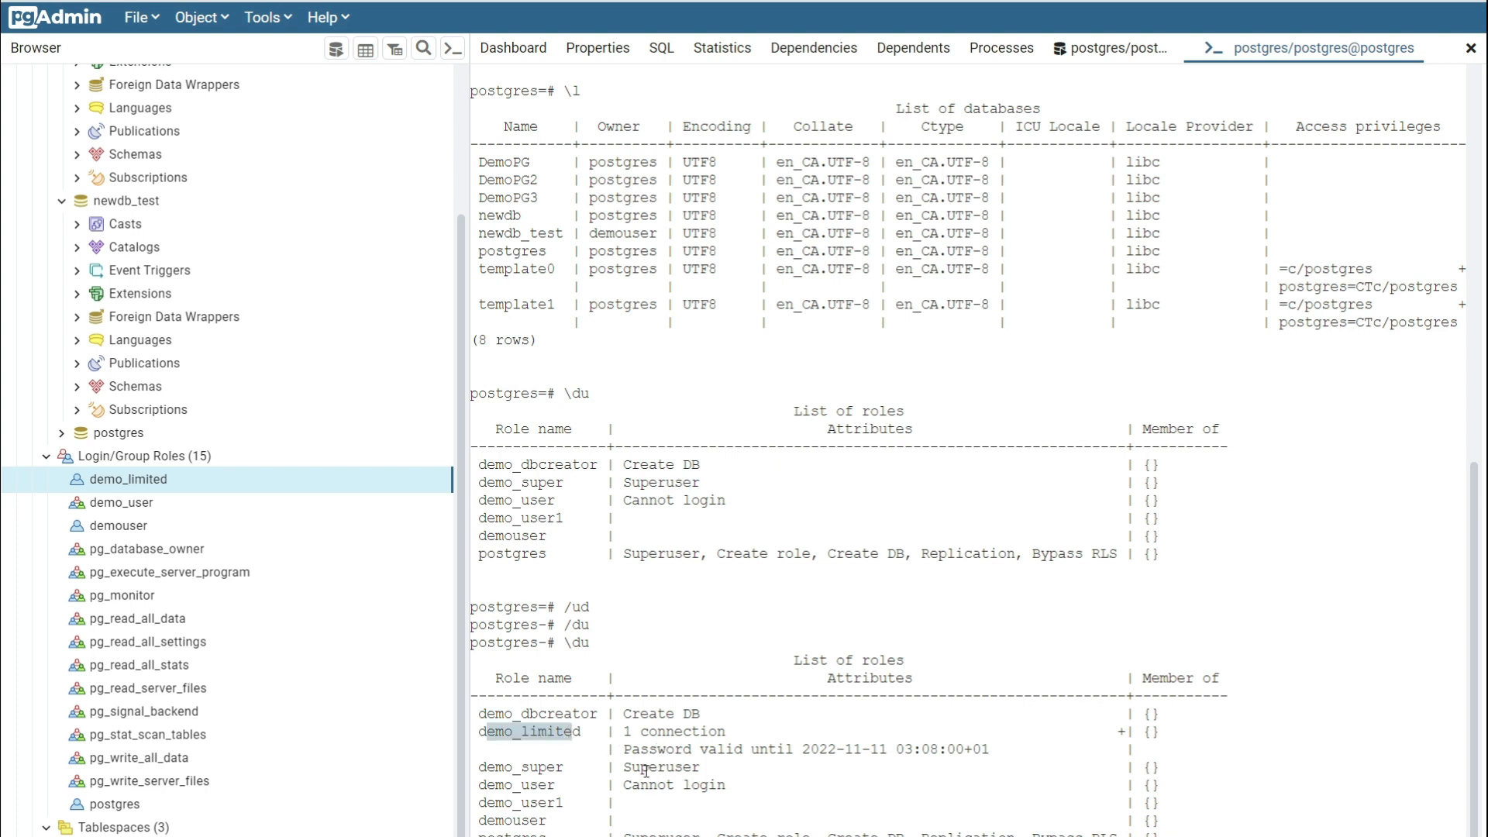